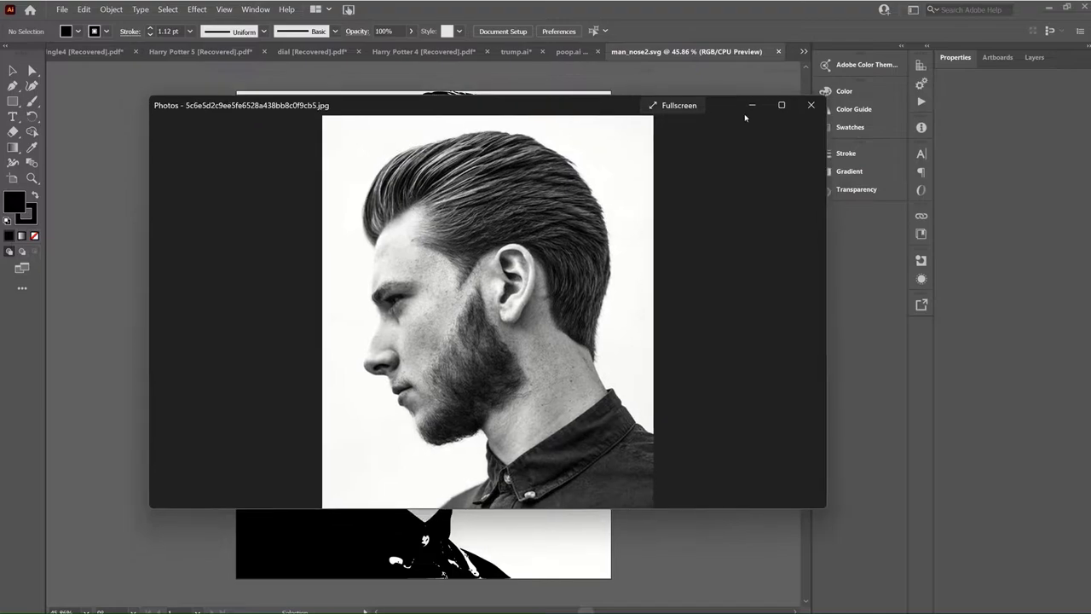
Step: Close the original photo, leaving only the traced black-and-white silhouette artboard in Illustrator
{"action": "left_click", "coordinate": [810, 105]}
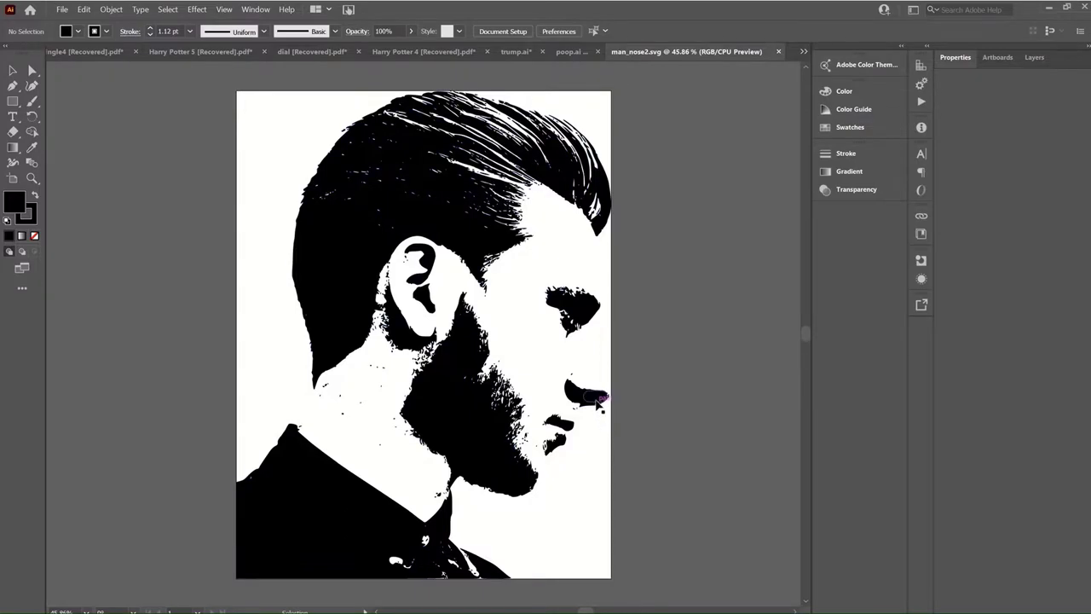
{"action": "left_click", "coordinate": [597, 396]}
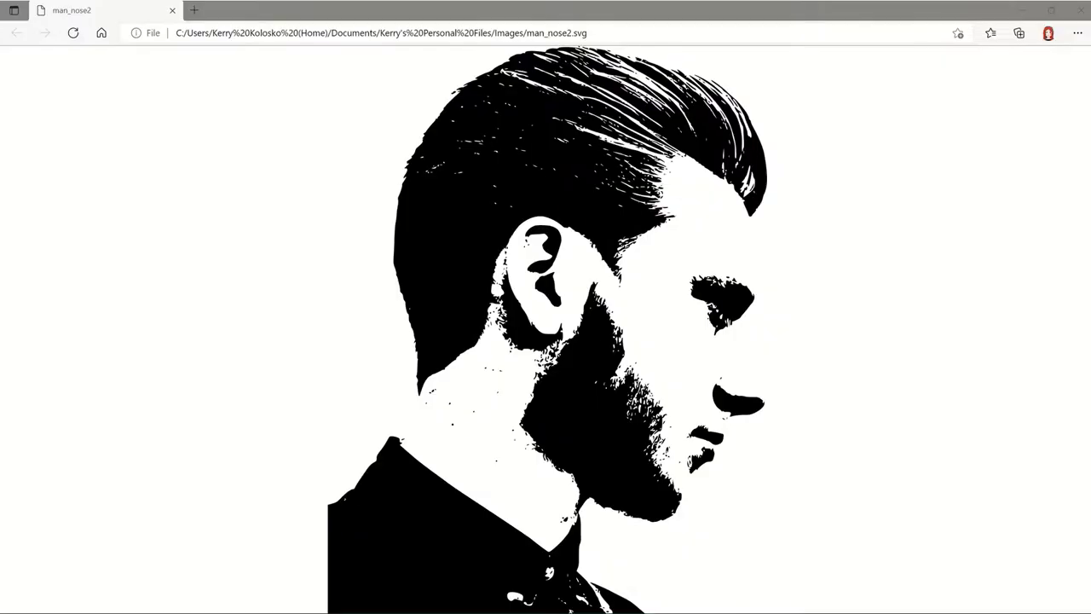
{"action": "mouse_move", "coordinate": [537, 128]}
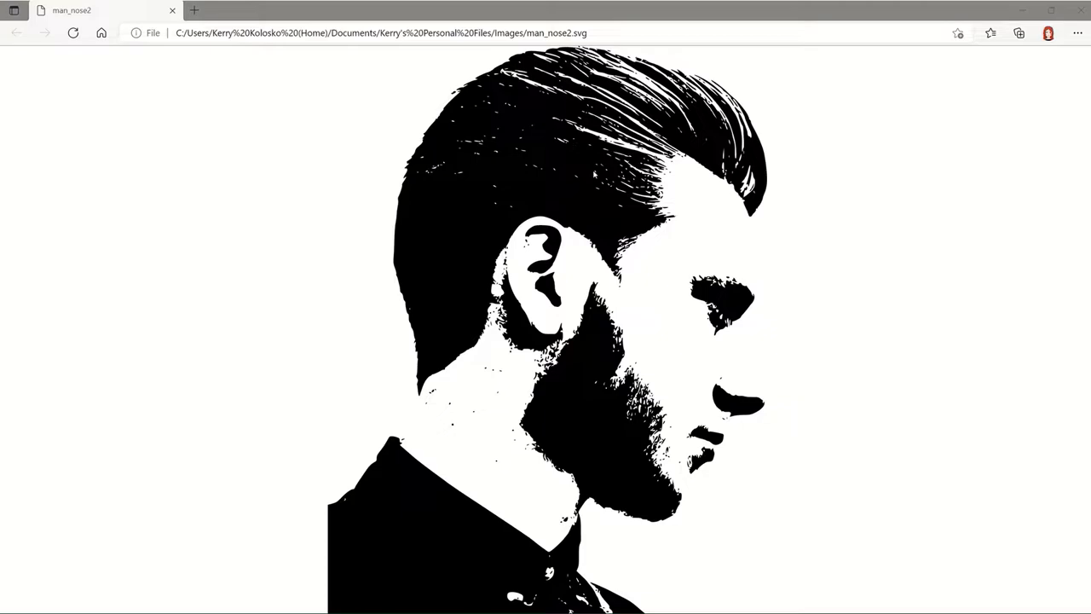
Step: Inspect man_nose2.svg in Edge DevTools to reveal the silhouette's SVG path code
{"action": "right_click", "coordinate": [593, 173]}
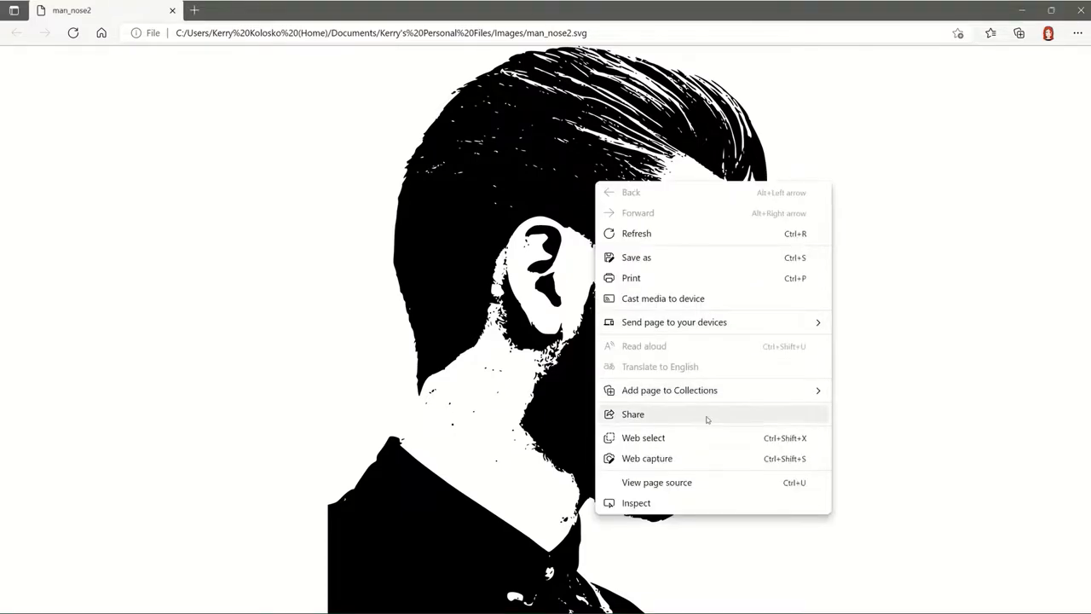
{"action": "mouse_move", "coordinate": [699, 416]}
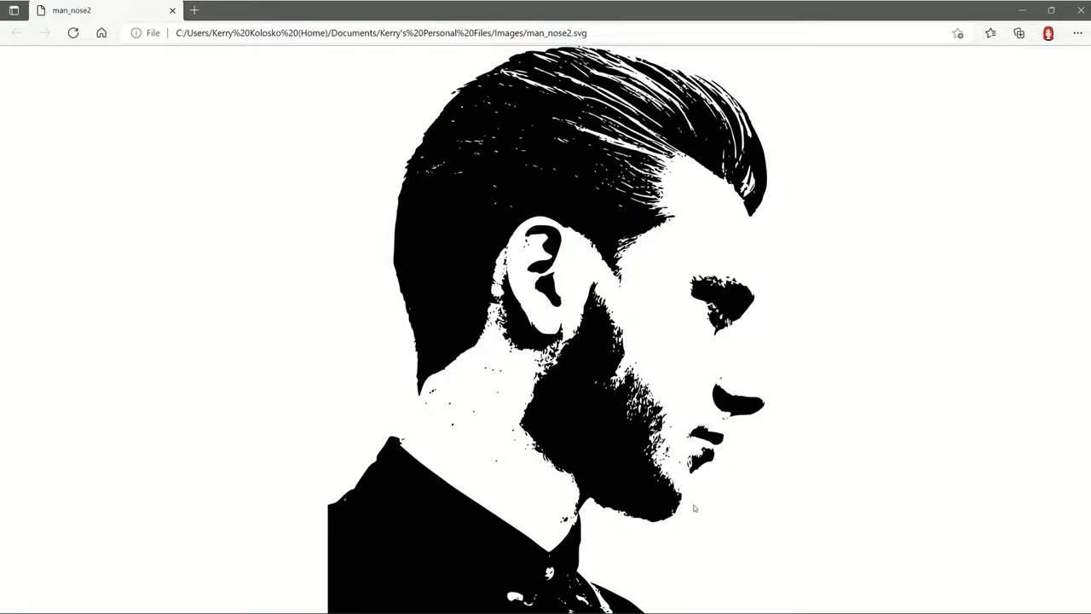
{"action": "key", "text": "F12"}
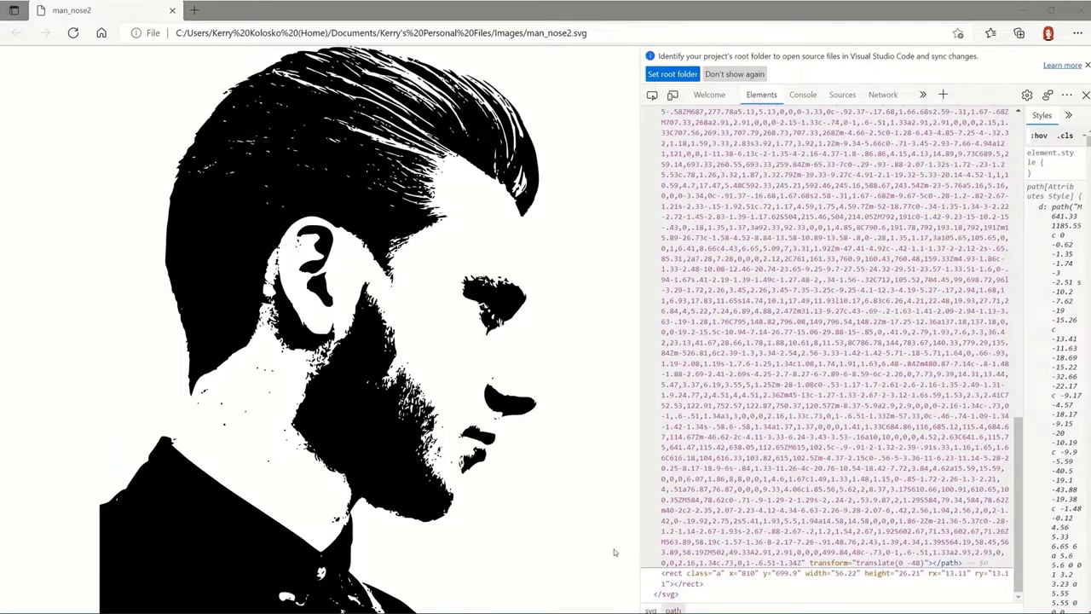
{"action": "mouse_move", "coordinate": [682, 583]}
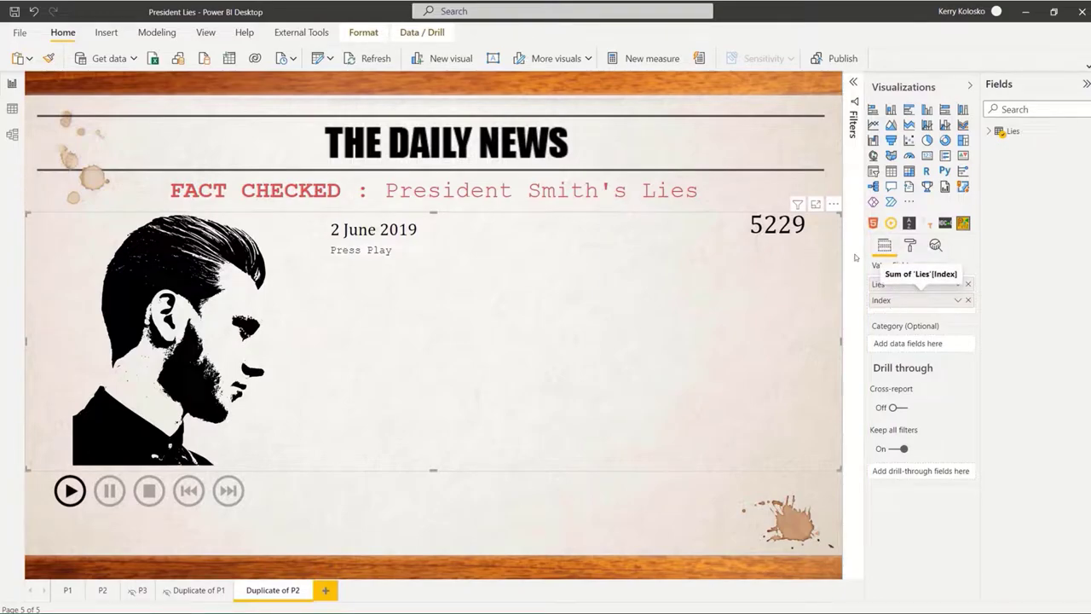
Step: In the Rectangle Layer editor, try a custom fill colour then keep the default black fill
{"action": "left_click", "coordinate": [832, 204]}
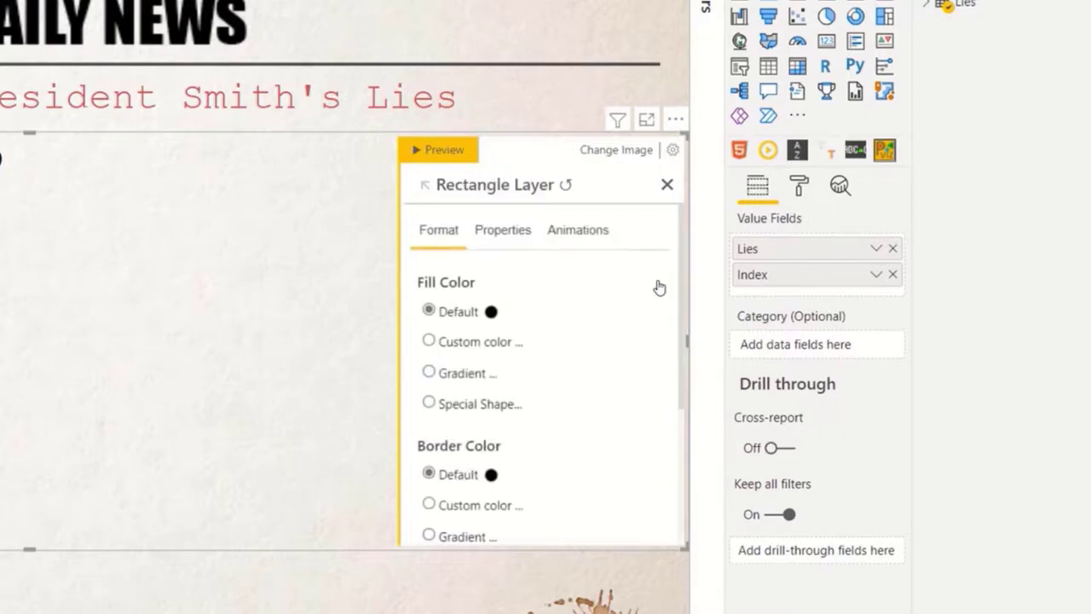
{"action": "mouse_move", "coordinate": [541, 287]}
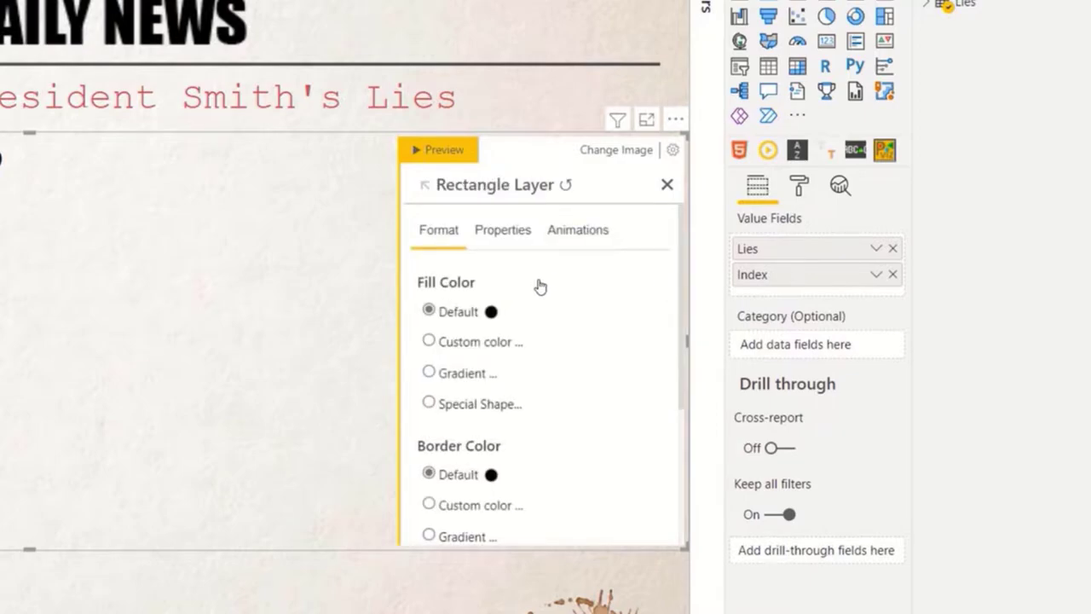
{"action": "mouse_move", "coordinate": [457, 351]}
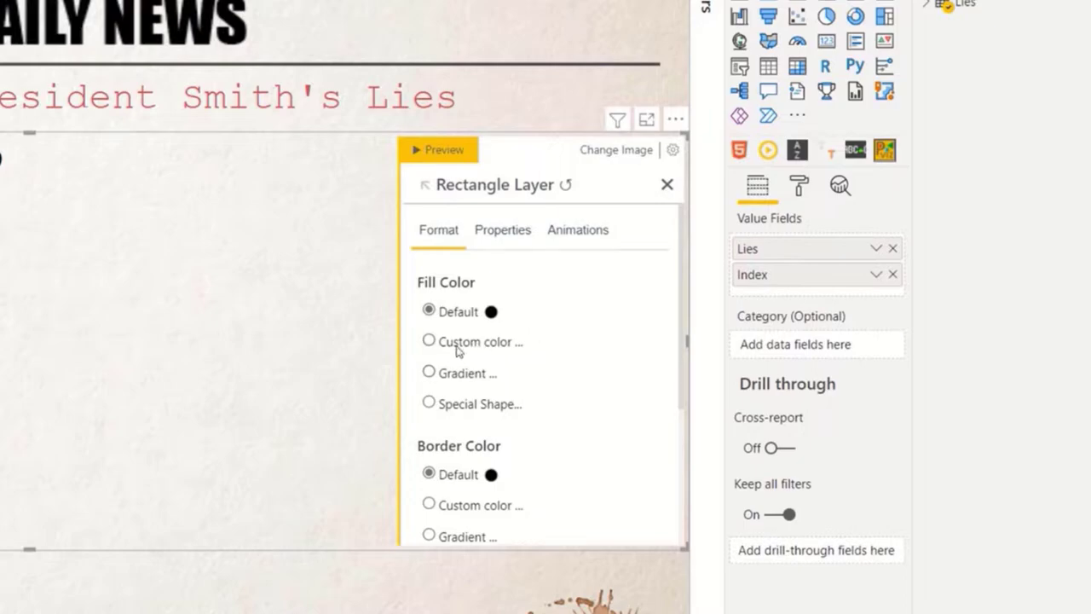
{"action": "left_click", "coordinate": [429, 341]}
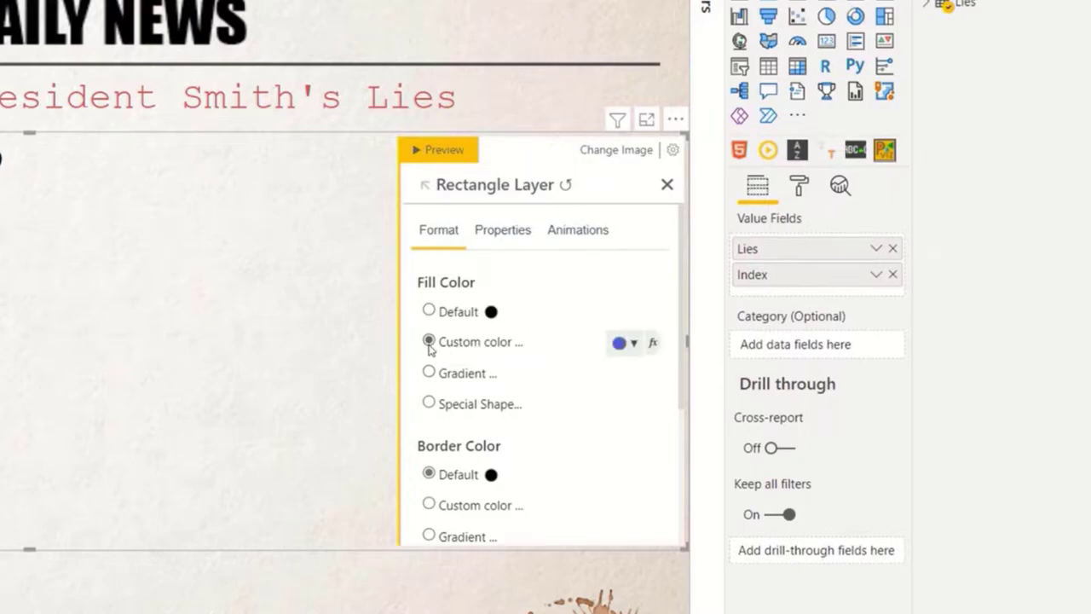
{"action": "left_click", "coordinate": [430, 310]}
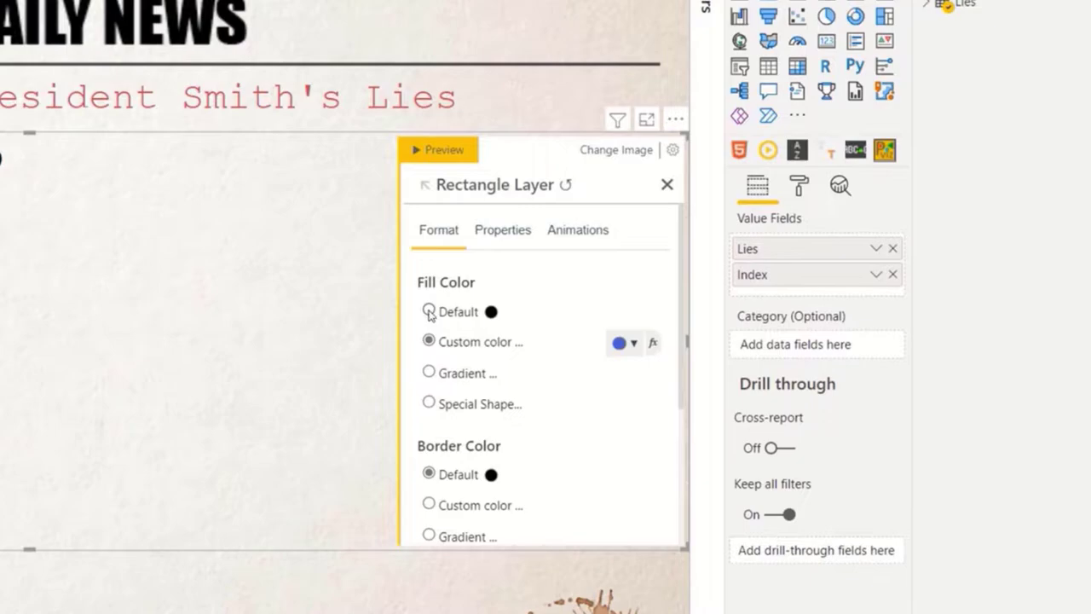
{"action": "left_click", "coordinate": [430, 312]}
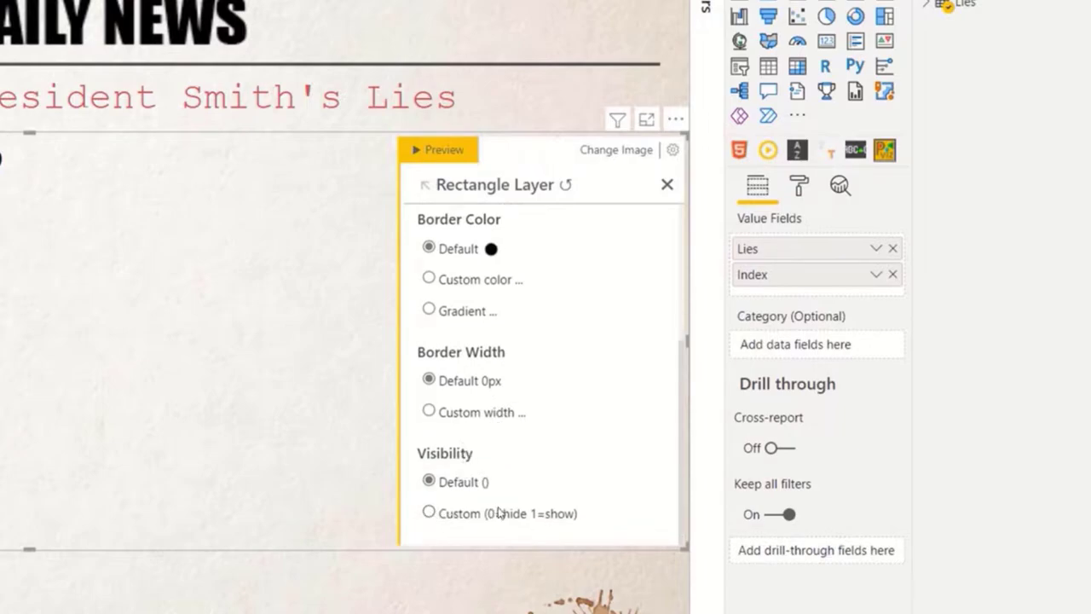
{"action": "left_click", "coordinate": [438, 210]}
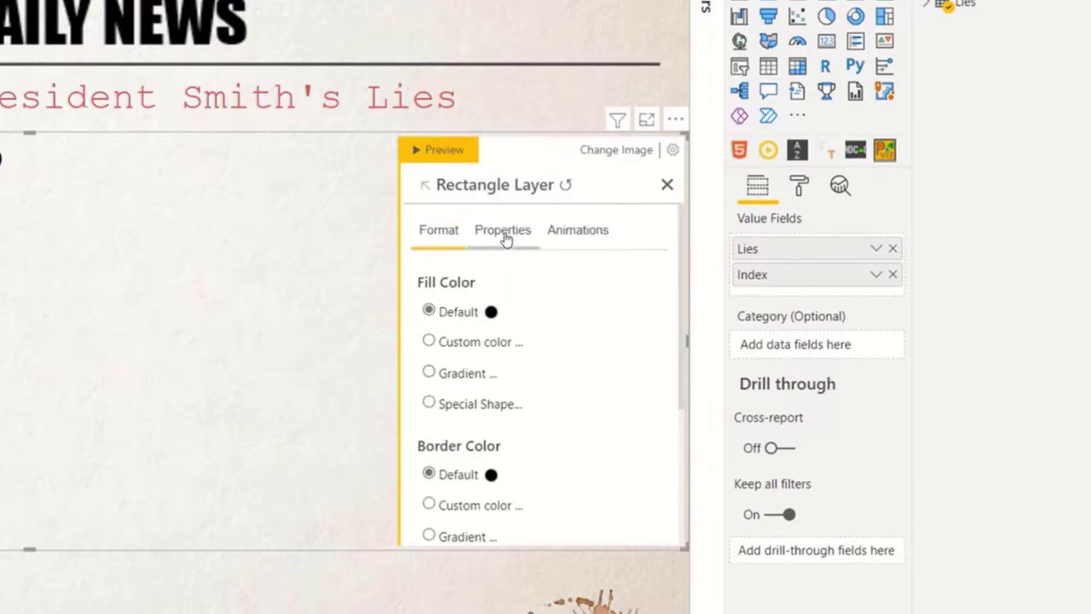
Step: Drive the rectangle layer's custom size by the [Lies] field via a simple dynamic formula, then close the editor
{"action": "left_click", "coordinate": [501, 229]}
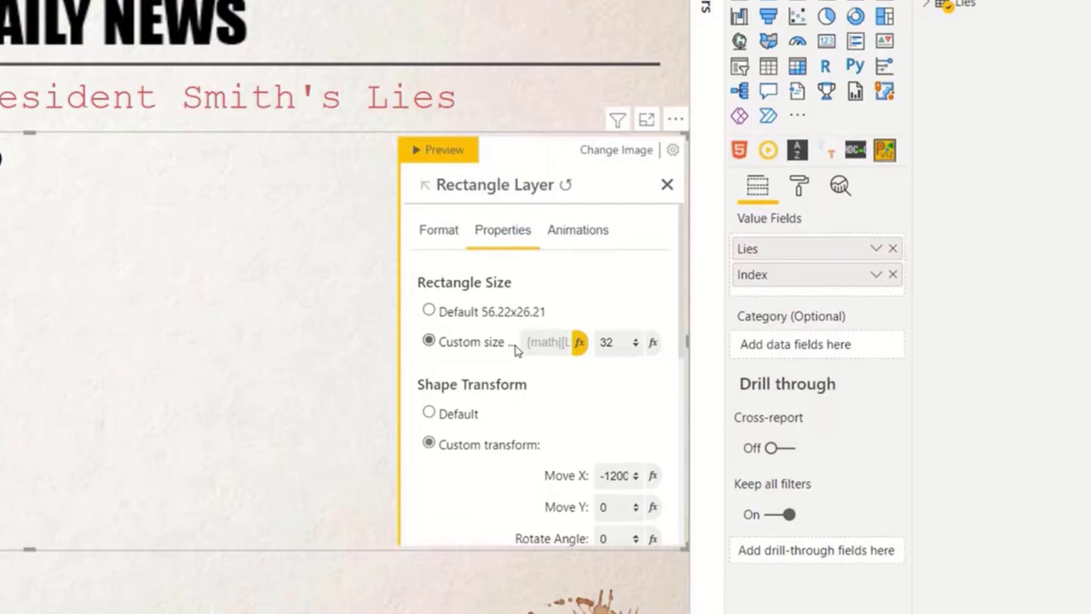
{"action": "left_click", "coordinate": [580, 341]}
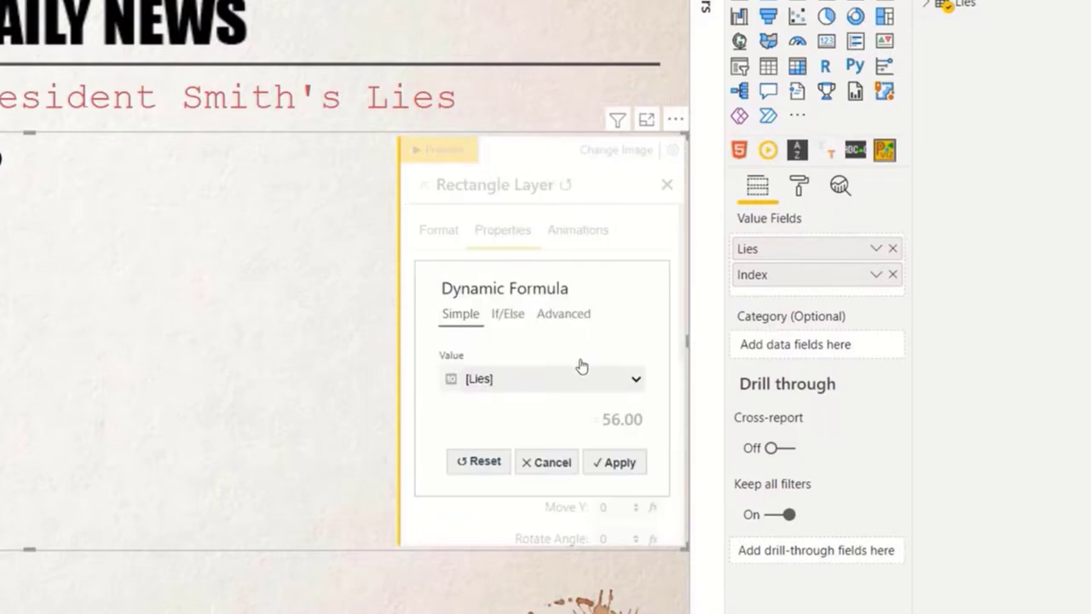
{"action": "mouse_move", "coordinate": [639, 311]}
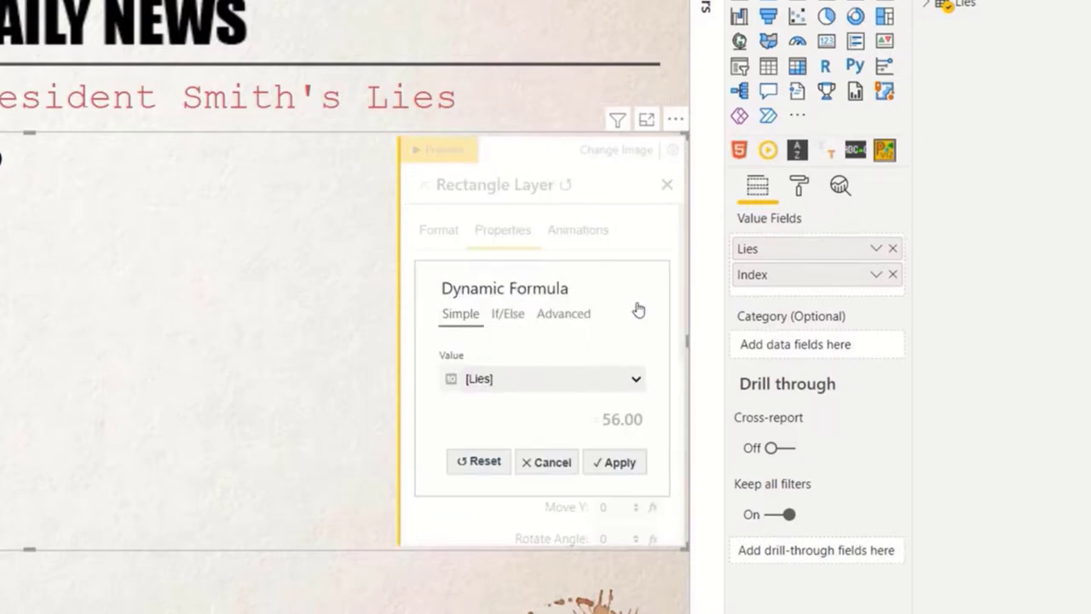
{"action": "left_click", "coordinate": [542, 379]}
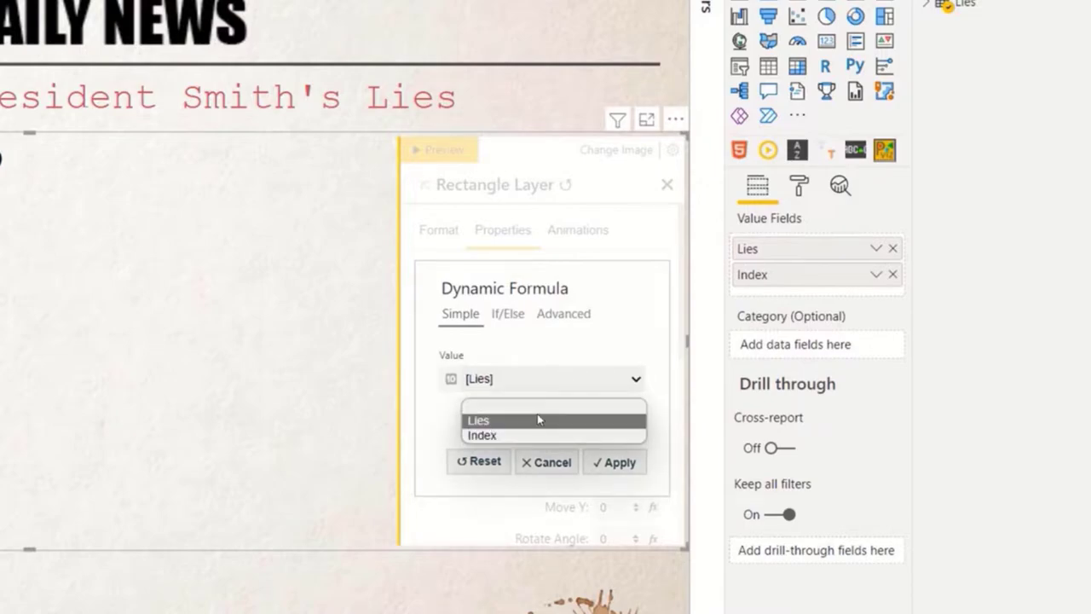
{"action": "left_click", "coordinate": [478, 420]}
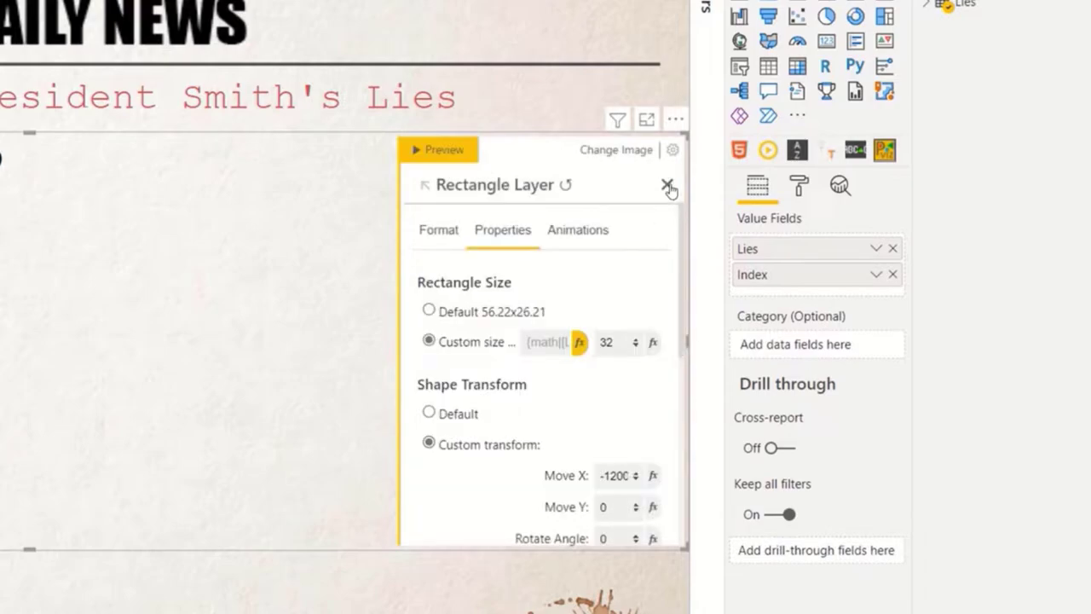
{"action": "left_click", "coordinate": [668, 186]}
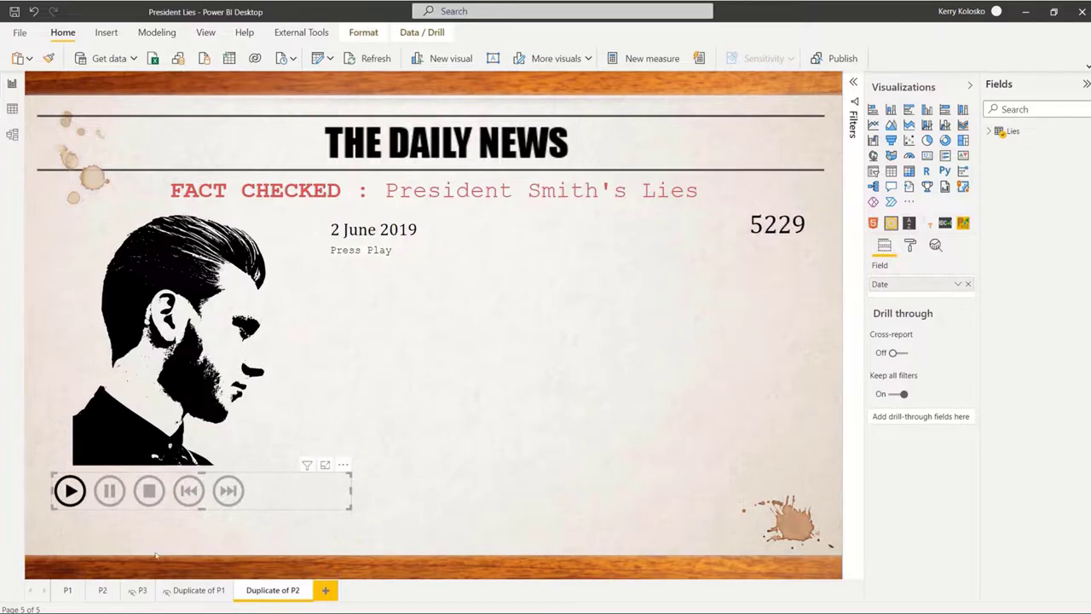
Step: Play the play-axis visual so the date, lie count and quotes animate through time
{"action": "left_click", "coordinate": [70, 491]}
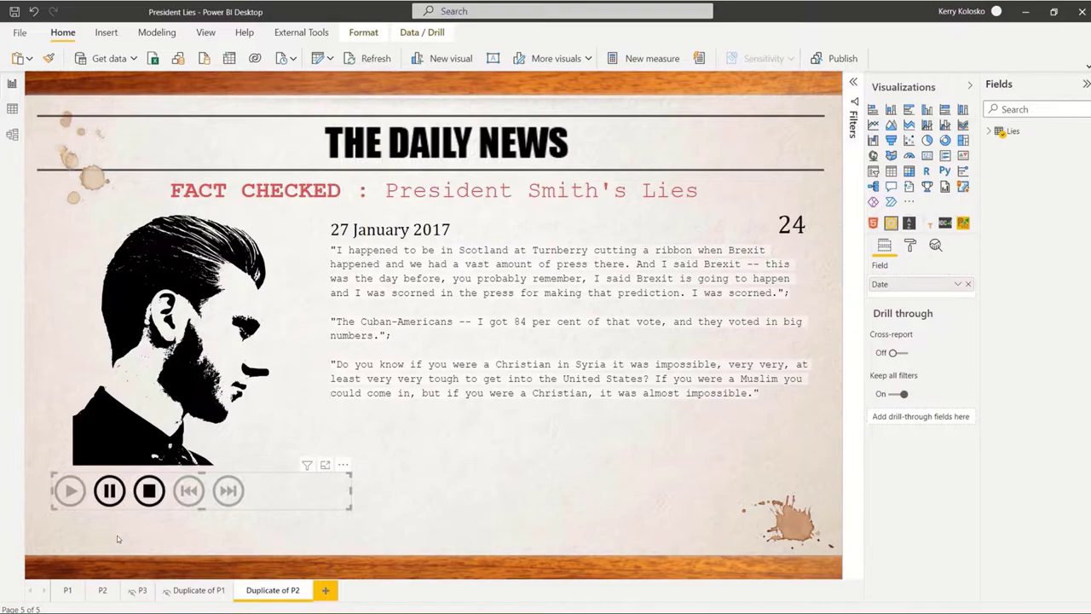
{"action": "left_click", "coordinate": [228, 491]}
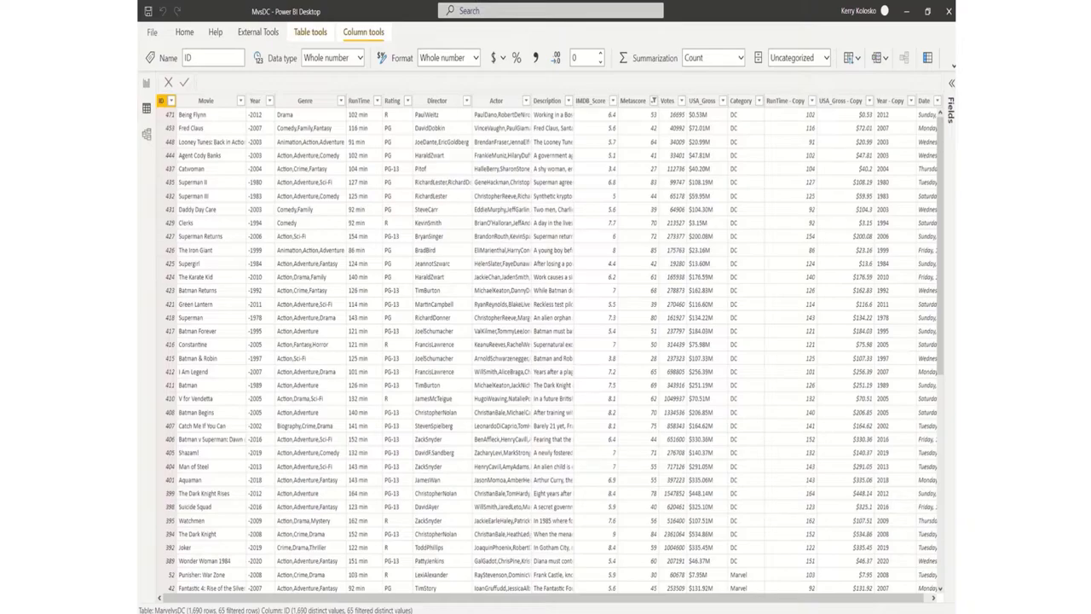
{"action": "mouse_move", "coordinate": [718, 112]}
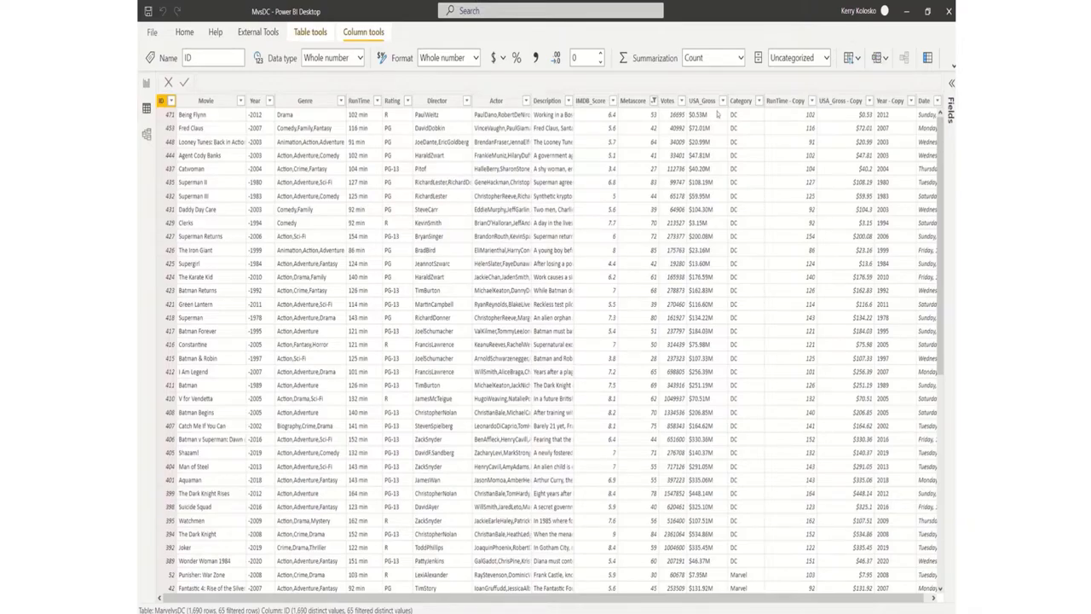
{"action": "left_click", "coordinate": [632, 100]}
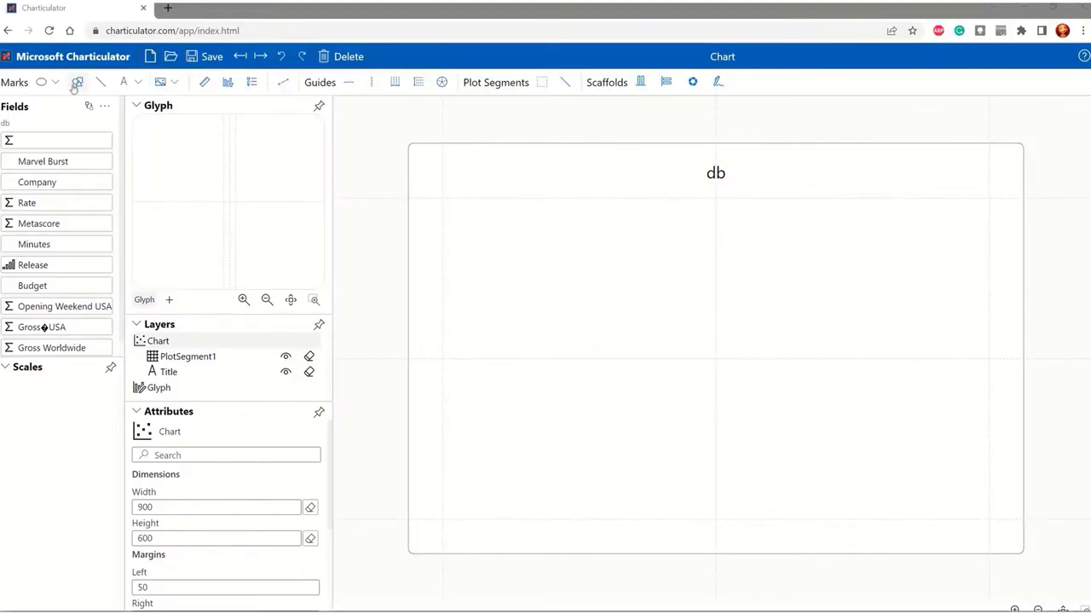
Step: Add a circle symbol and fill it by Metascore using the YlOrRd yellow-to-red colour scale
{"action": "left_click", "coordinate": [79, 82]}
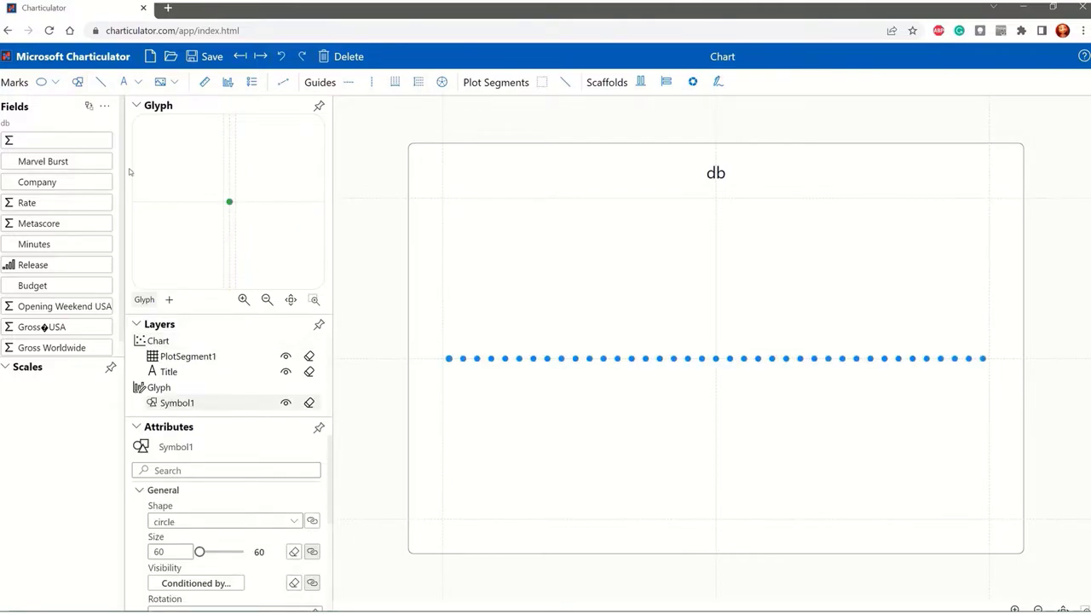
{"action": "mouse_move", "coordinate": [58, 266]}
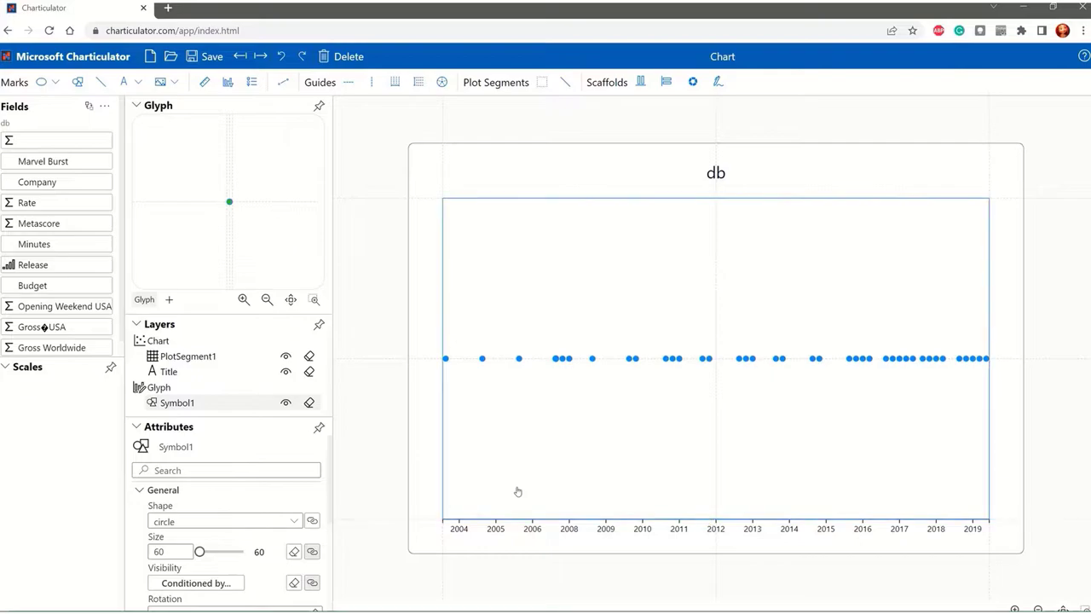
{"action": "mouse_move", "coordinate": [634, 365]}
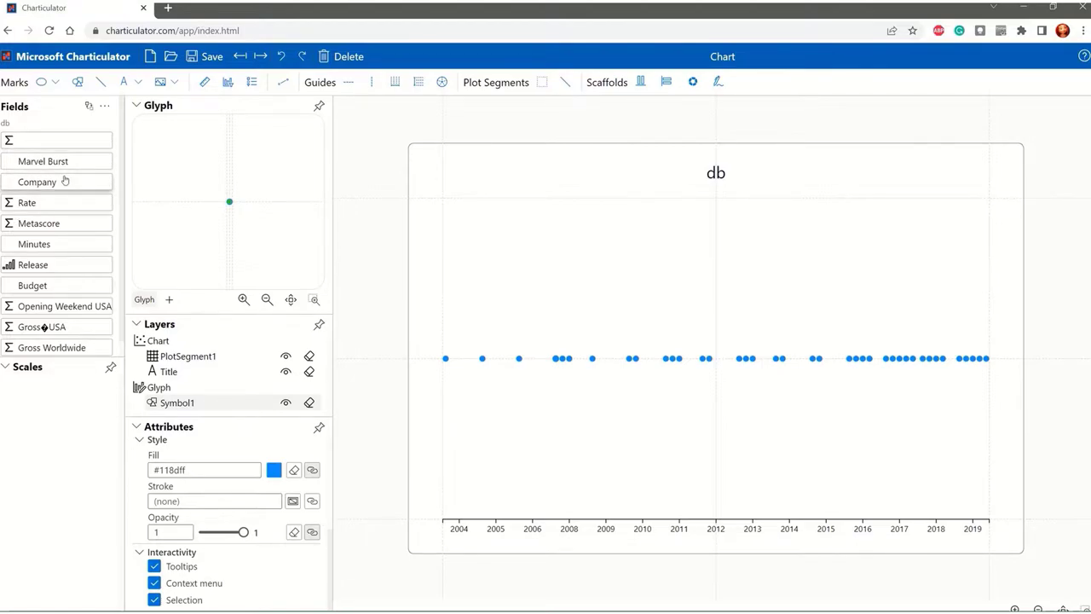
{"action": "mouse_move", "coordinate": [51, 220]}
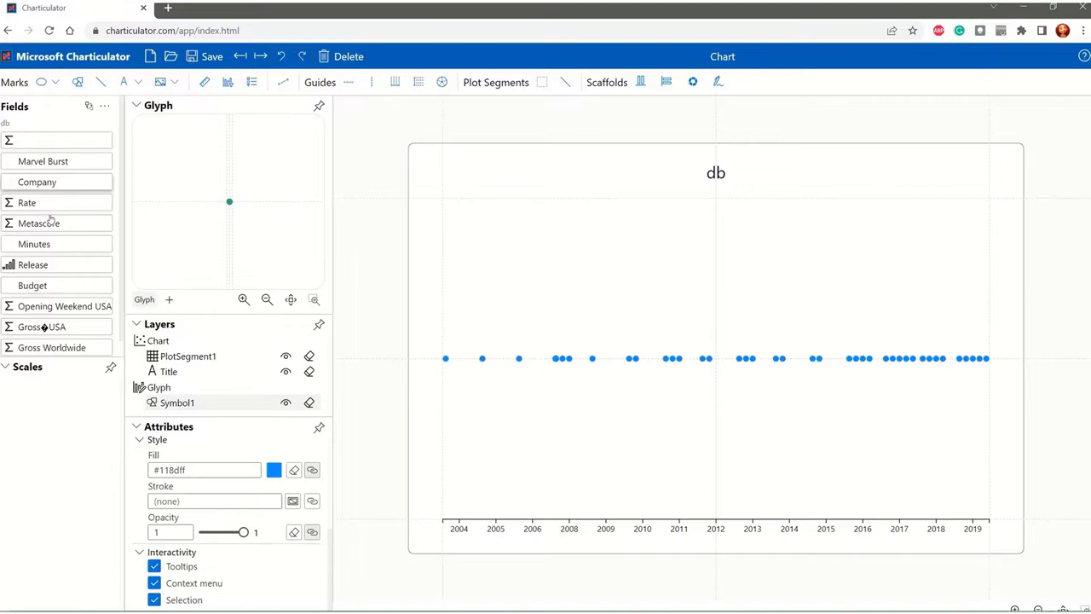
{"action": "left_click_drag", "start_coordinate": [37, 221], "coordinate": [269, 471]}
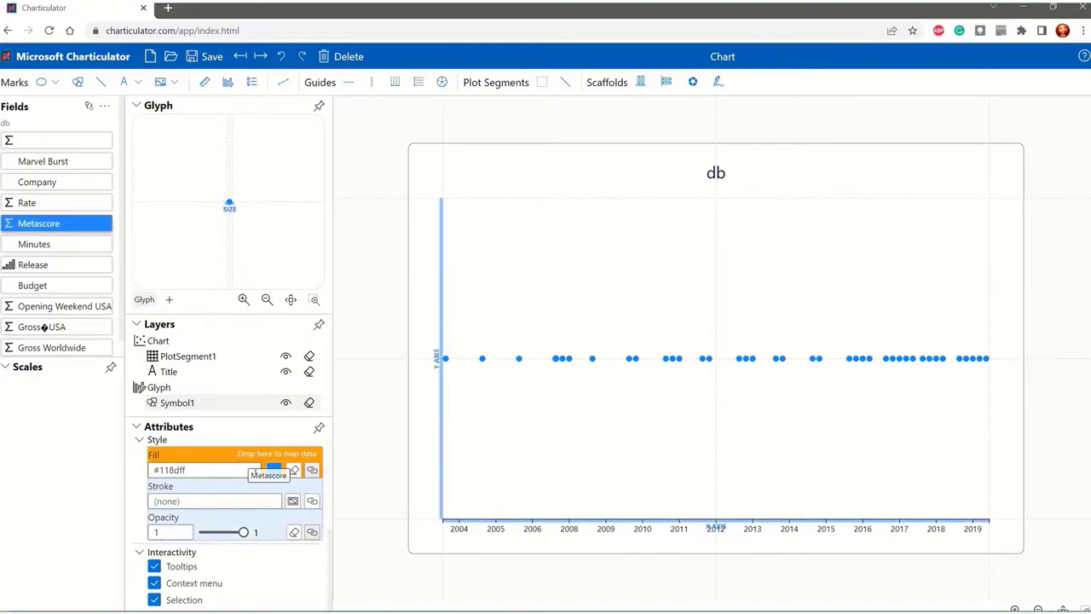
{"action": "left_click", "coordinate": [312, 471]}
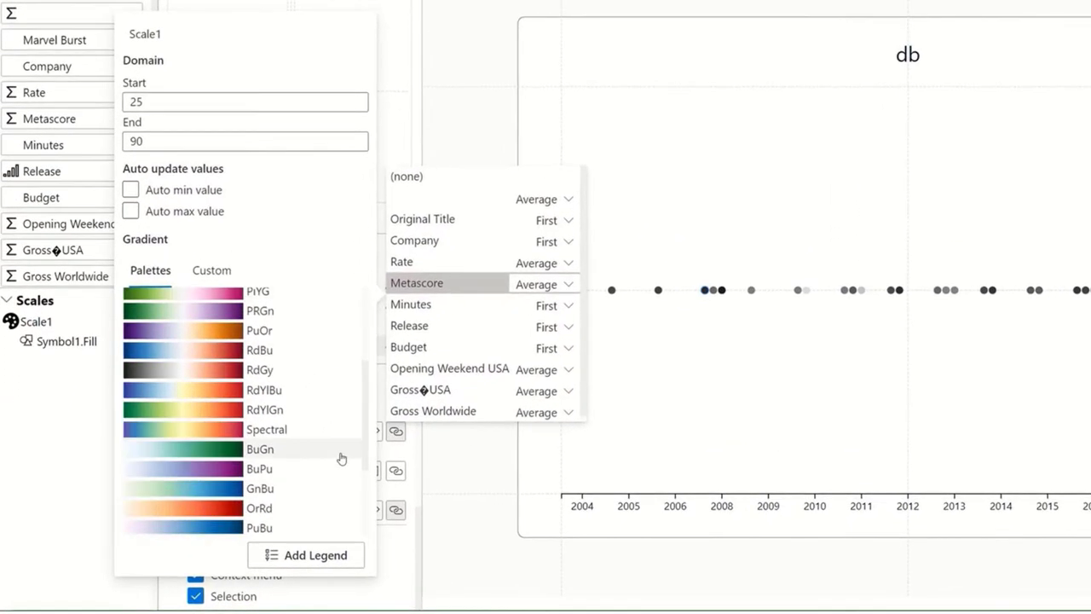
{"action": "scroll", "scroll_direction": "down", "scroll_amount": 3}
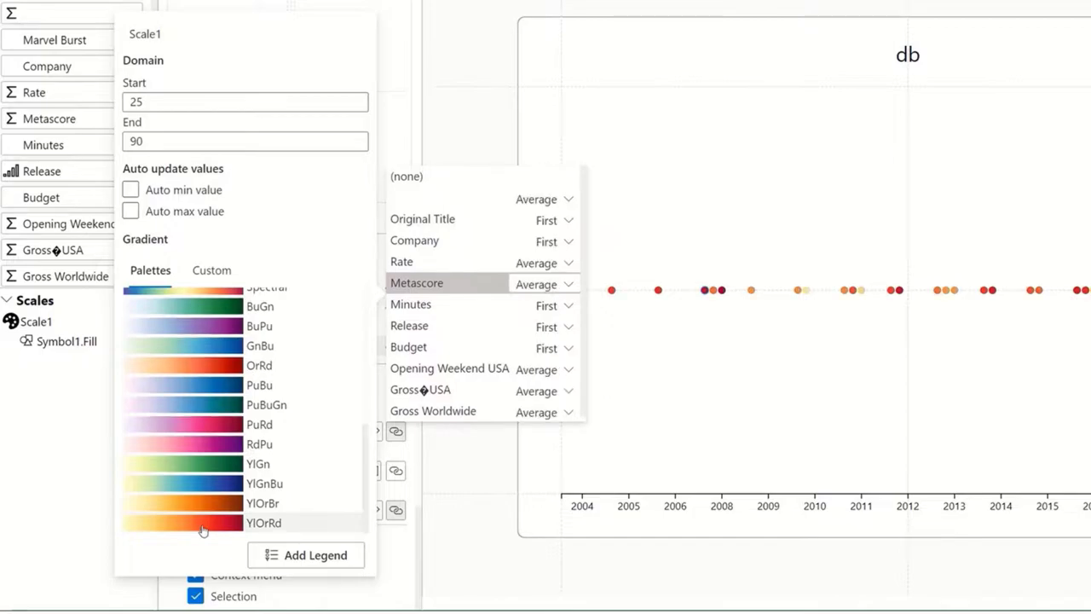
{"action": "left_click", "coordinate": [305, 556]}
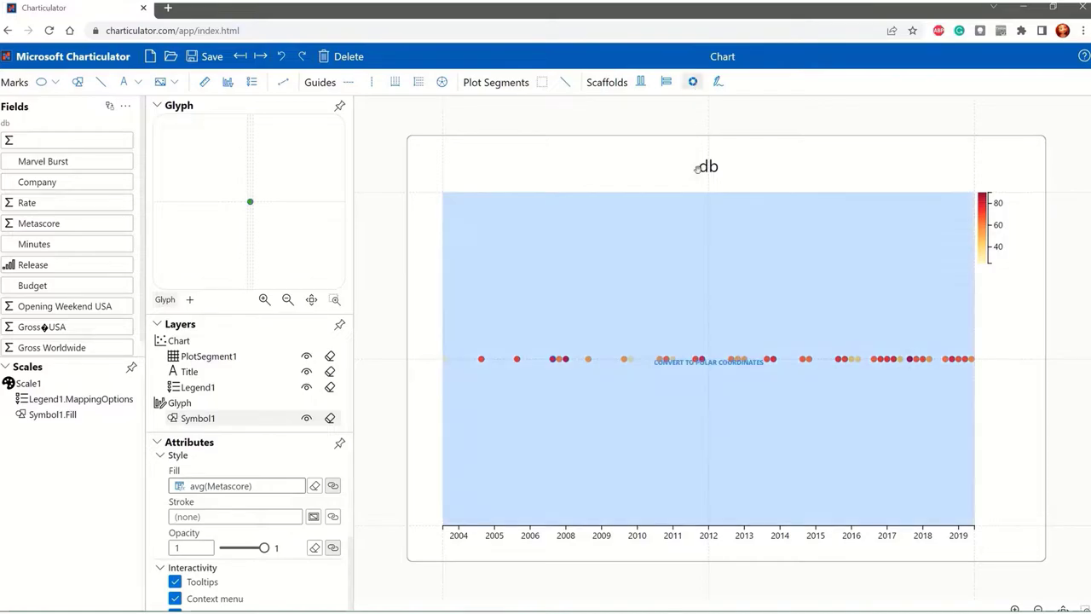
Step: Convert the plot segment to polar coordinates so the year timeline forms a ring
{"action": "left_click", "coordinate": [709, 361]}
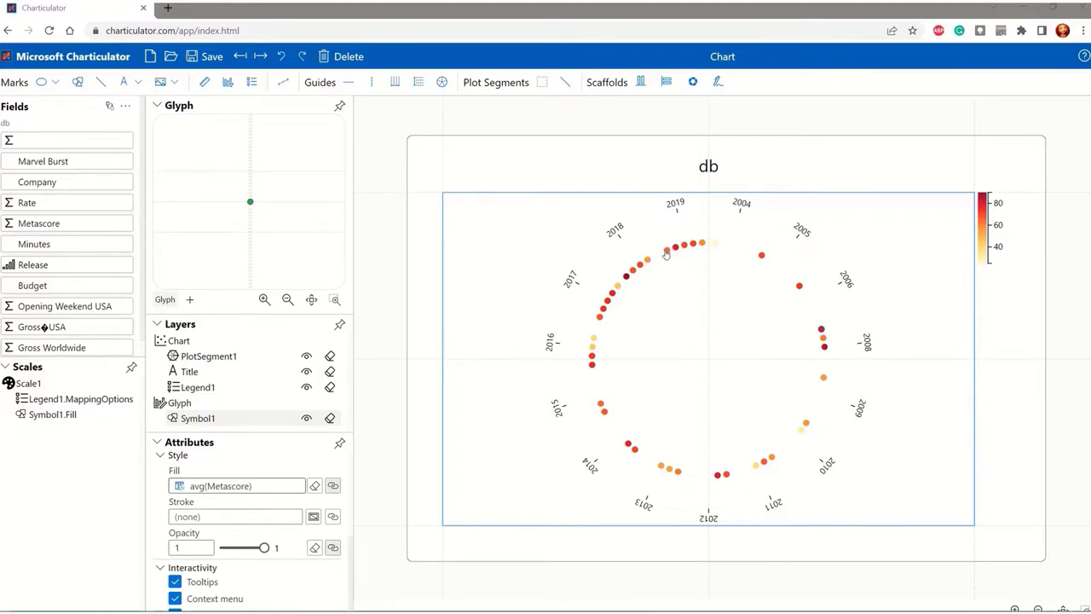
{"action": "mouse_move", "coordinate": [619, 284]}
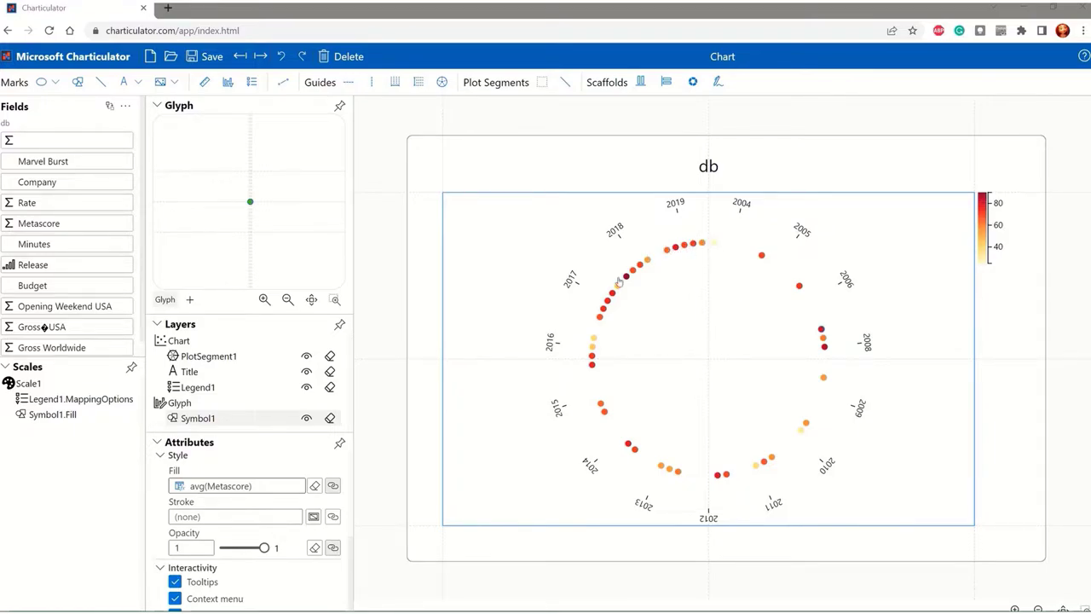
{"action": "mouse_move", "coordinate": [743, 477]}
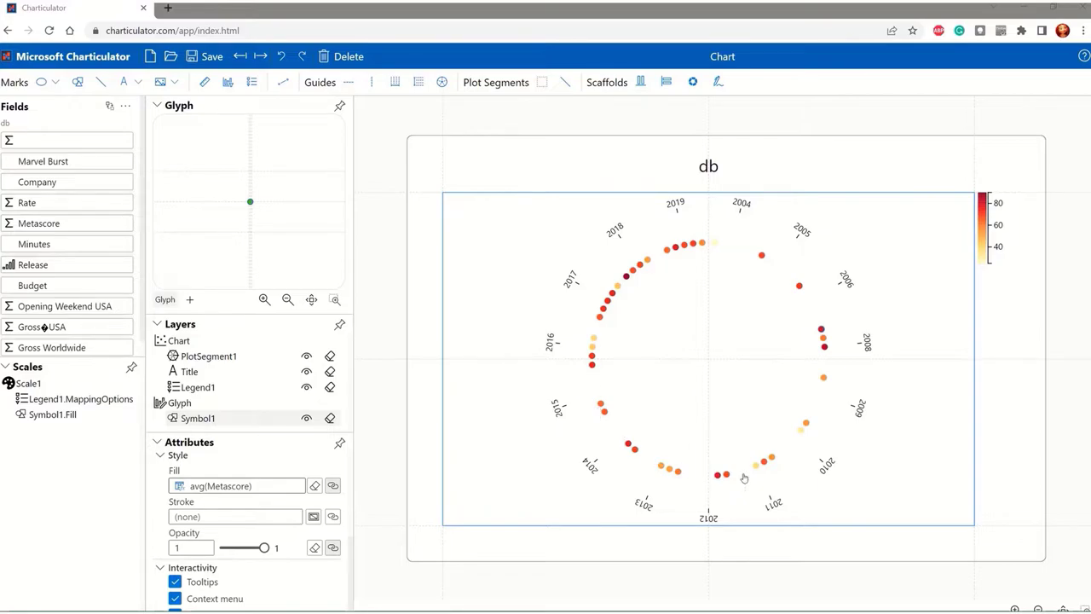
{"action": "mouse_move", "coordinate": [767, 368]}
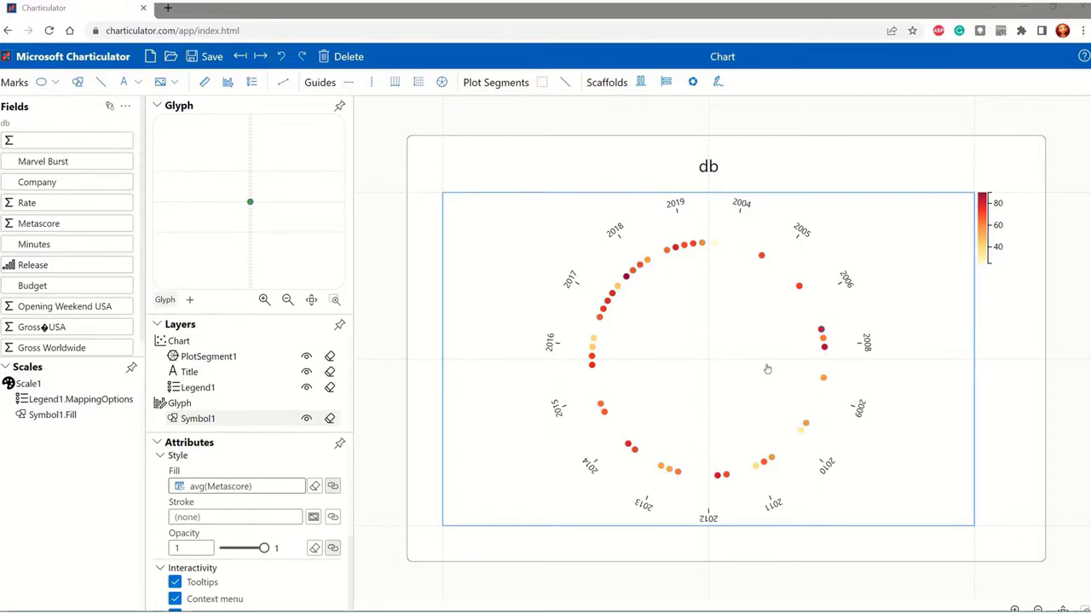
{"action": "mouse_move", "coordinate": [766, 296]}
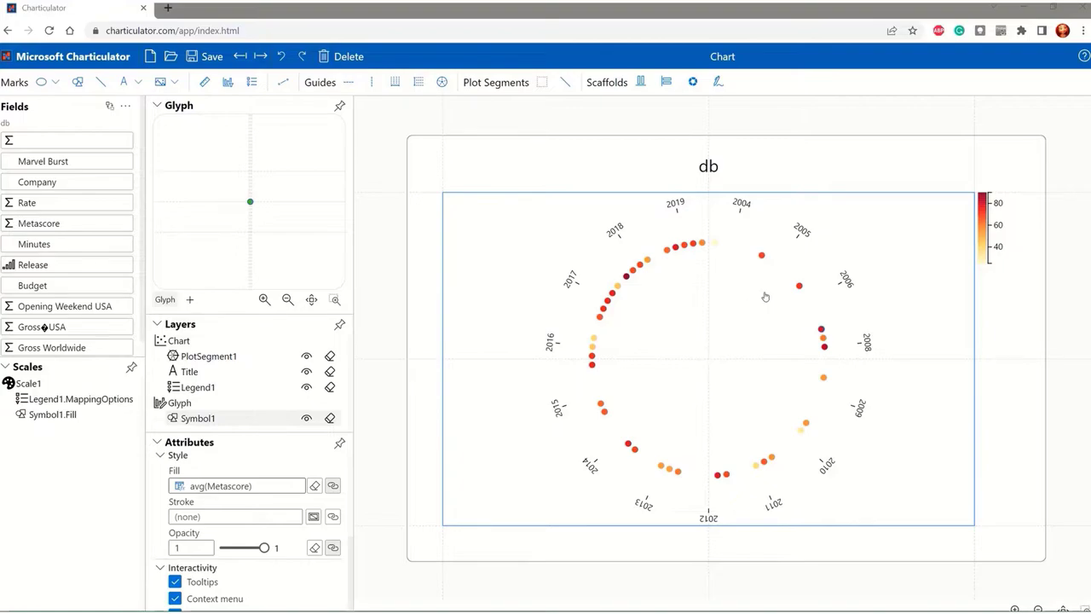
{"action": "mouse_move", "coordinate": [699, 286]}
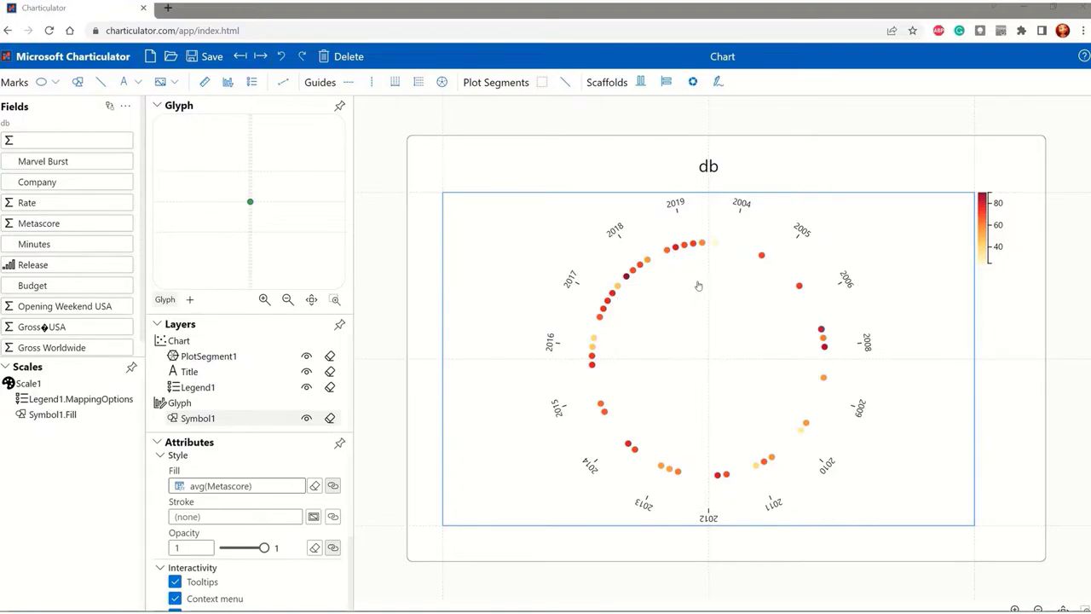
{"action": "mouse_move", "coordinate": [600, 386]}
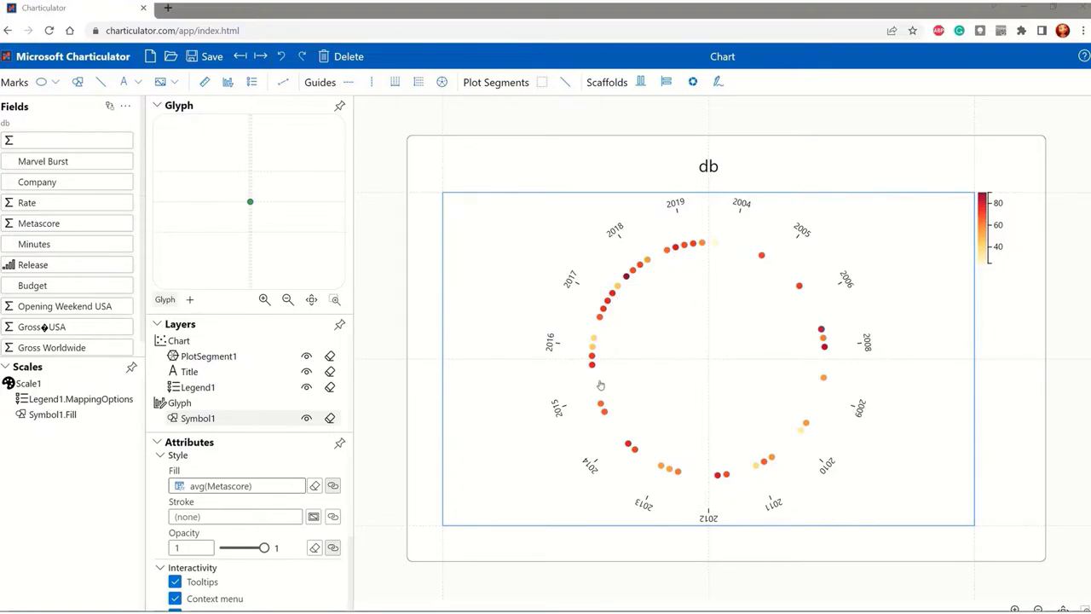
{"action": "mouse_move", "coordinate": [712, 365]}
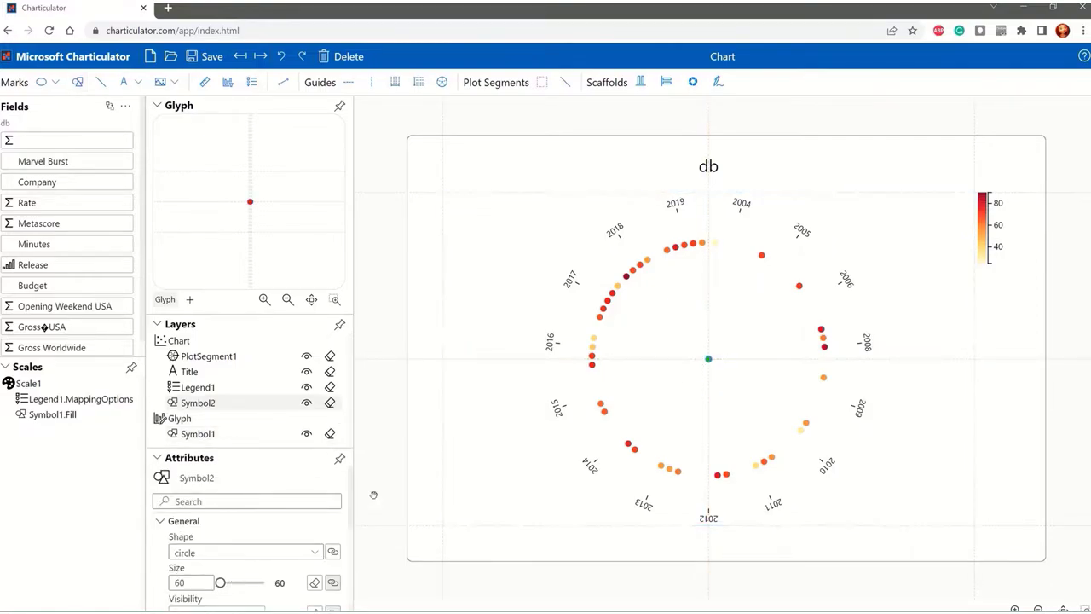
Step: Enlarge the centre circle to size 3600 and fill it by average Metascore
{"action": "left_click_drag", "start_coordinate": [220, 583], "coordinate": [249, 584]}
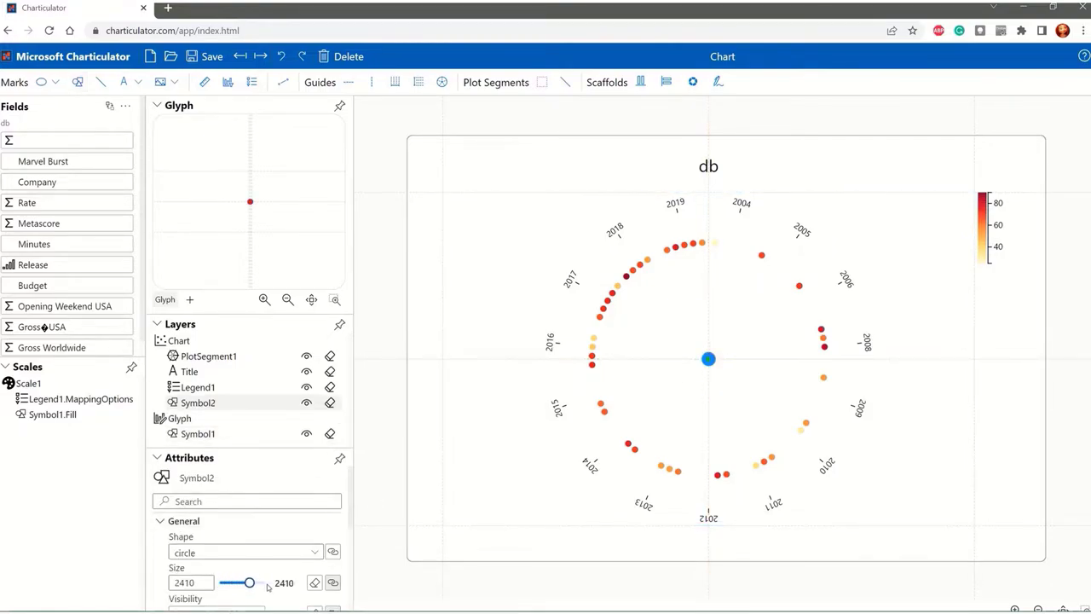
{"action": "left_click_drag", "start_coordinate": [249, 583], "coordinate": [263, 583]}
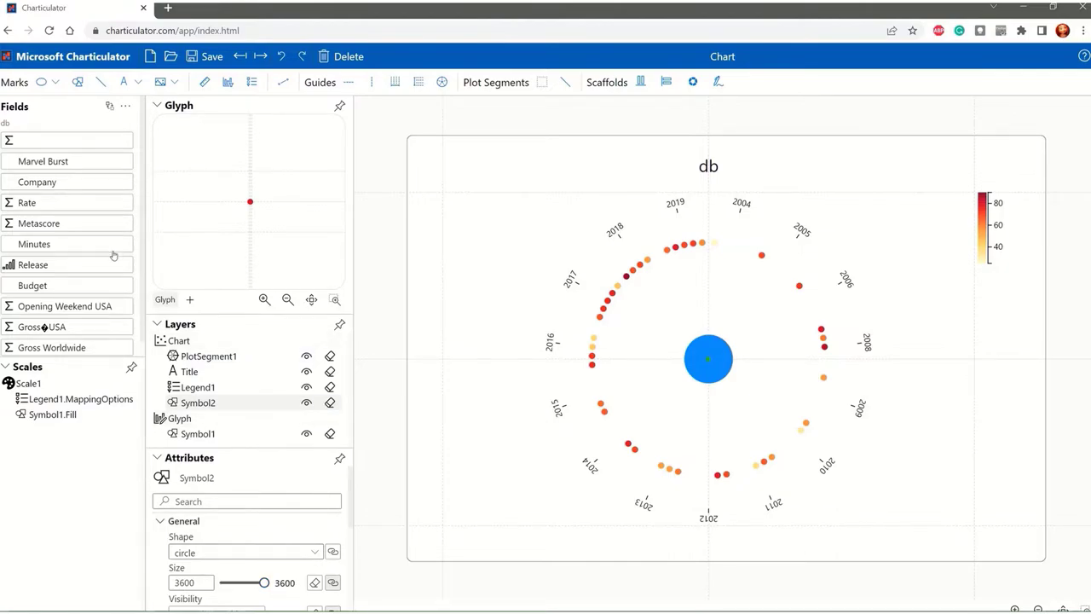
{"action": "left_click", "coordinate": [39, 224]}
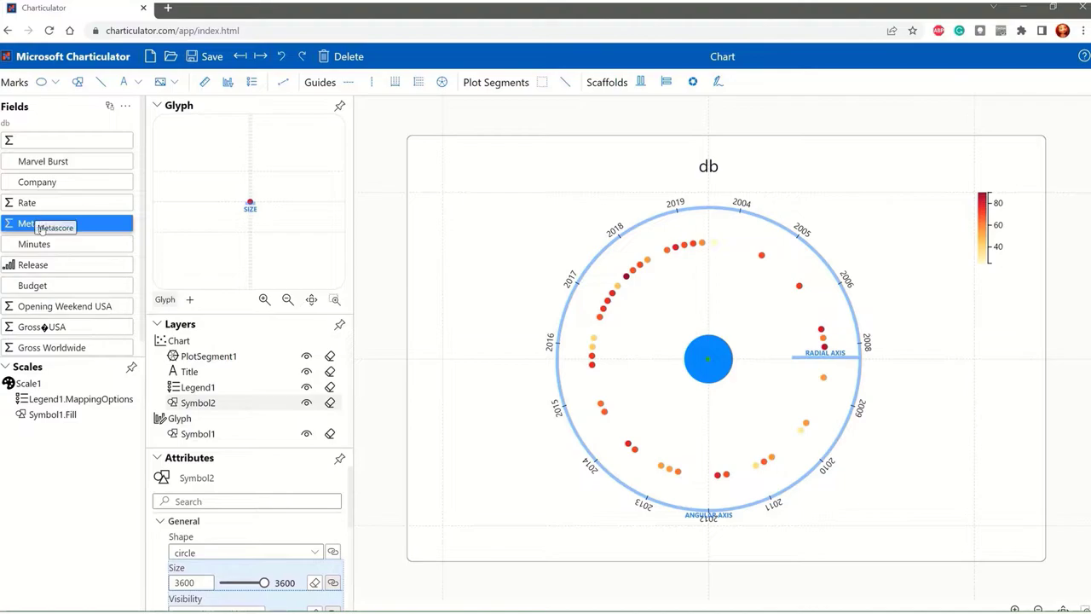
{"action": "left_click", "coordinate": [39, 222]}
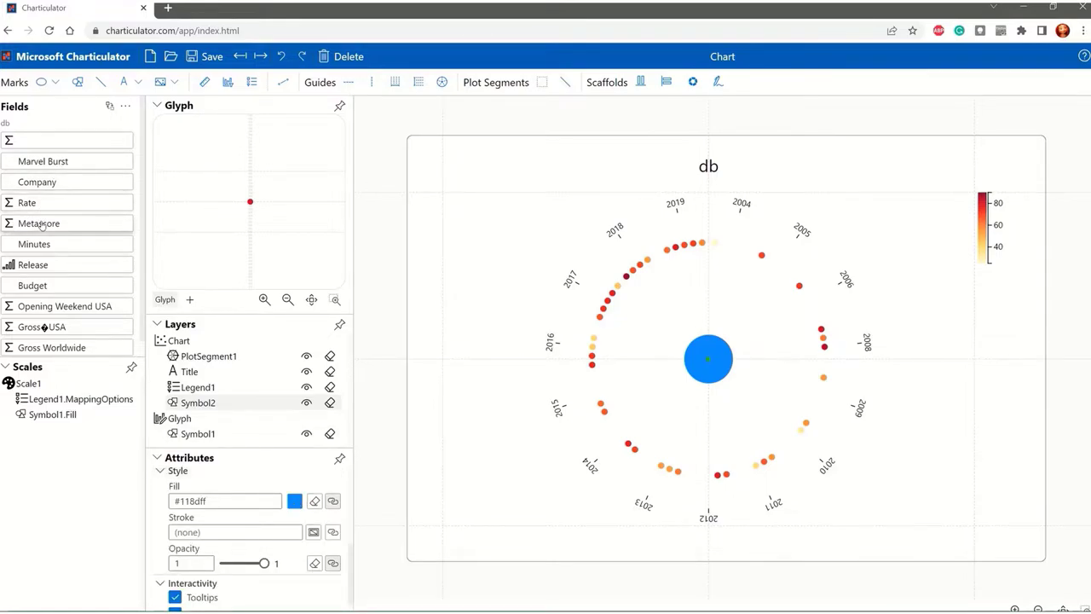
{"action": "left_click_drag", "start_coordinate": [37, 222], "coordinate": [225, 501]}
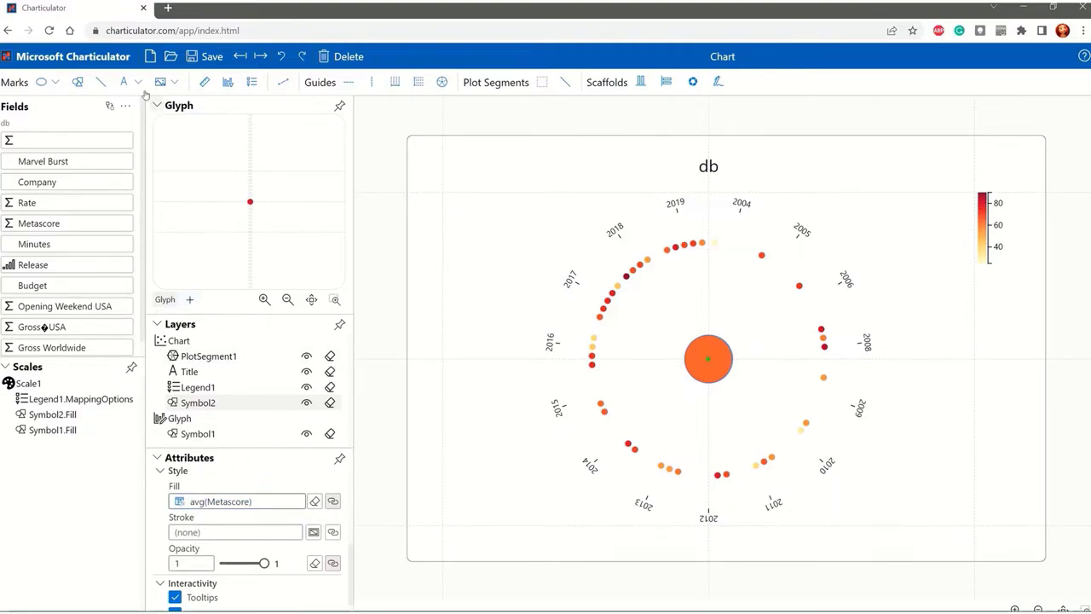
{"action": "left_click", "coordinate": [122, 81]}
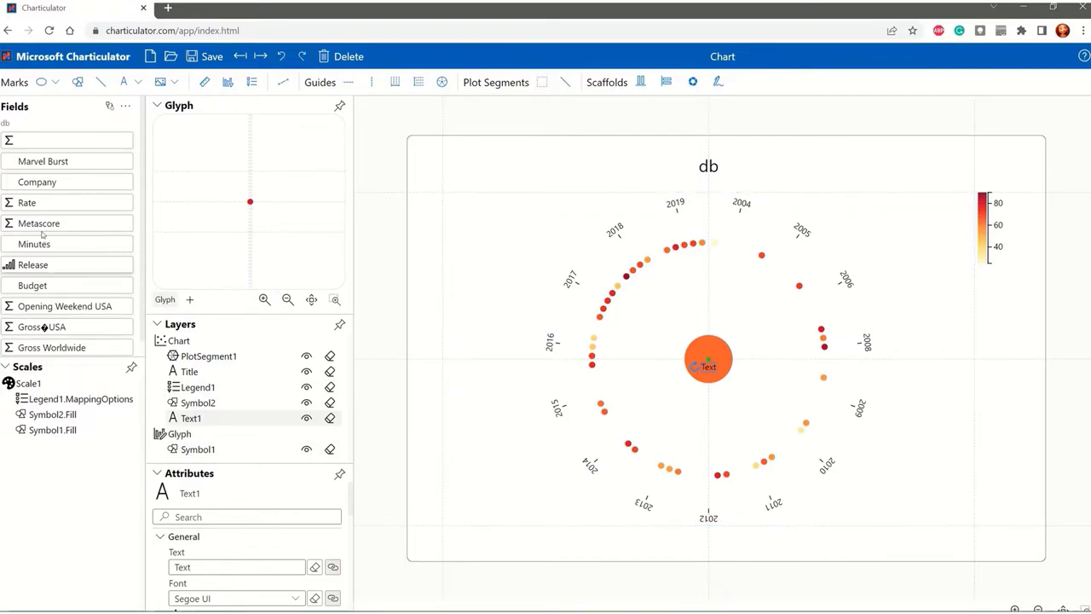
Step: Set the centre label text to ${avg(Metascore)}{.1f}, reading 63.7, and enlarge it
{"action": "type", "text": "${avg(Metascore)}{.1f}"}
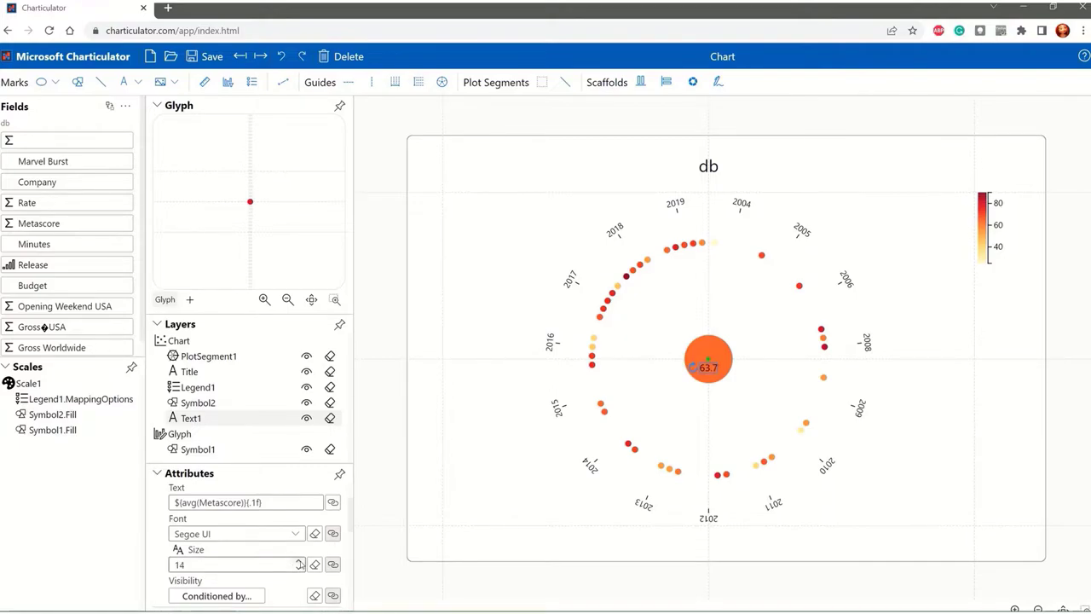
{"action": "left_click", "coordinate": [298, 561]}
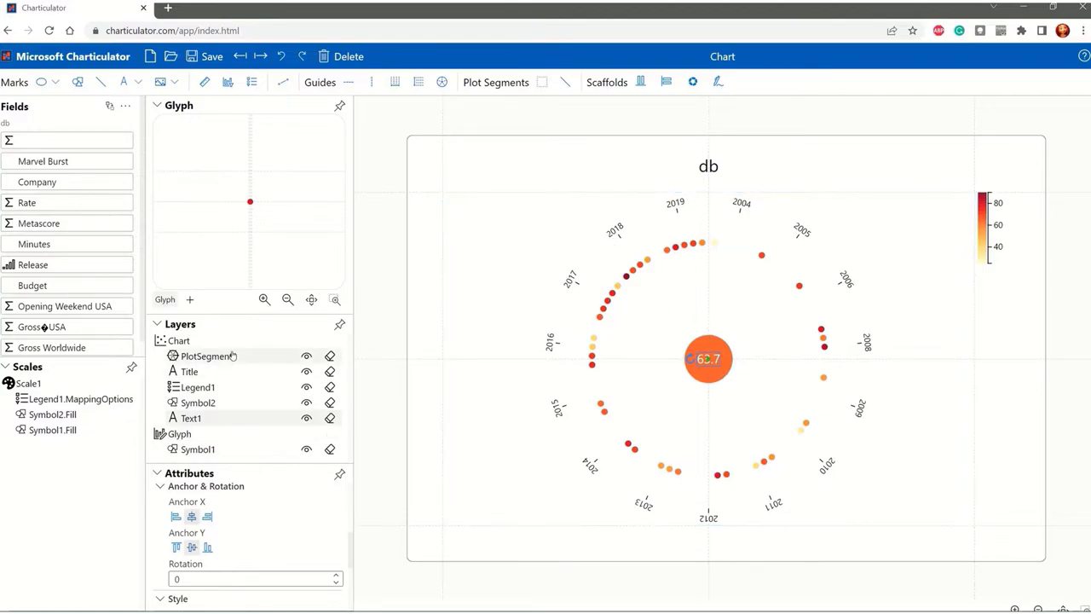
{"action": "left_click", "coordinate": [208, 356]}
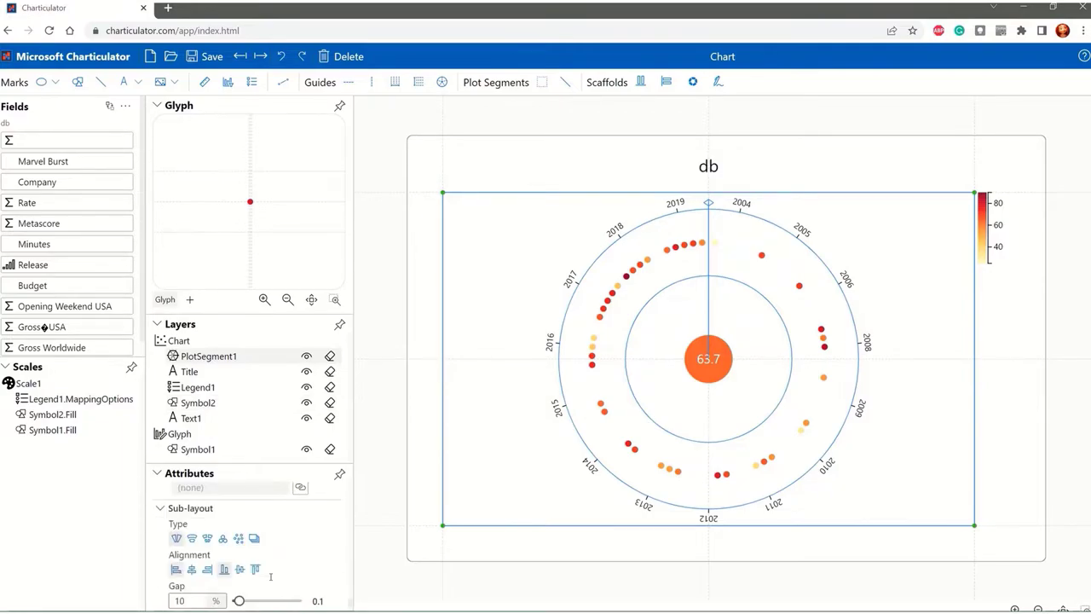
{"action": "left_click", "coordinate": [208, 538]}
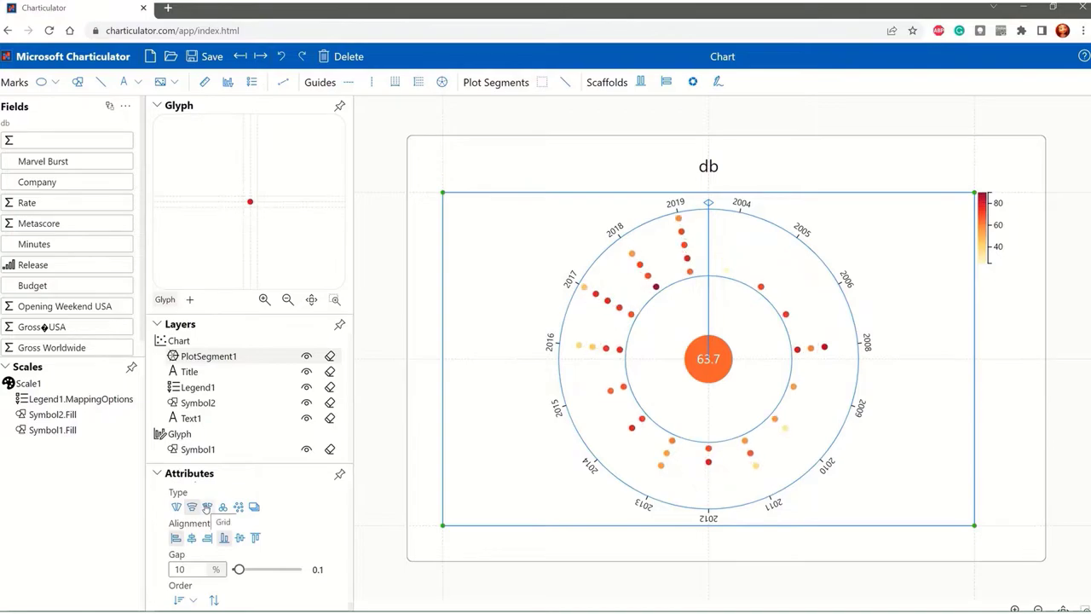
{"action": "left_click", "coordinate": [208, 509]}
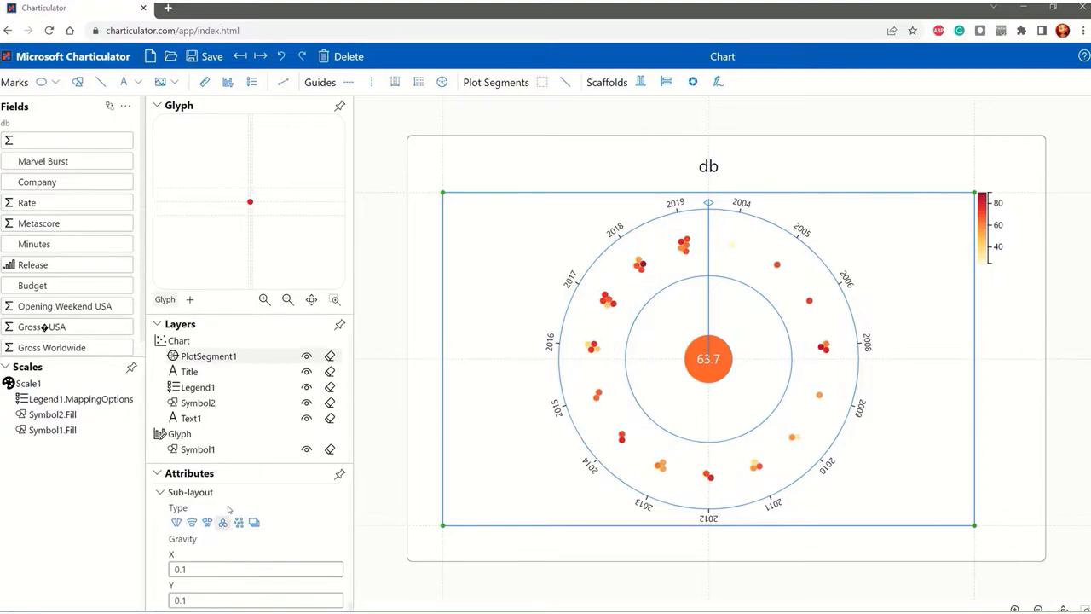
{"action": "left_click", "coordinate": [176, 522]}
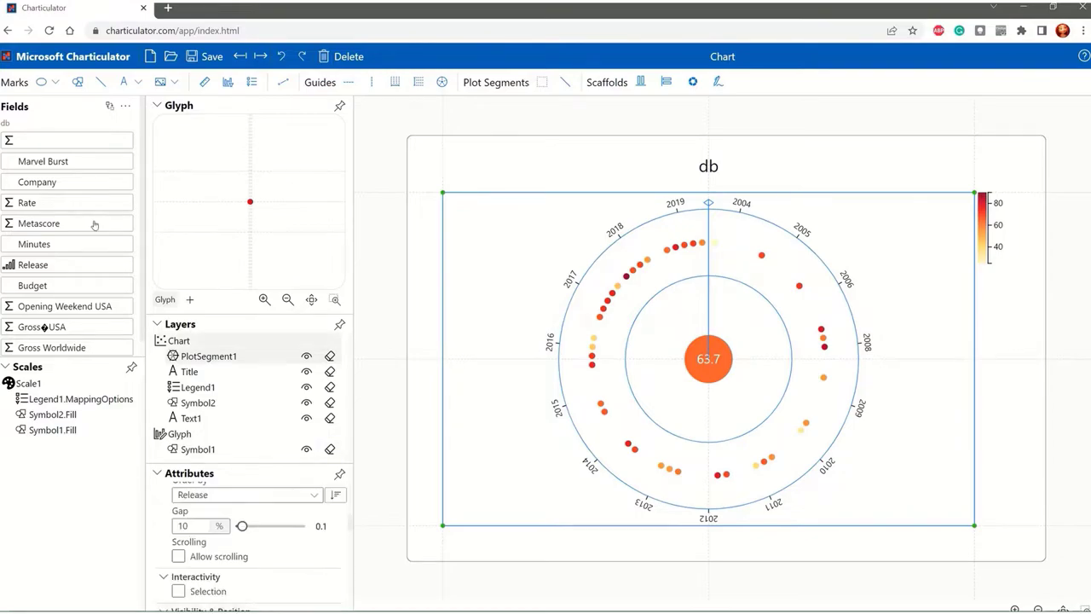
{"action": "mouse_move", "coordinate": [594, 270]}
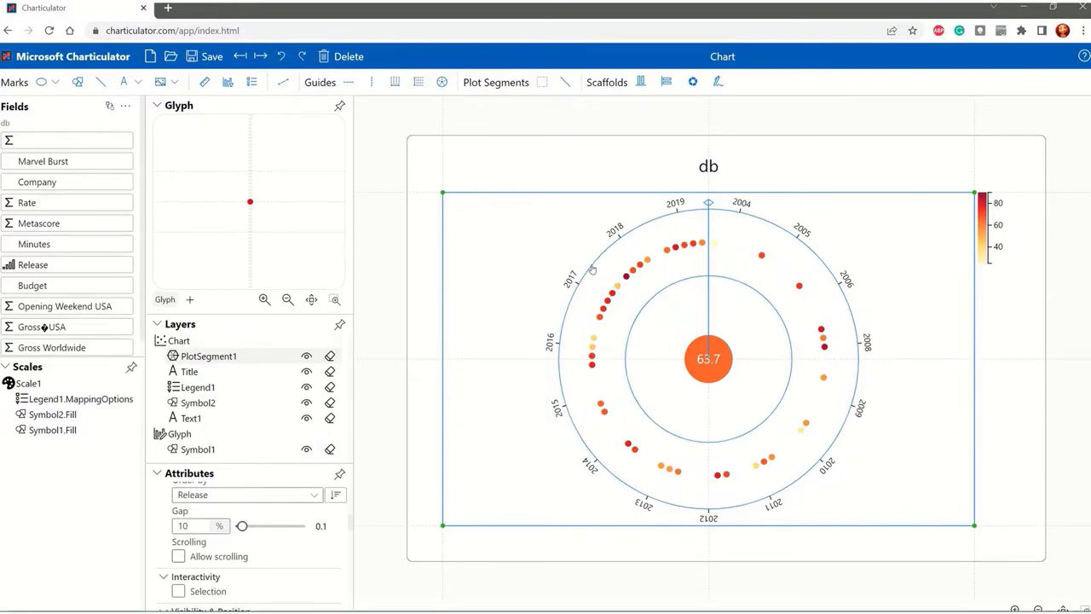
{"action": "mouse_move", "coordinate": [937, 352]}
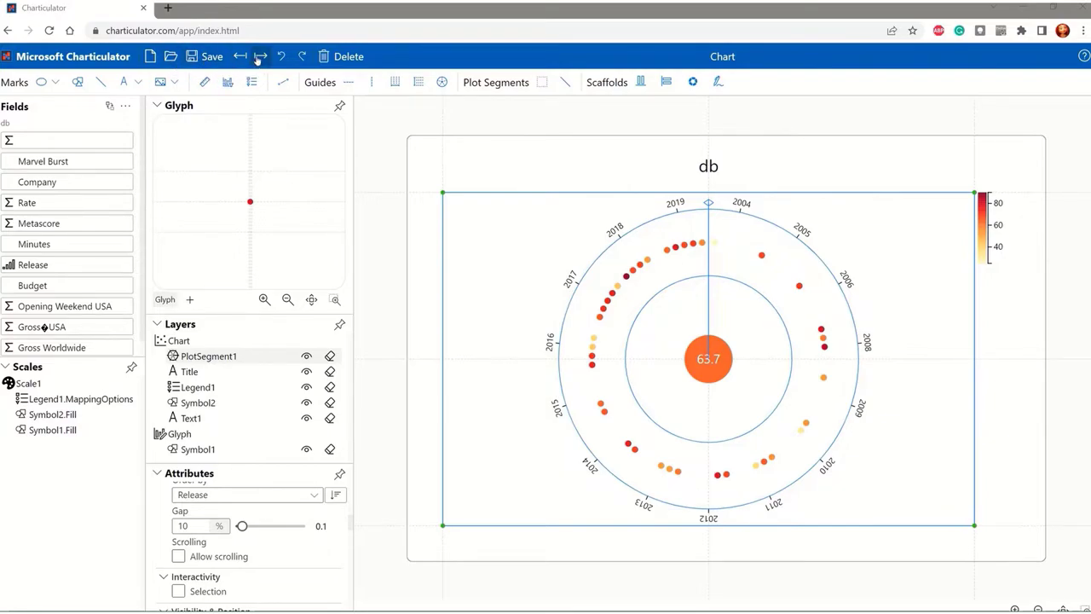
{"action": "mouse_move", "coordinate": [261, 57]}
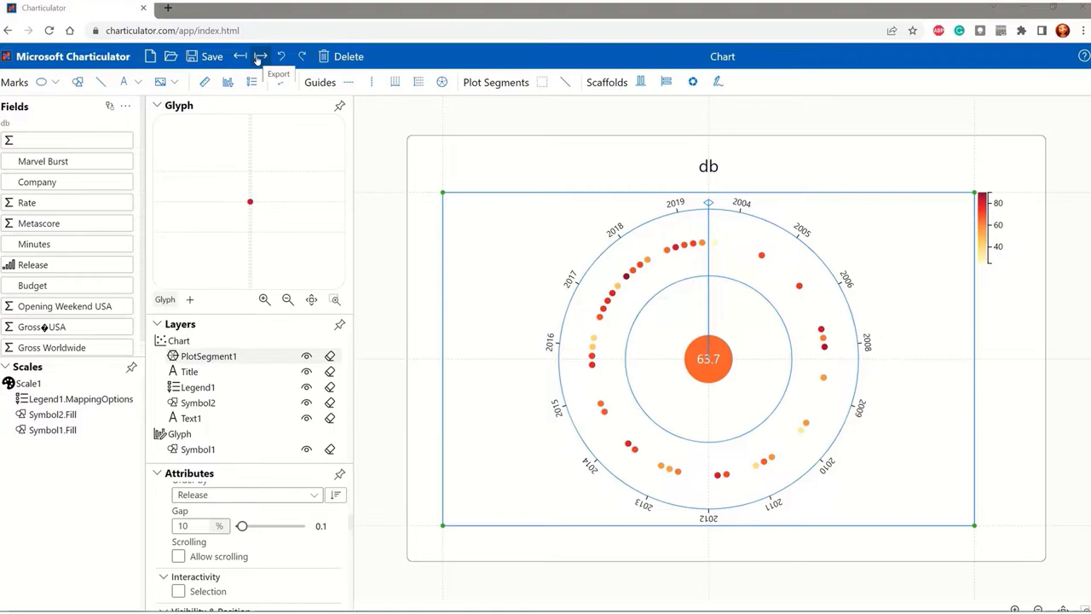
{"action": "mouse_move", "coordinate": [694, 297]}
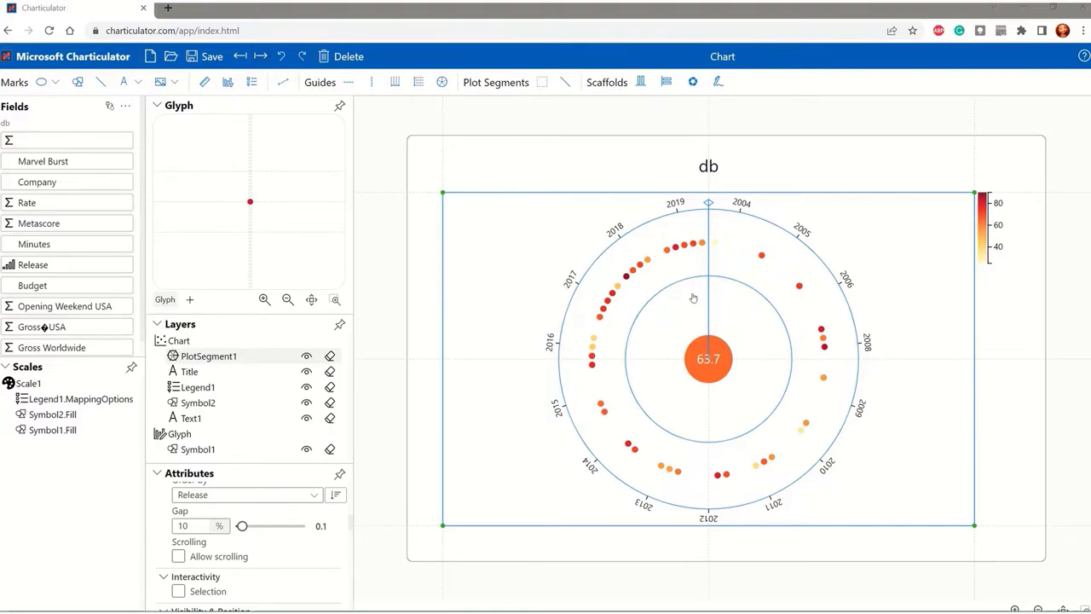
{"action": "mouse_move", "coordinate": [693, 297]}
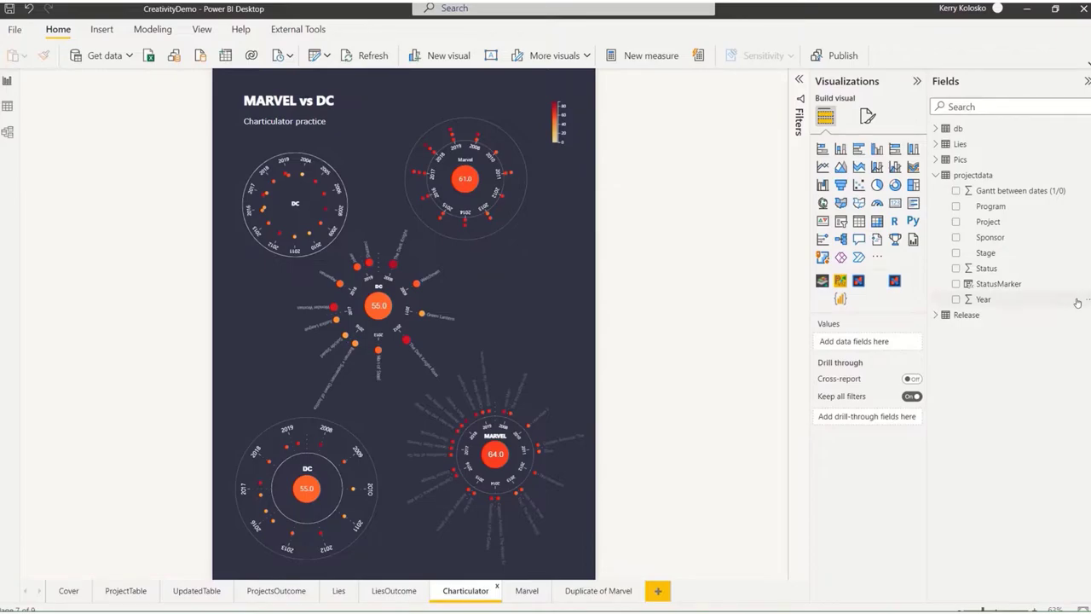
{"action": "mouse_move", "coordinate": [702, 321]}
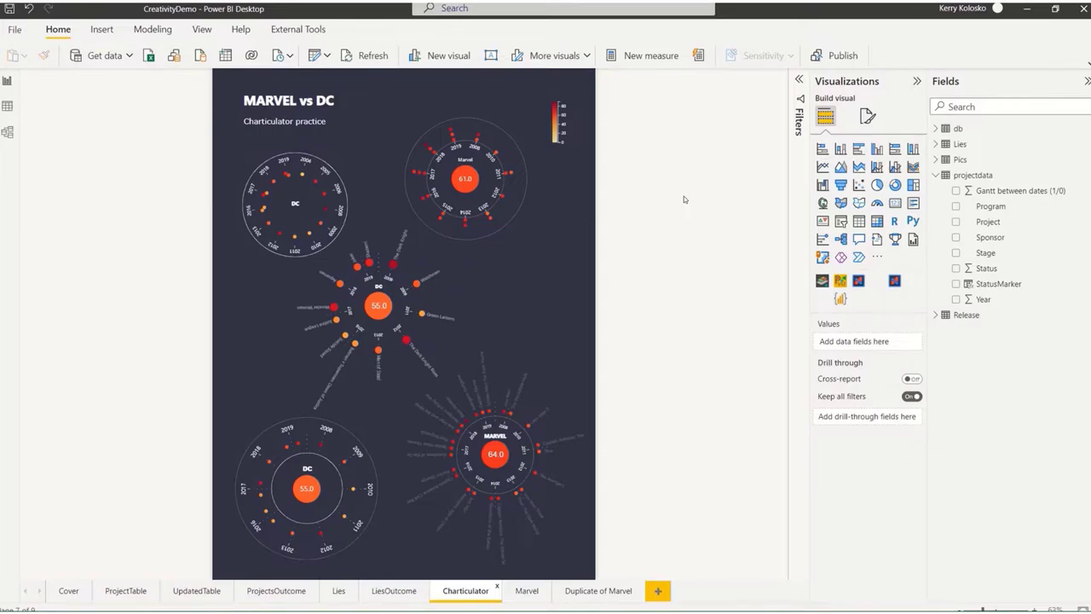
{"action": "mouse_move", "coordinate": [672, 416]}
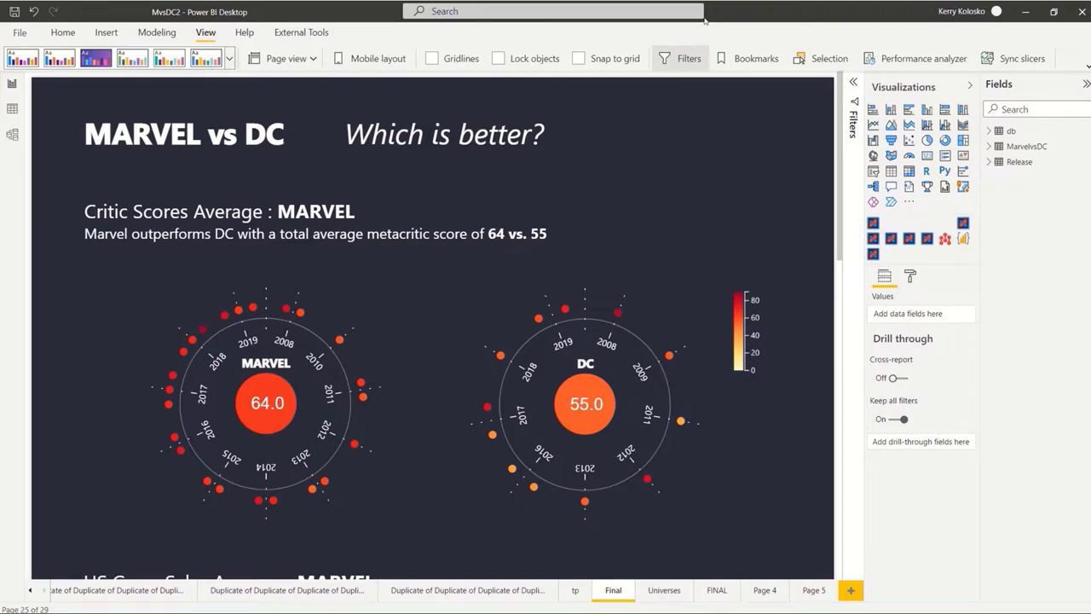
{"action": "left_click", "coordinate": [443, 133]}
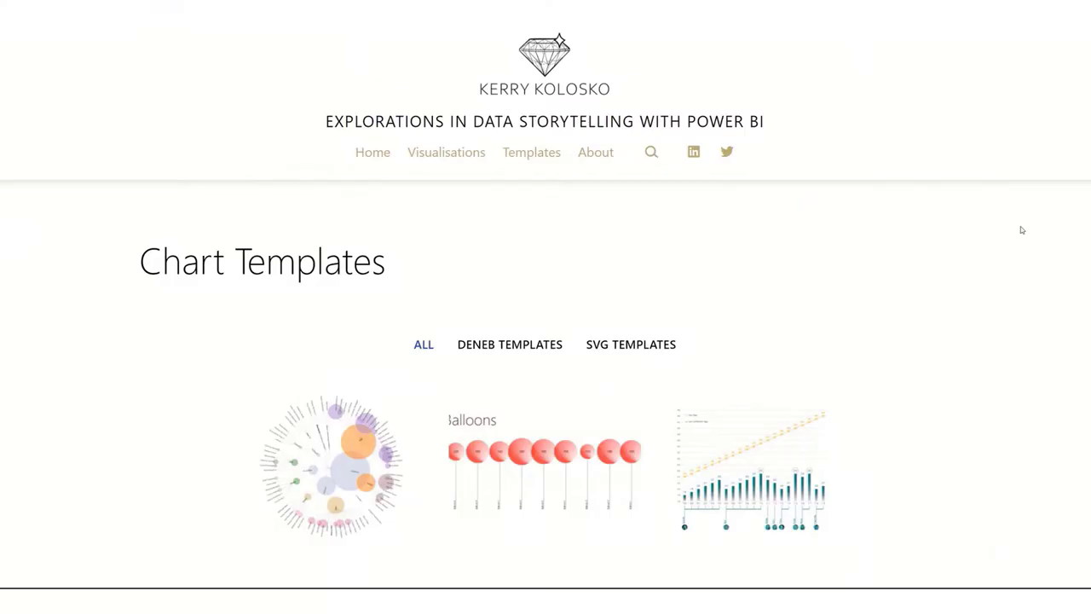
Step: Scroll through the Kerry Kolosko gallery down to the circular chart, scatter plot and distribution examples
{"action": "scroll", "scroll_direction": "down", "scroll_amount": 3}
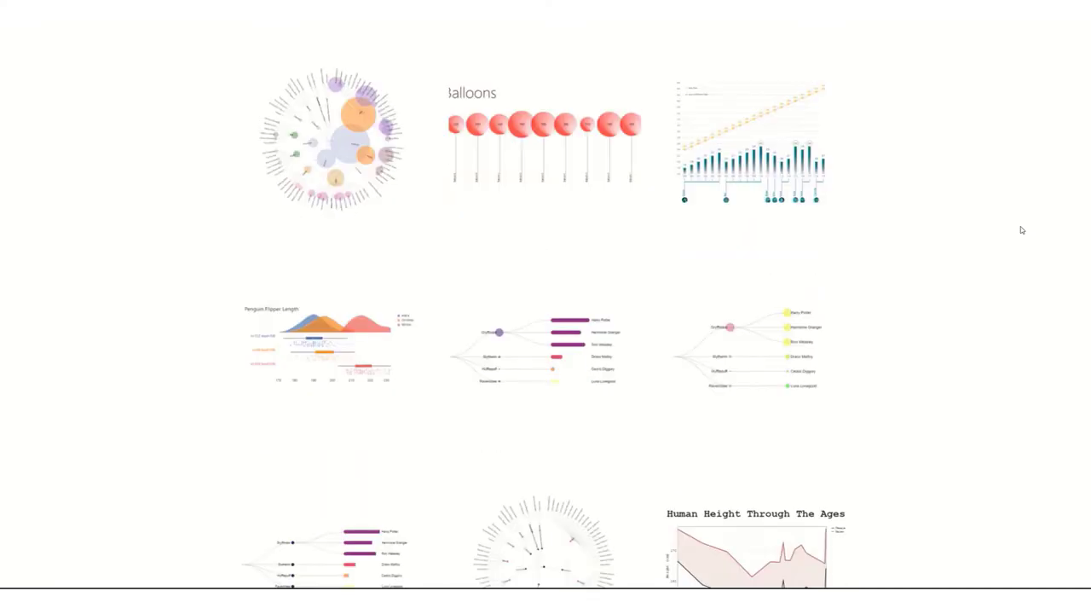
{"action": "scroll", "scroll_direction": "down", "scroll_amount": 3}
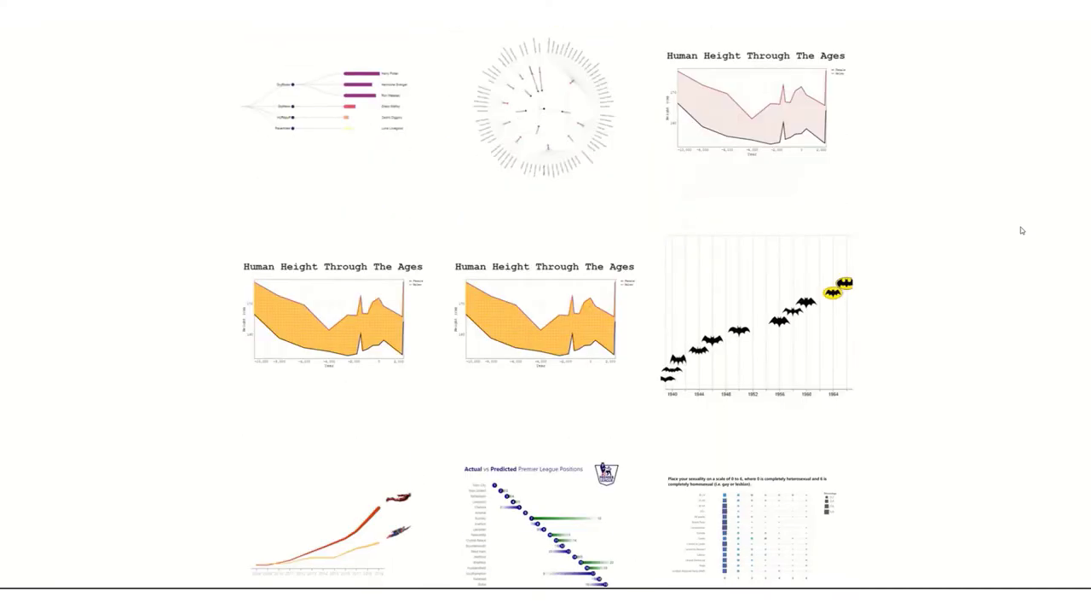
{"action": "scroll", "scroll_direction": "down", "scroll_amount": 3}
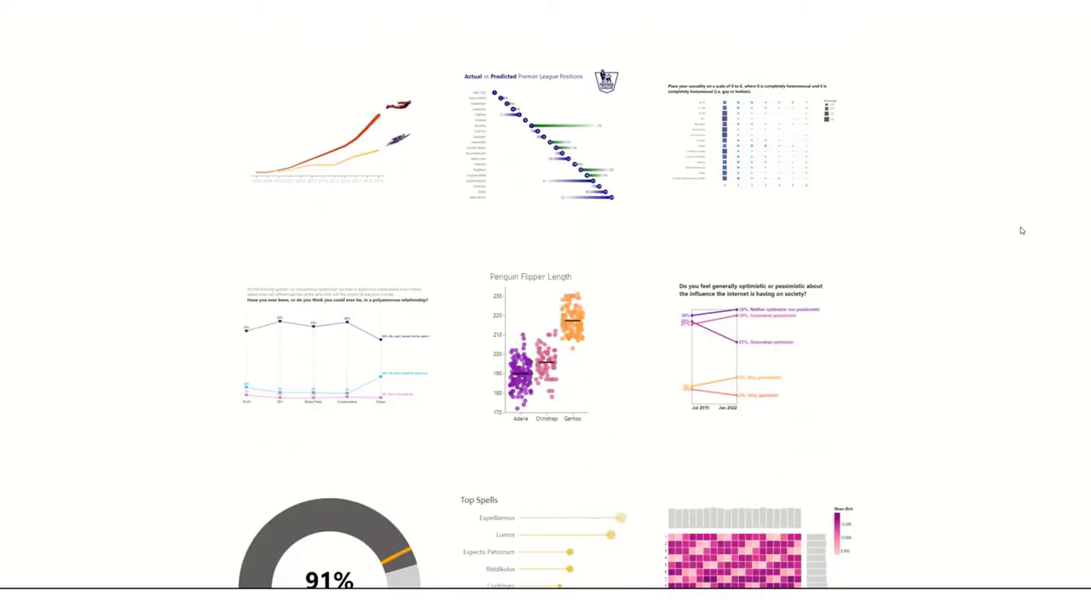
{"action": "scroll", "scroll_direction": "down", "scroll_amount": 3}
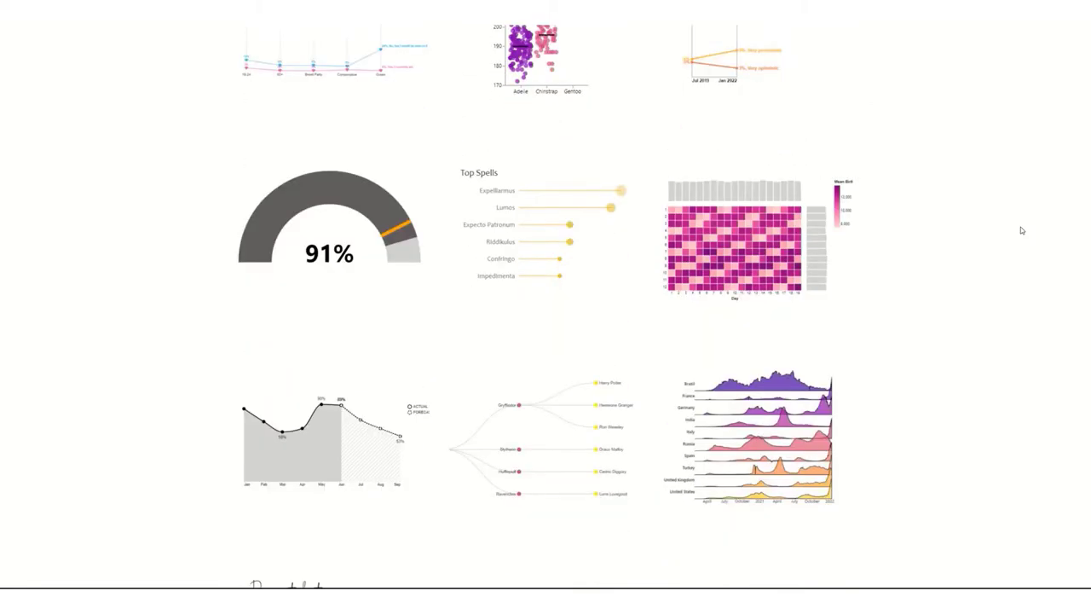
{"action": "scroll", "scroll_direction": "down", "scroll_amount": 3}
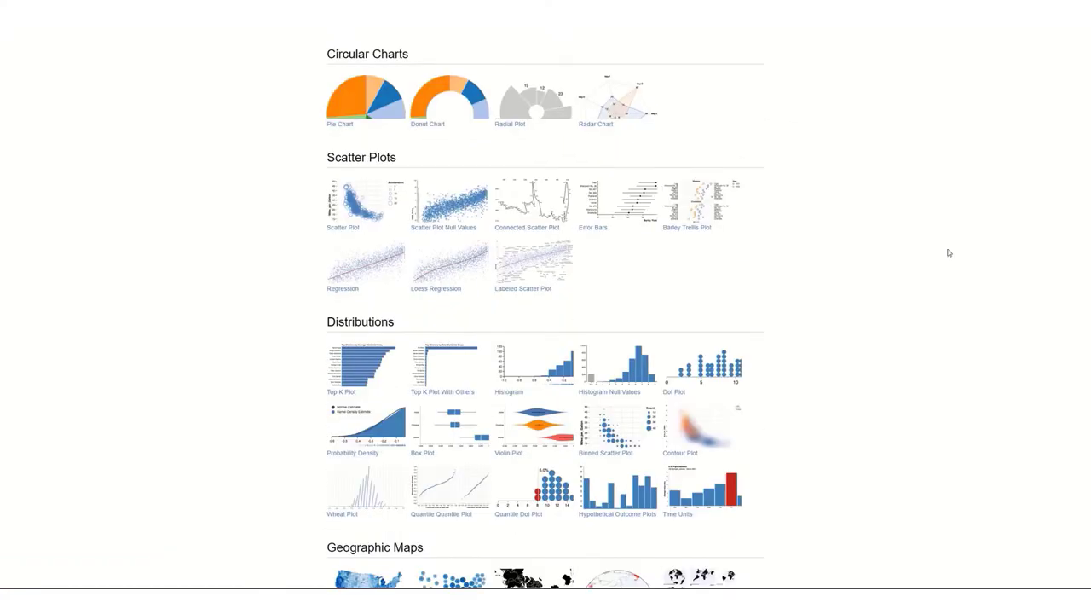
{"action": "scroll", "scroll_direction": "down", "scroll_amount": 3}
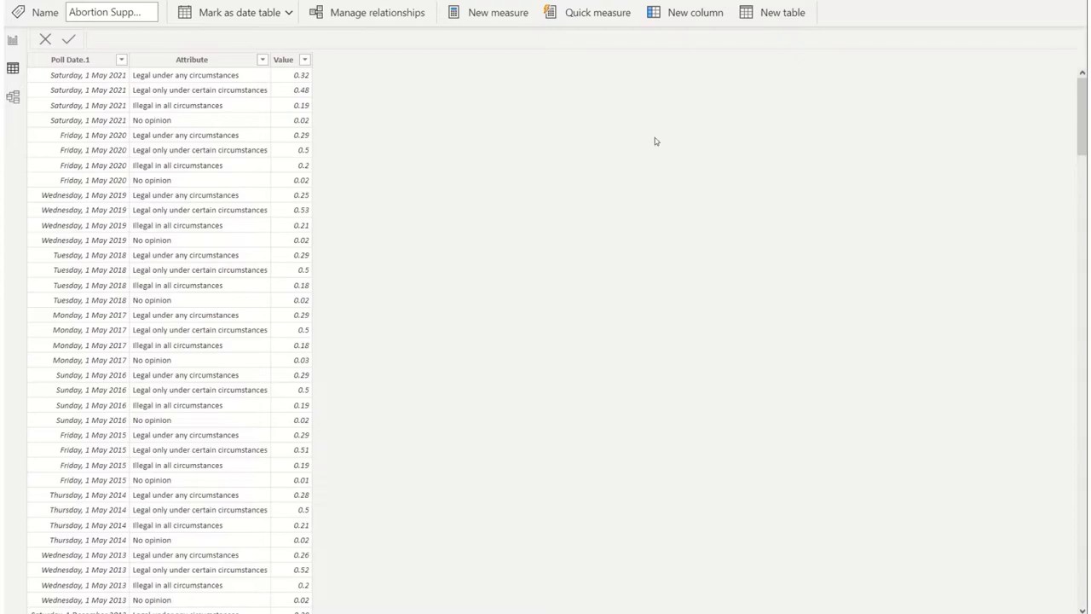
Step: Inspect the Poll Date.1, Attribute and Value columns of the poll data table
{"action": "left_click", "coordinate": [70, 58]}
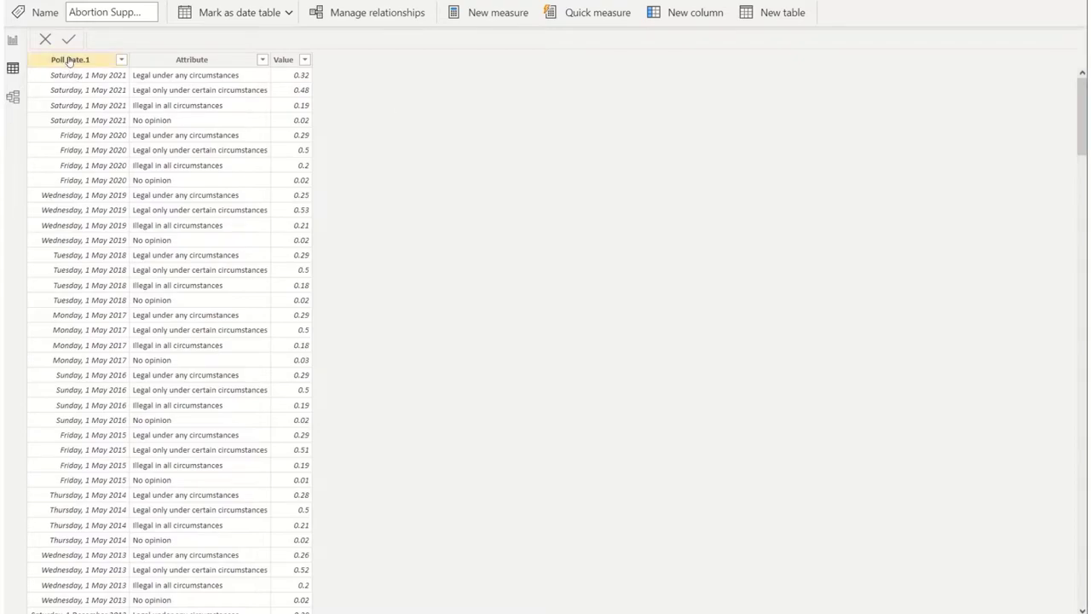
{"action": "left_click", "coordinate": [70, 60]}
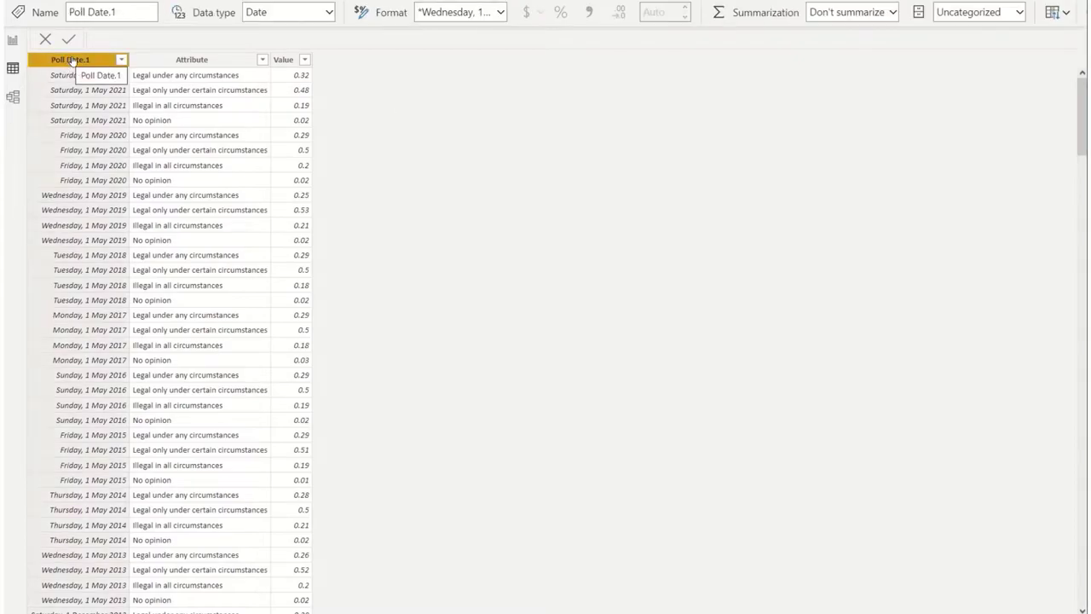
{"action": "left_click", "coordinate": [191, 60]}
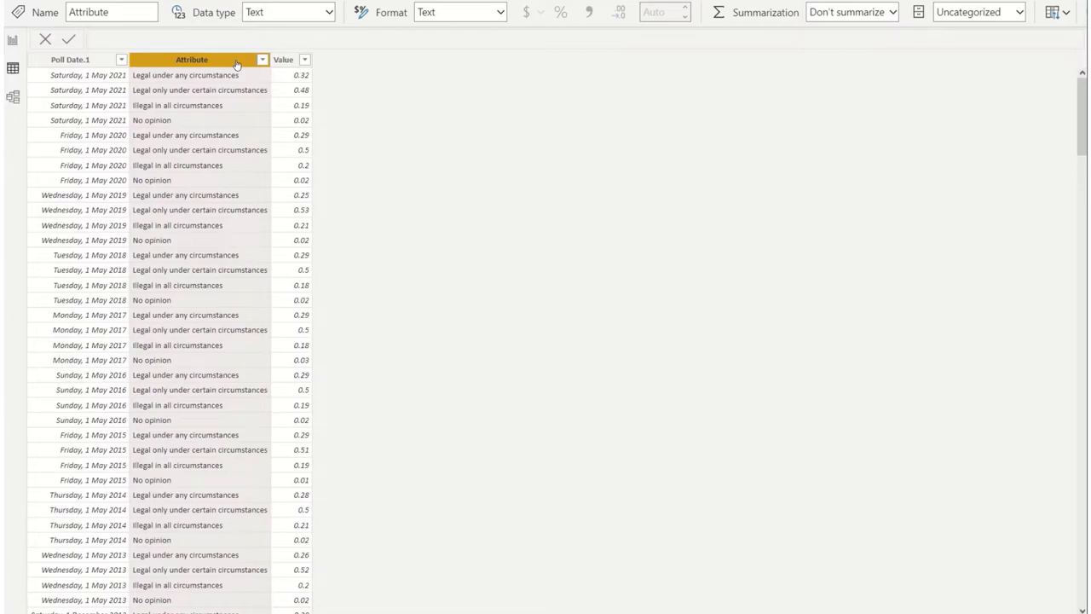
{"action": "left_click", "coordinate": [283, 58]}
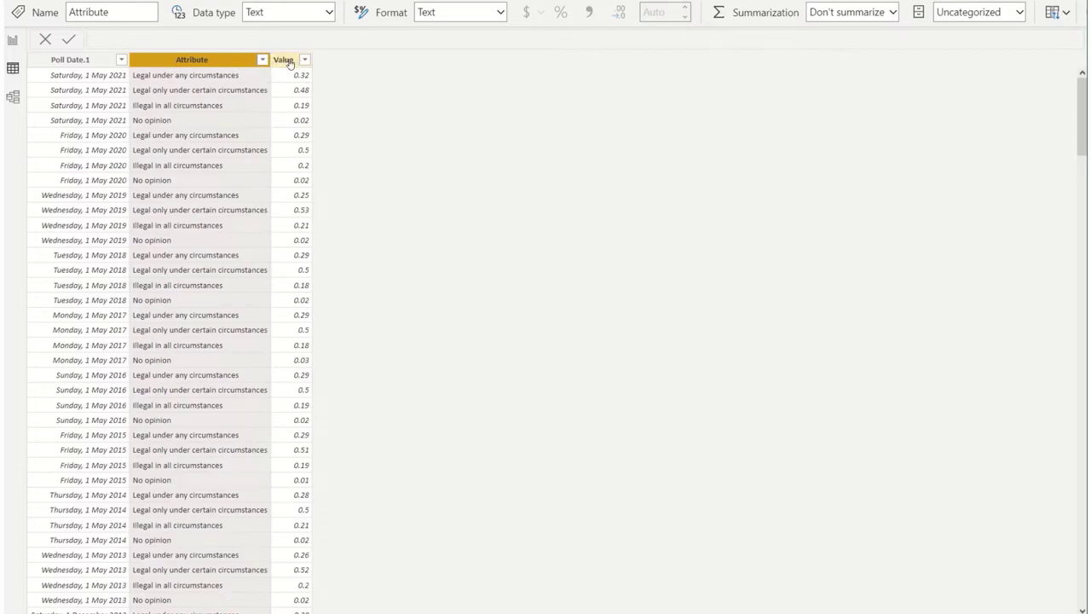
{"action": "left_click", "coordinate": [283, 60]}
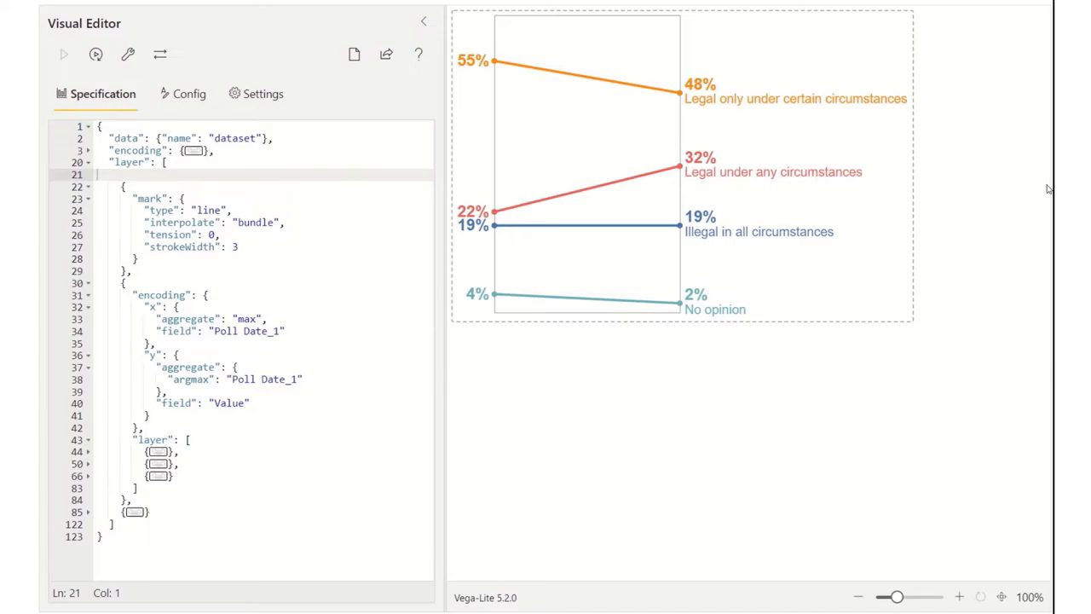
{"action": "mouse_move", "coordinate": [764, 91]}
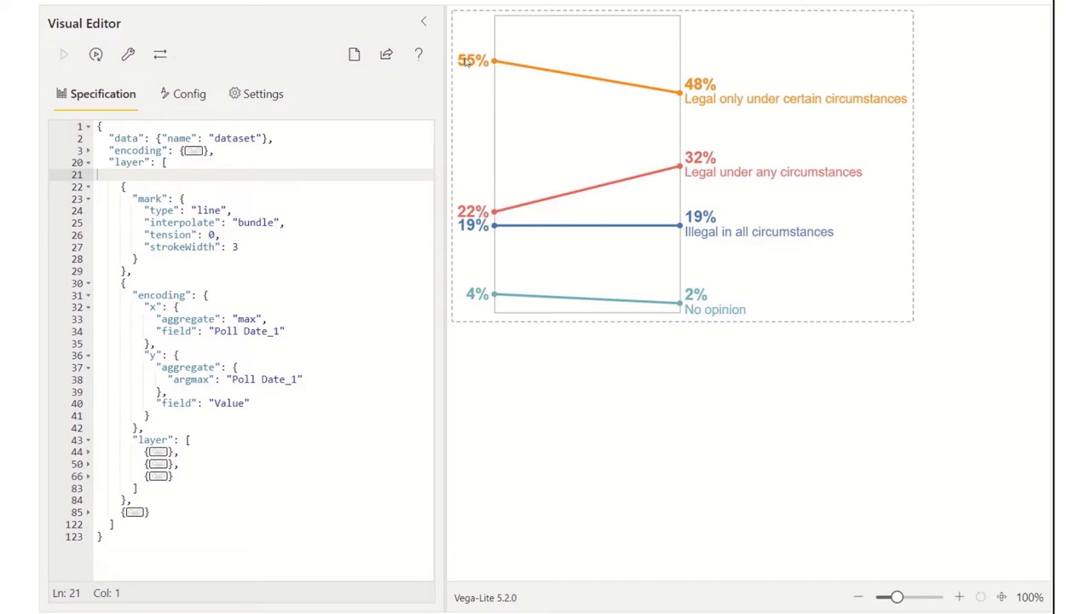
{"action": "mouse_move", "coordinate": [695, 164]}
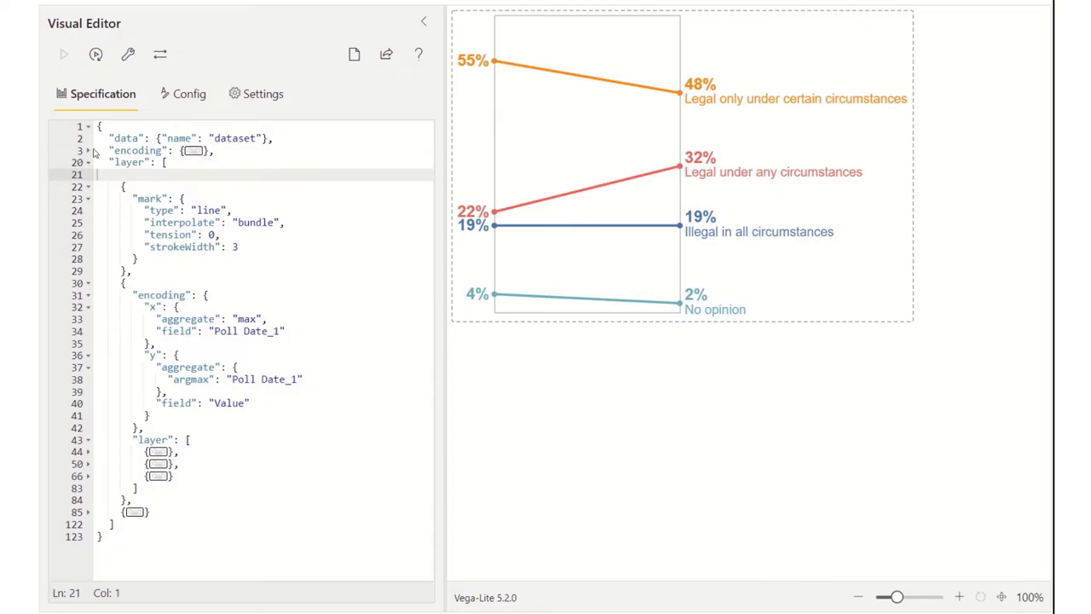
{"action": "left_click", "coordinate": [89, 150]}
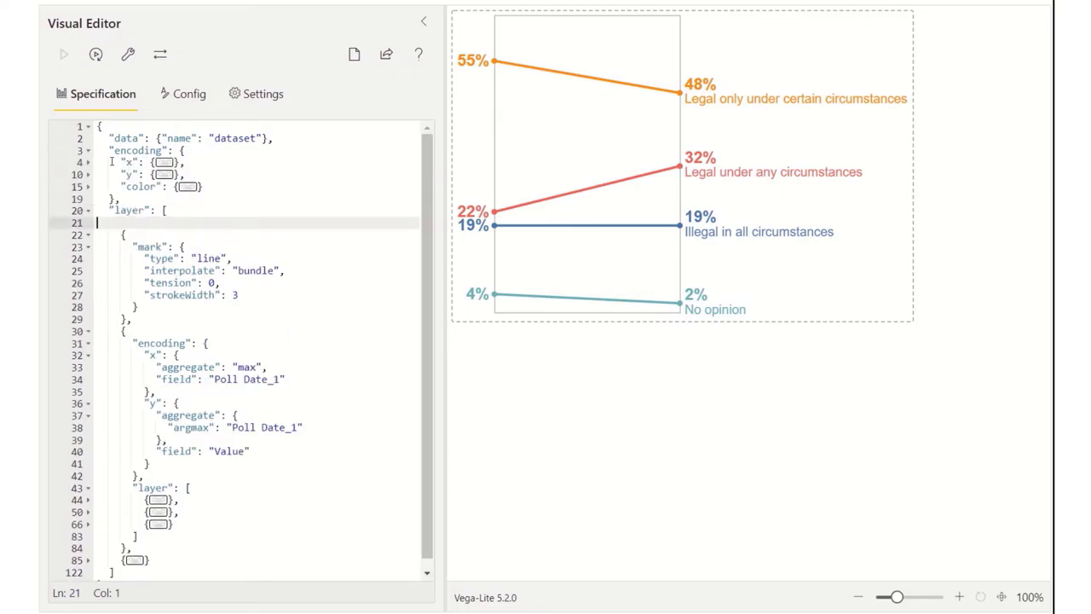
{"action": "left_click", "coordinate": [89, 162]}
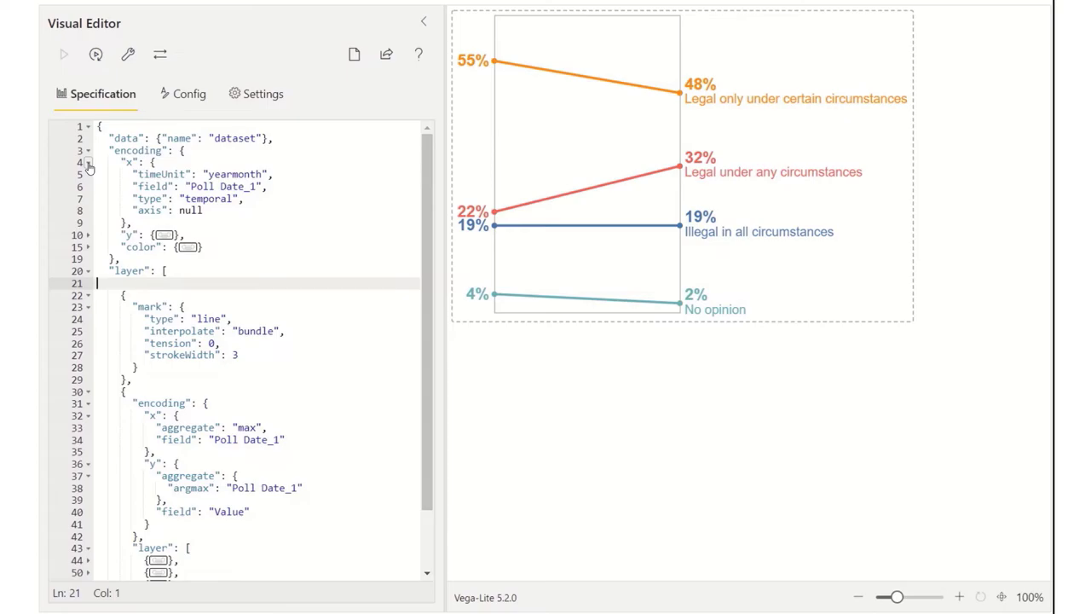
{"action": "left_click", "coordinate": [89, 164]}
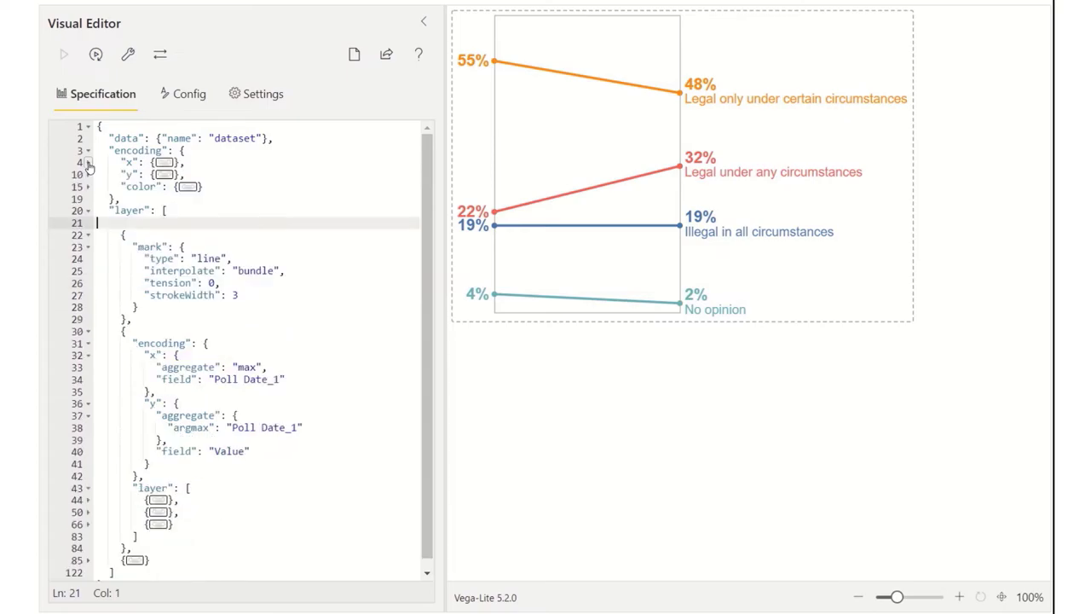
{"action": "left_click", "coordinate": [89, 174]}
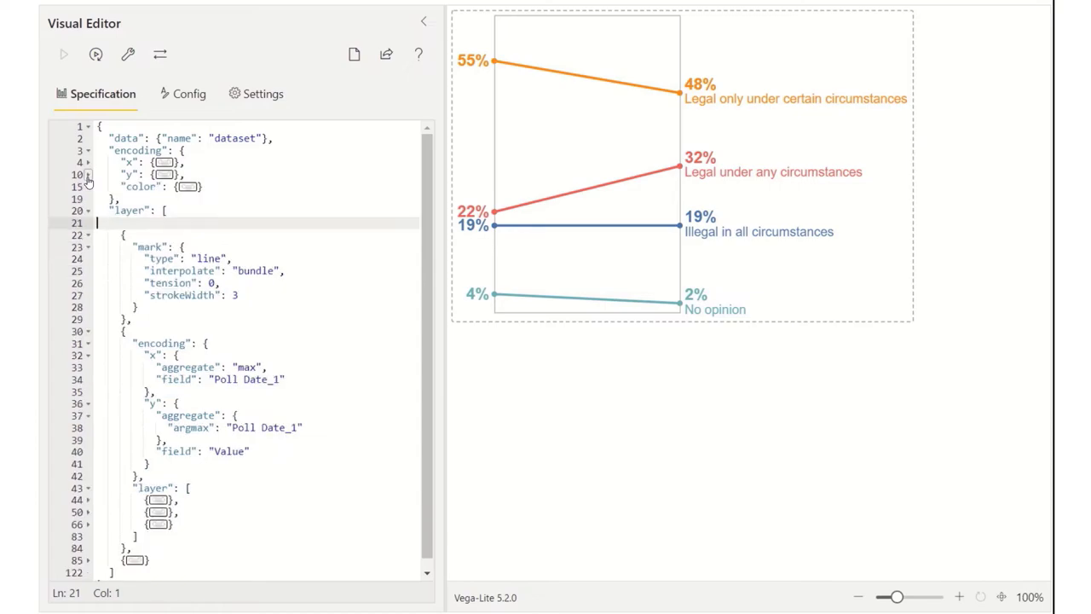
{"action": "left_click", "coordinate": [89, 186]}
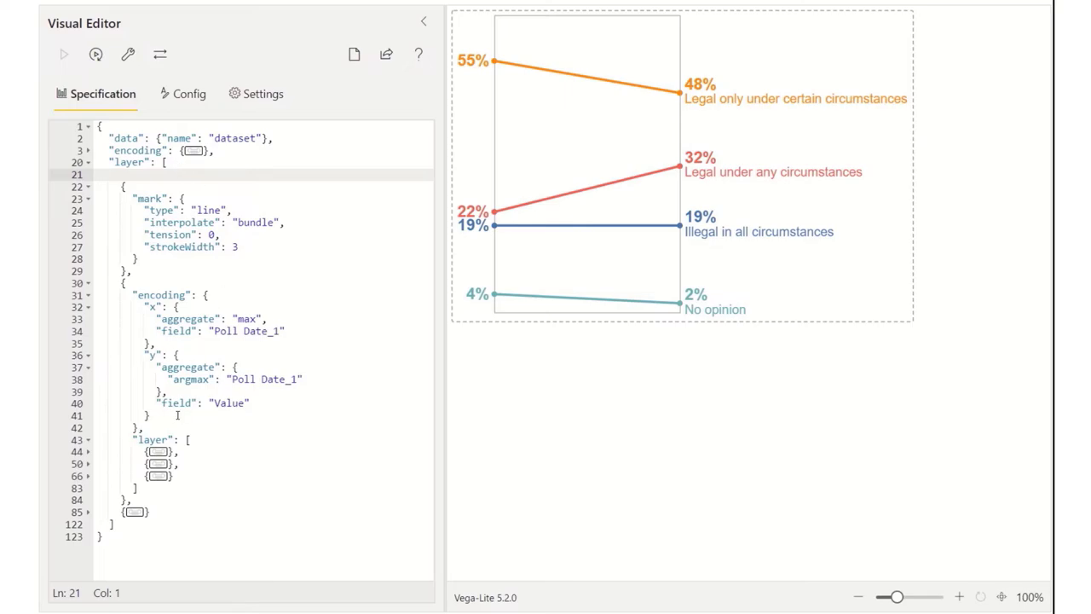
{"action": "mouse_move", "coordinate": [416, 320]}
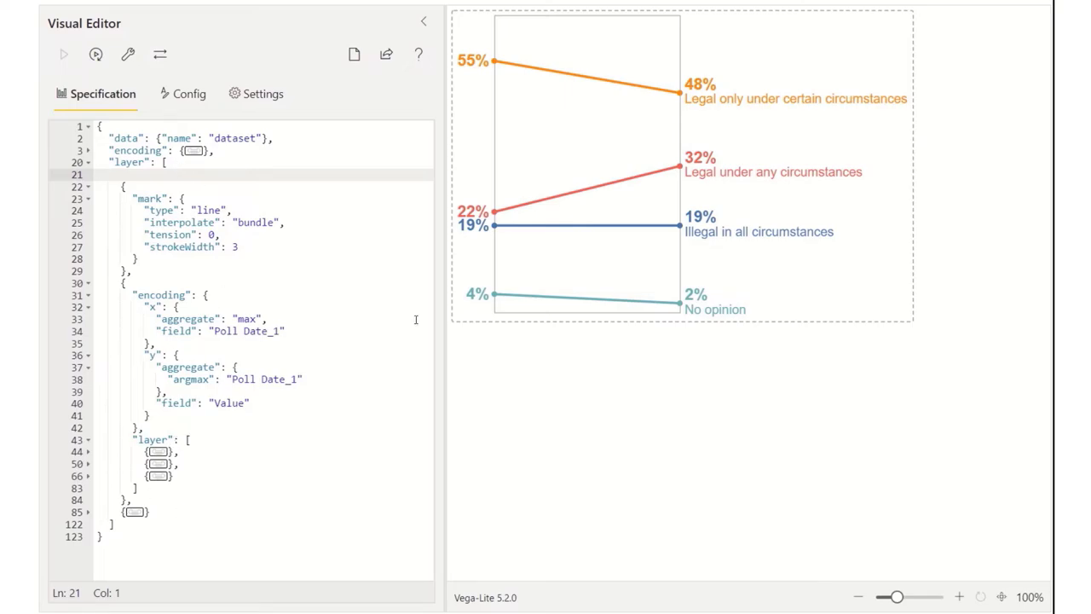
{"action": "mouse_move", "coordinate": [689, 92]}
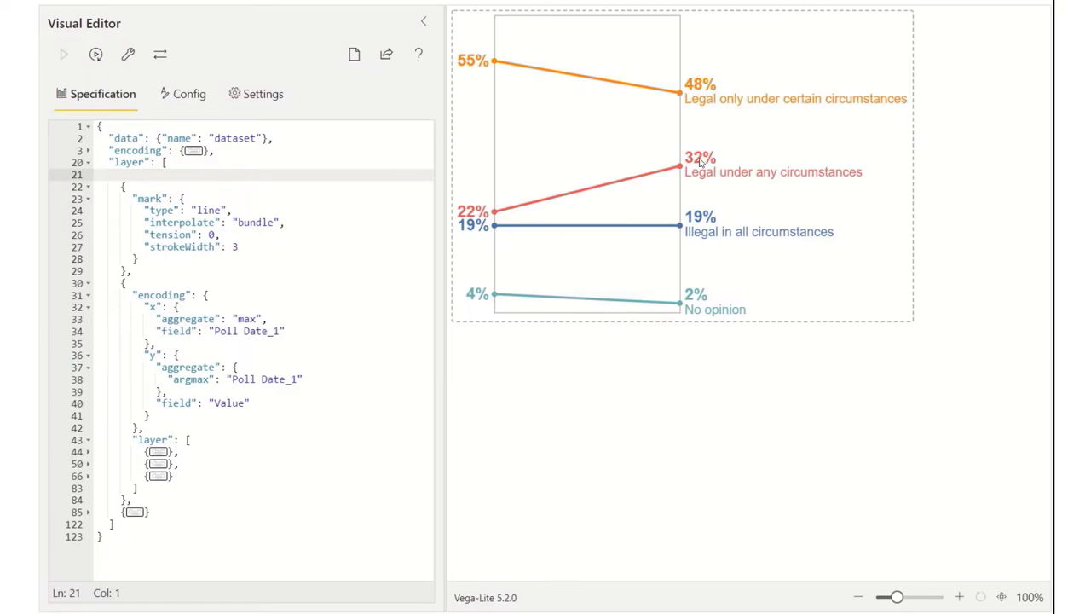
{"action": "mouse_move", "coordinate": [675, 228]}
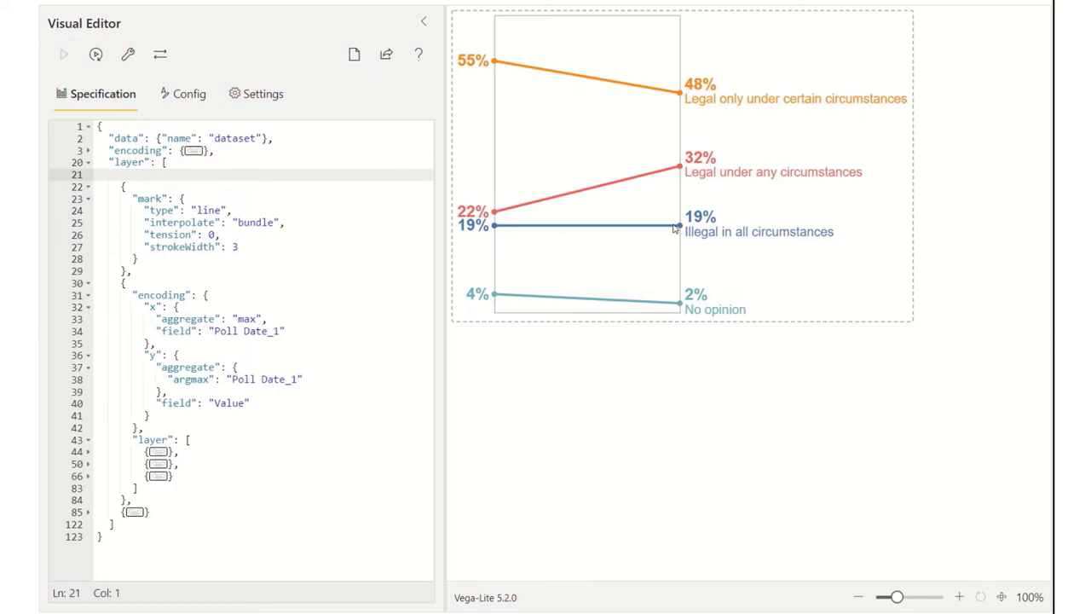
{"action": "mouse_move", "coordinate": [573, 300]}
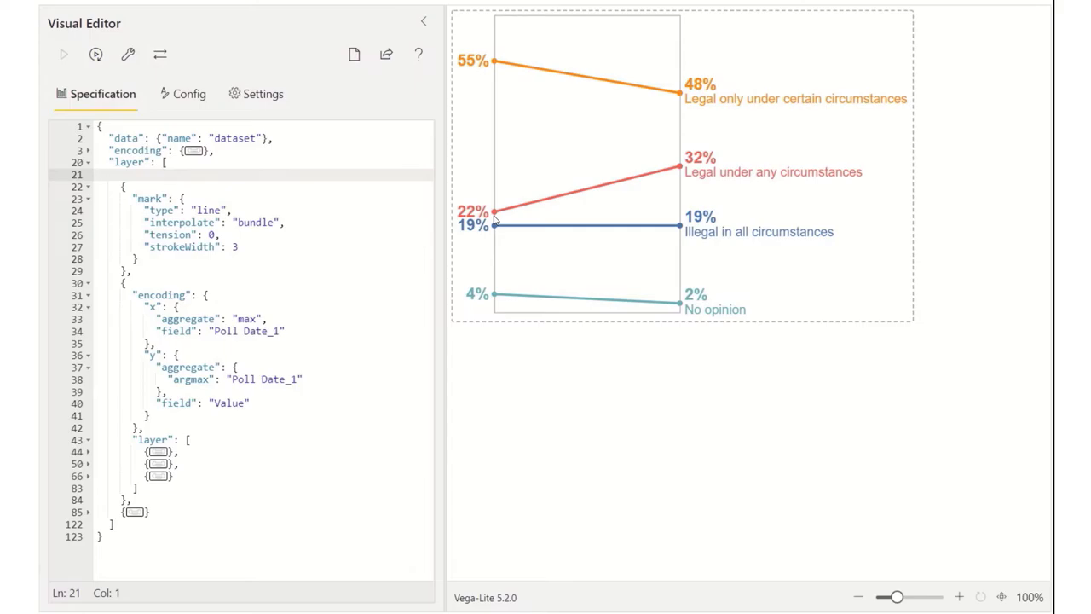
{"action": "mouse_move", "coordinate": [682, 173]}
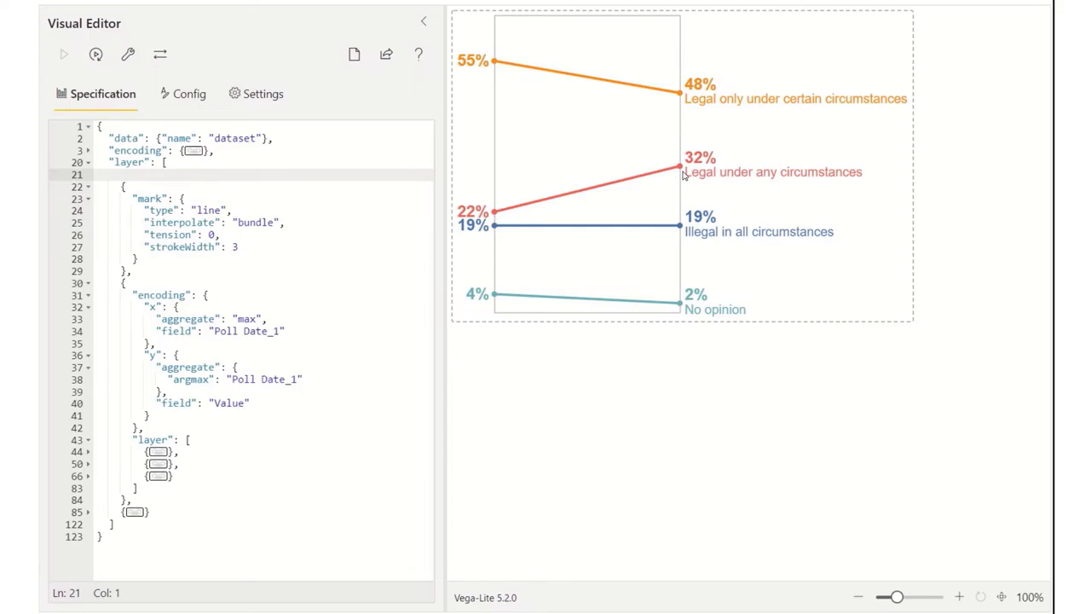
{"action": "mouse_move", "coordinate": [682, 178]}
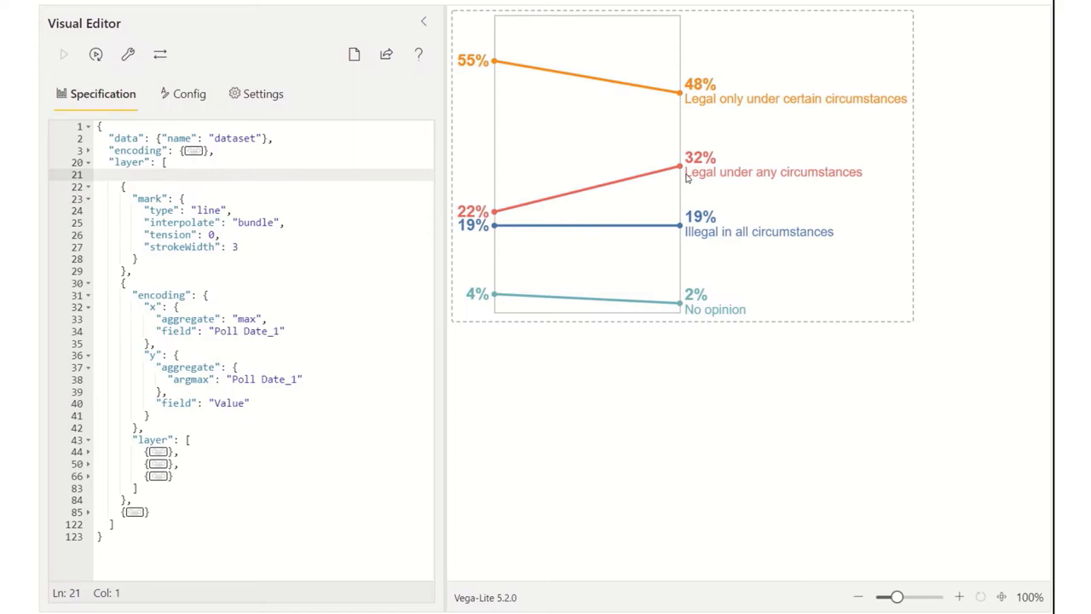
{"action": "mouse_move", "coordinate": [678, 232]}
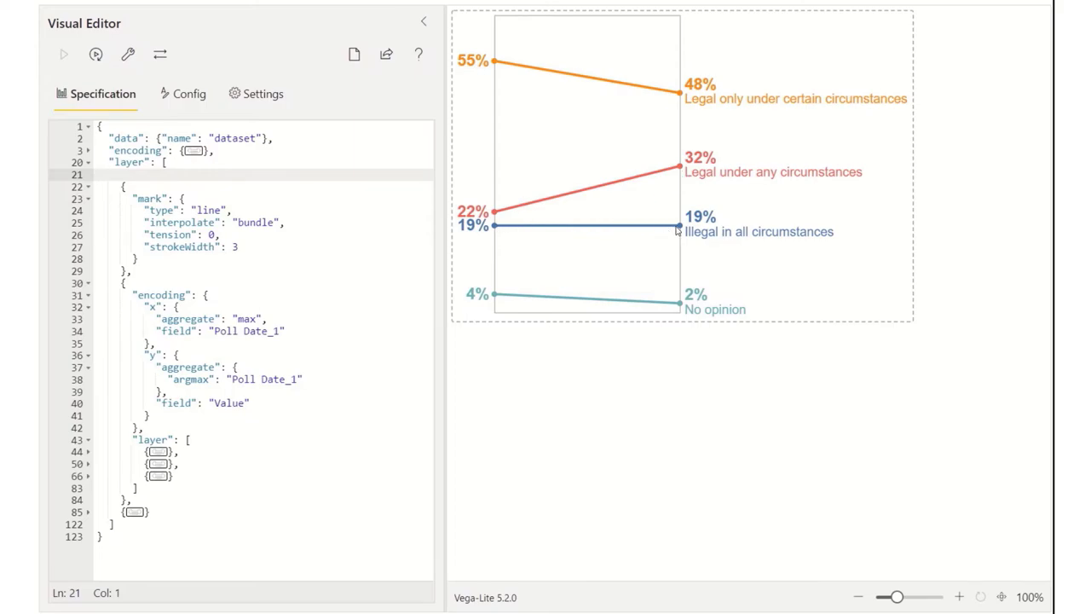
{"action": "mouse_move", "coordinate": [673, 232]}
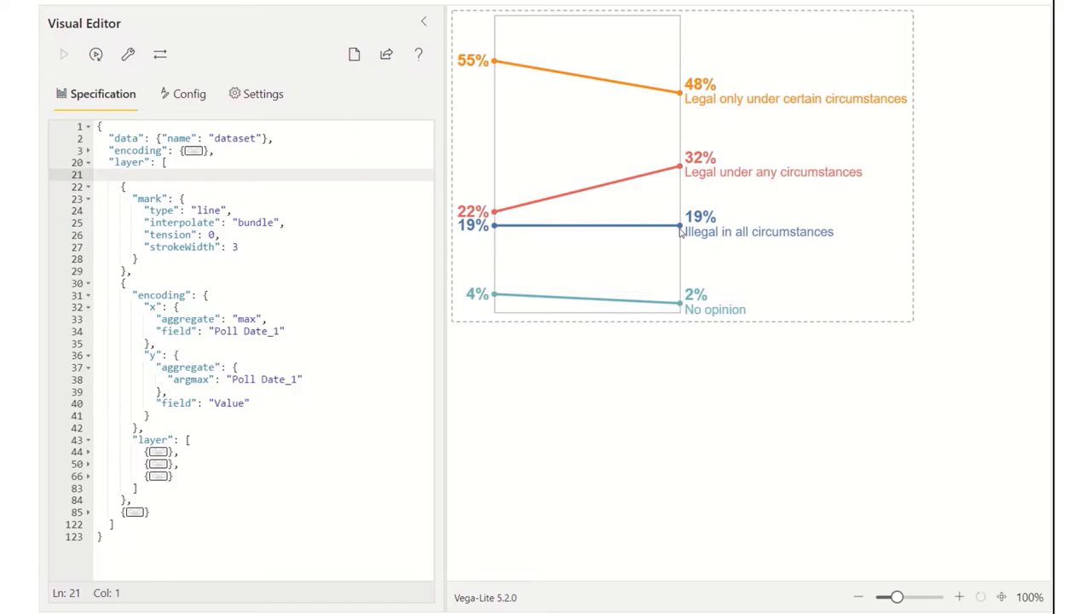
{"action": "left_click", "coordinate": [140, 174]}
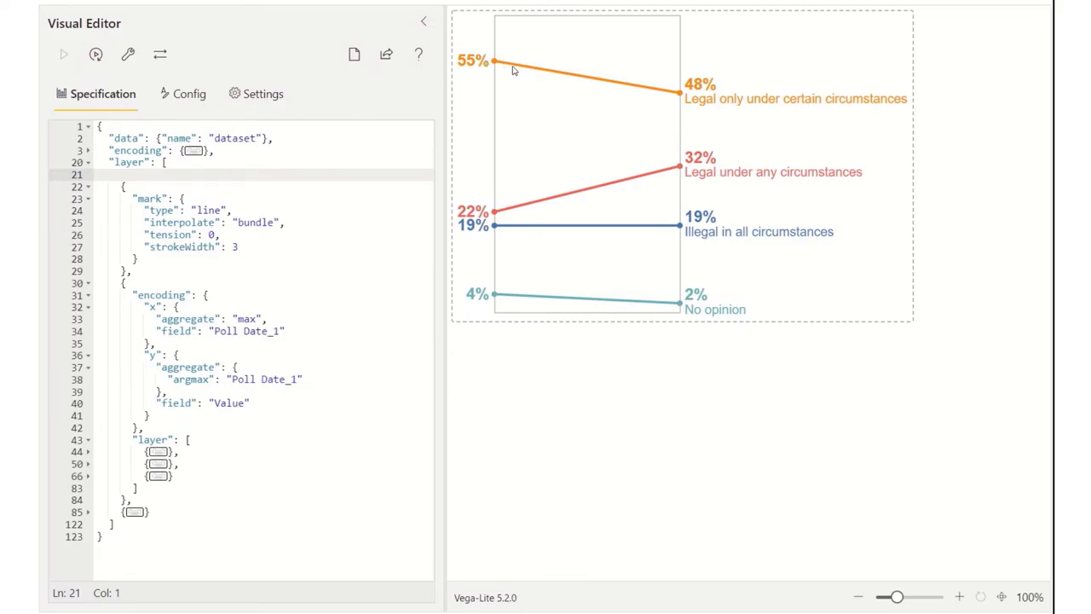
{"action": "mouse_move", "coordinate": [665, 95]}
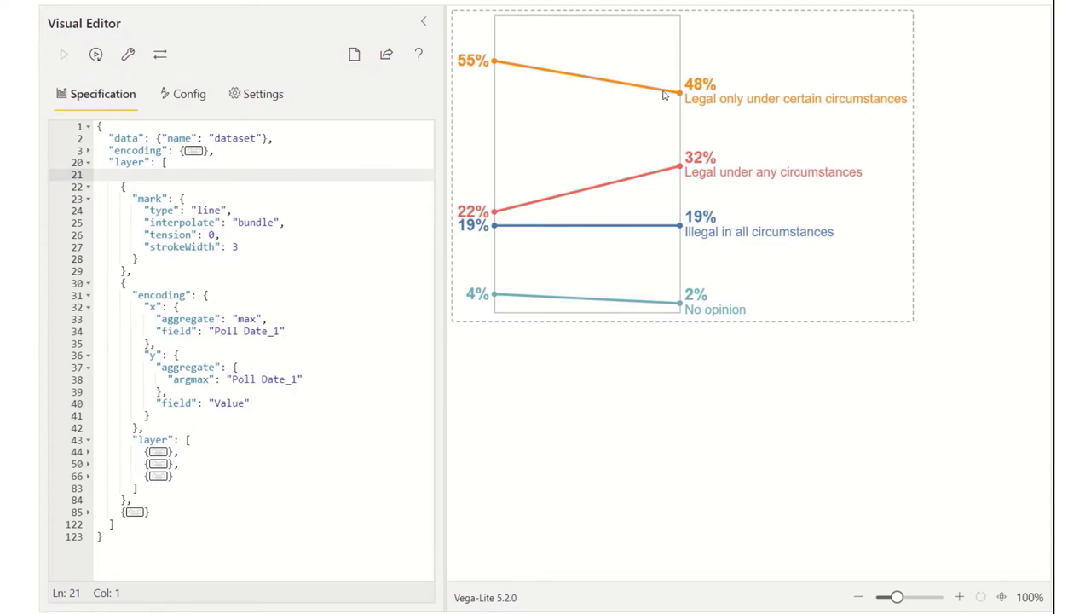
{"action": "mouse_move", "coordinate": [587, 38]}
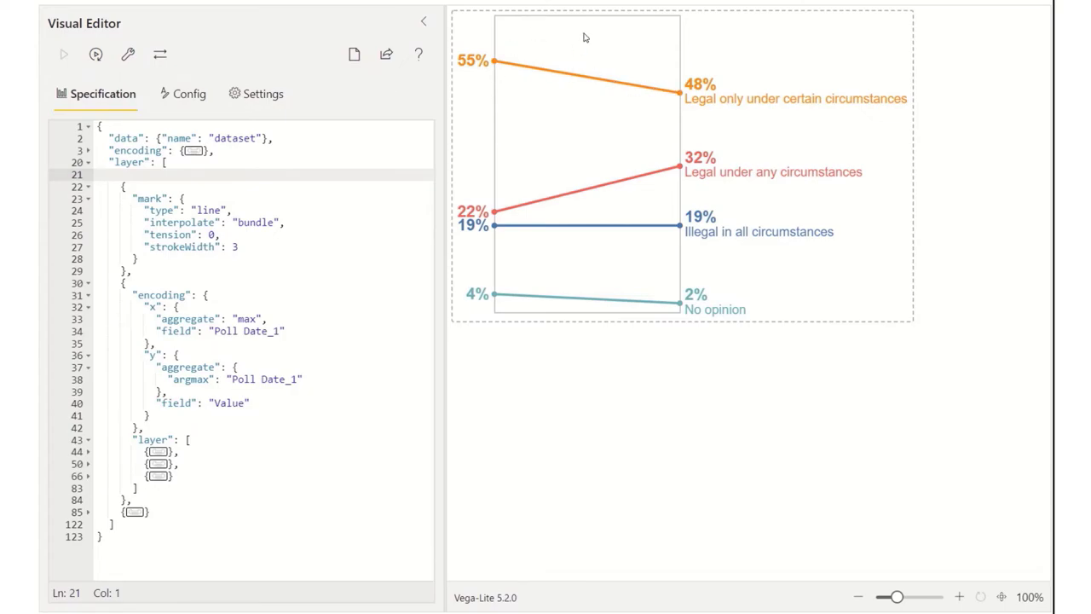
{"action": "mouse_move", "coordinate": [682, 72]}
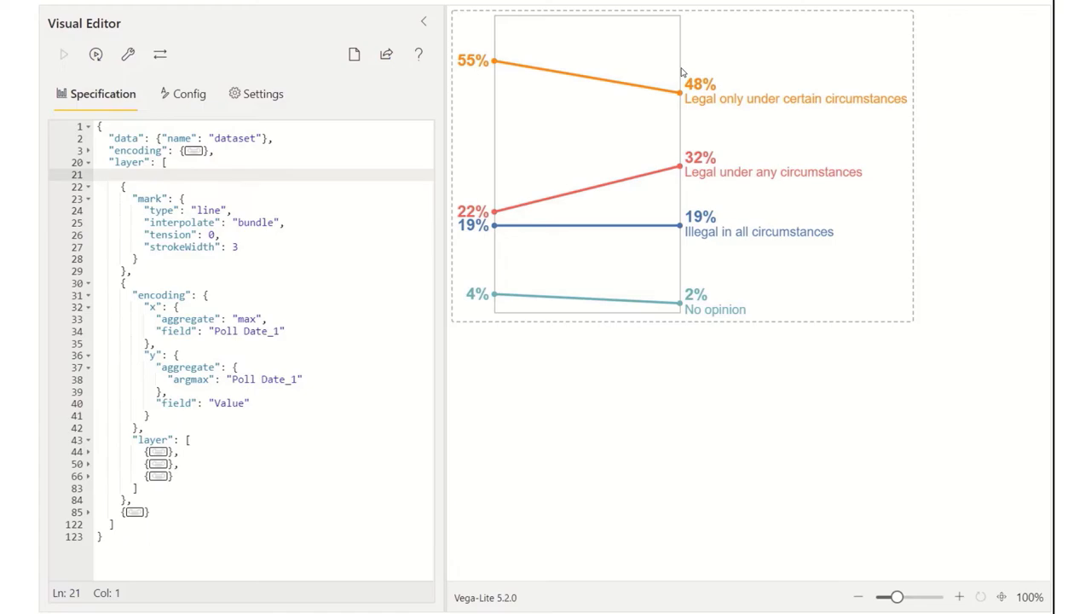
{"action": "left_click", "coordinate": [104, 174]}
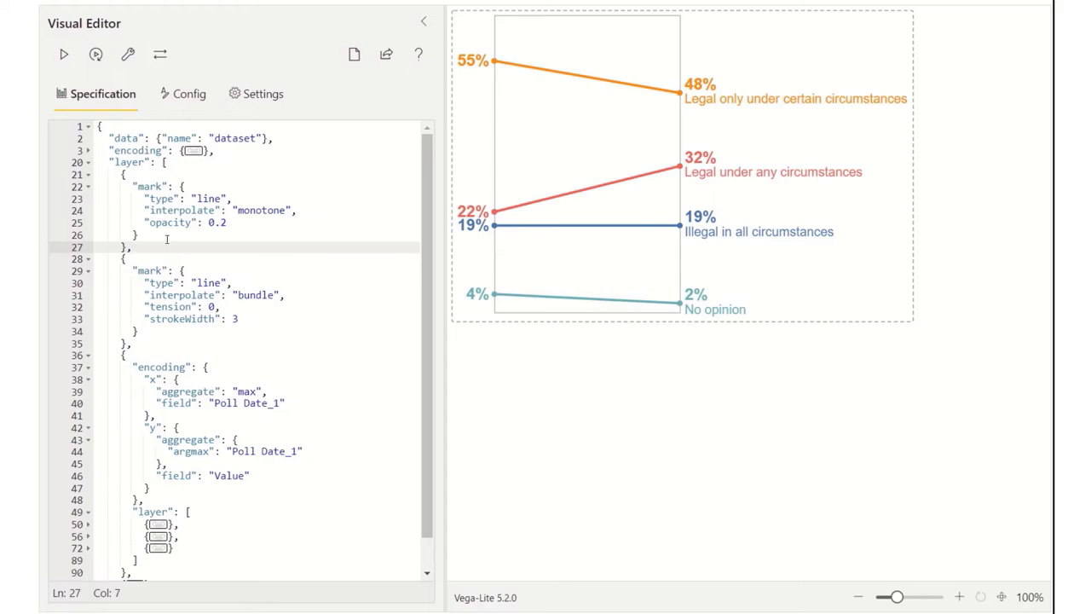
{"action": "mouse_move", "coordinate": [552, 201]}
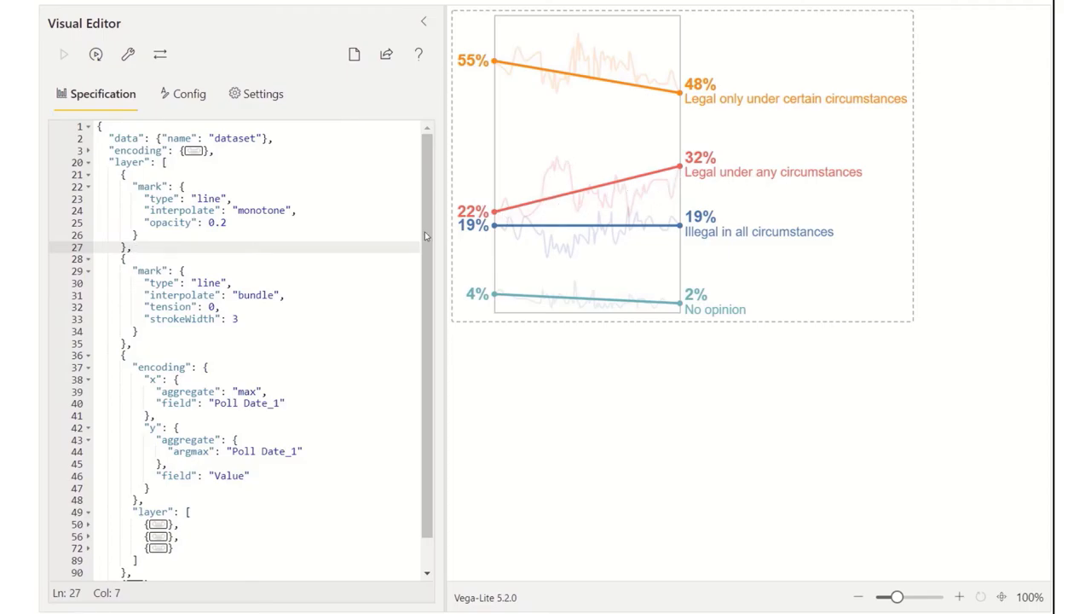
{"action": "mouse_move", "coordinate": [566, 75]}
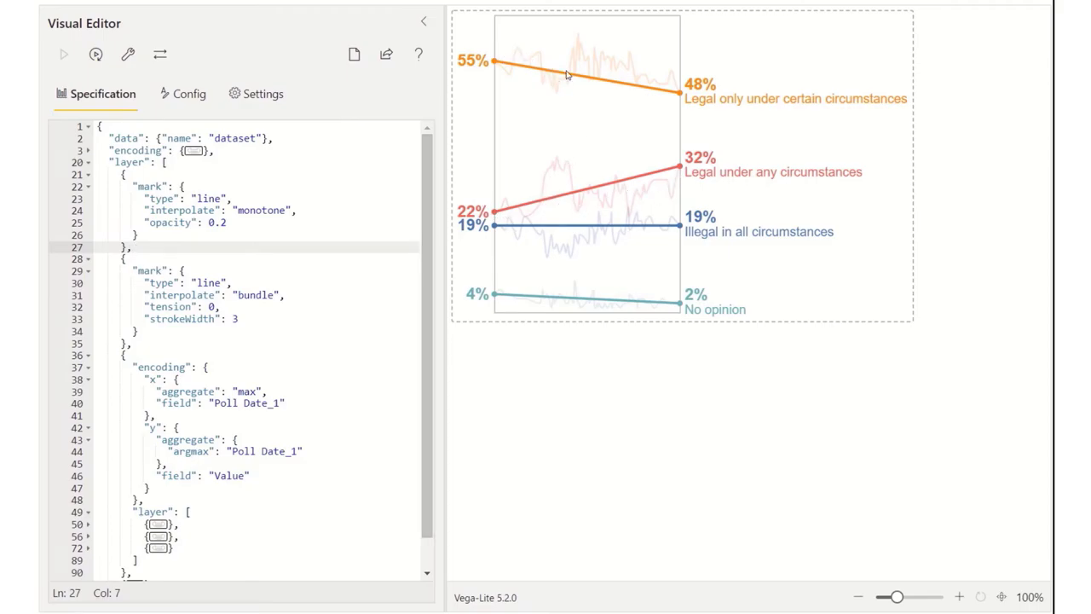
{"action": "mouse_move", "coordinate": [573, 311]}
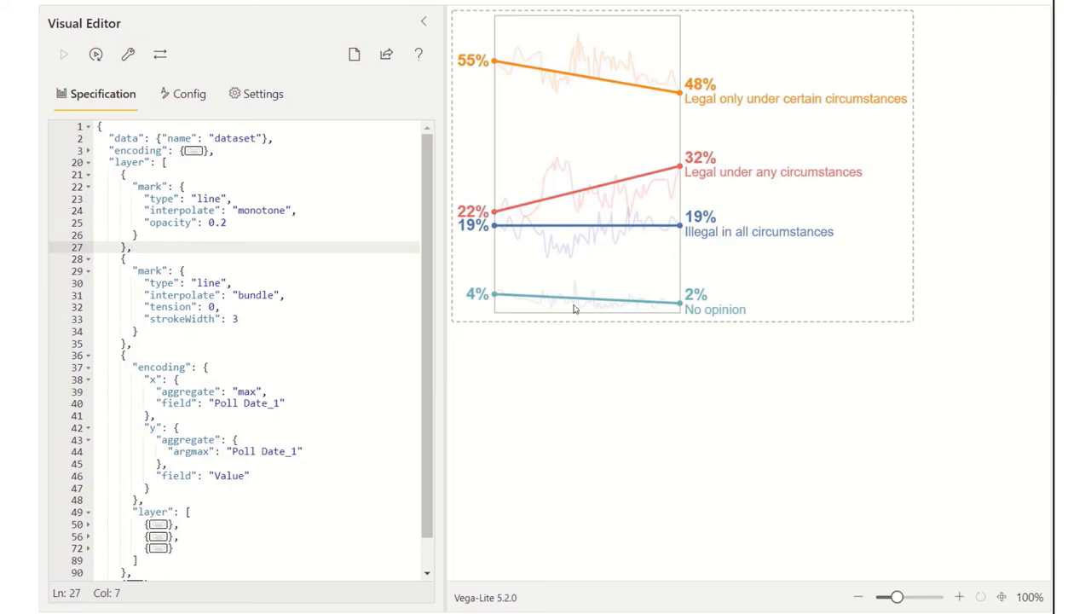
{"action": "mouse_move", "coordinate": [597, 121]}
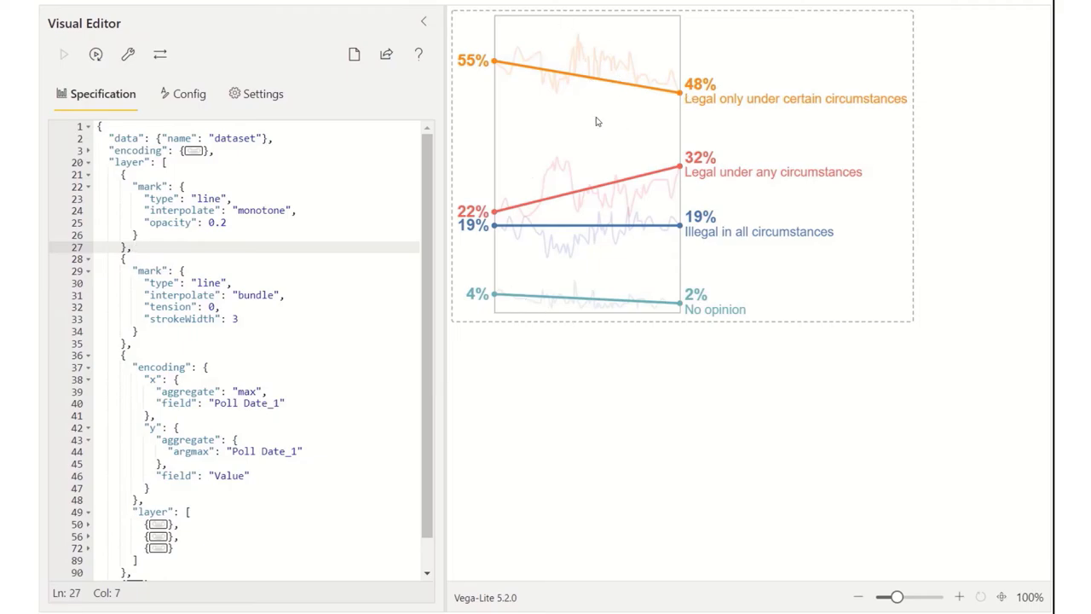
{"action": "mouse_move", "coordinate": [525, 304]}
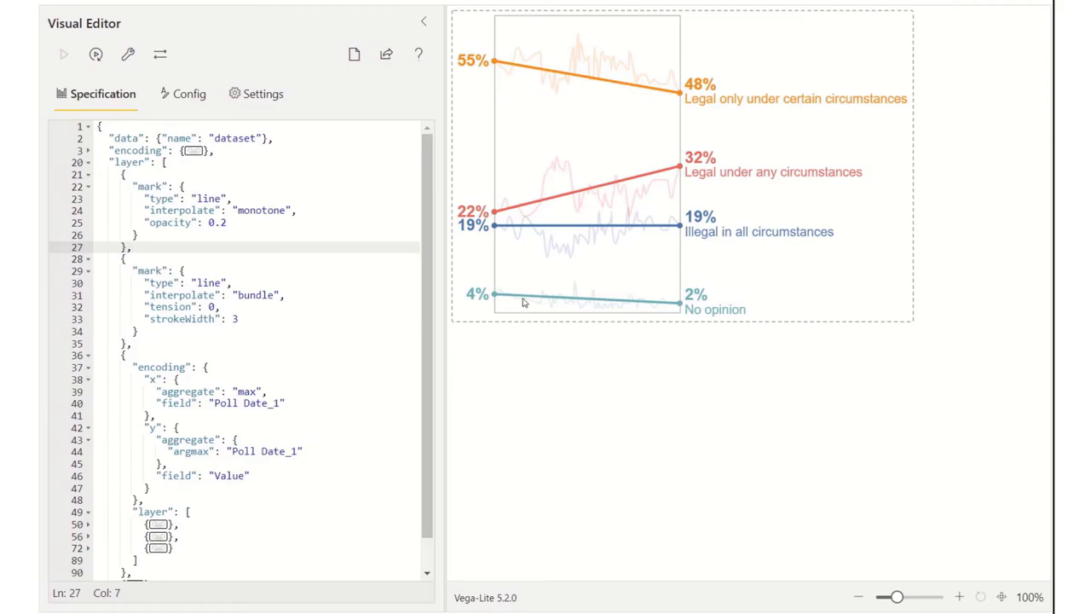
{"action": "mouse_move", "coordinate": [484, 104]}
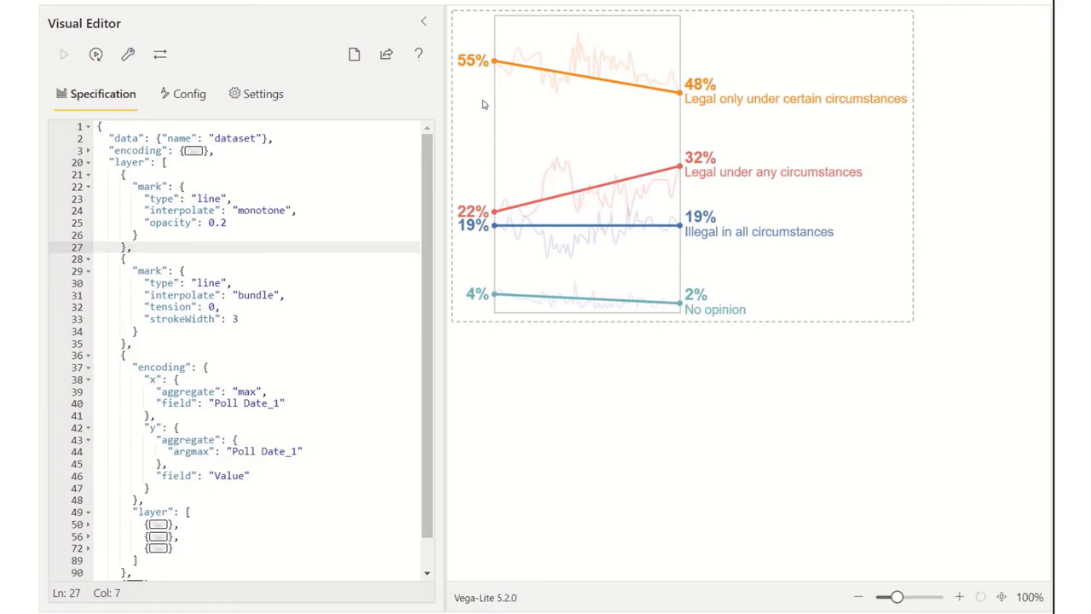
{"action": "mouse_move", "coordinate": [485, 109]}
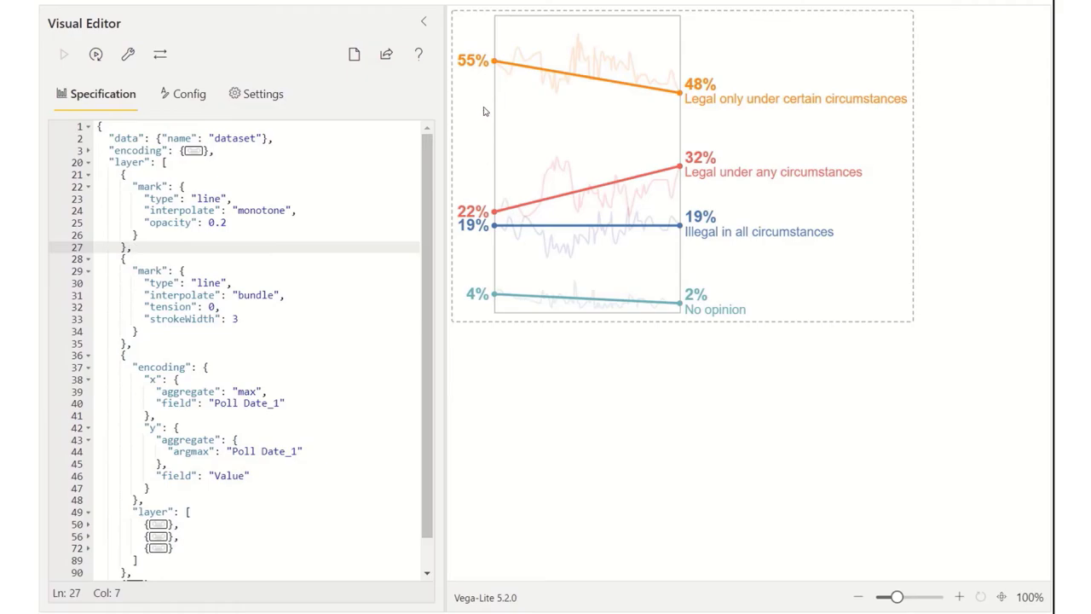
{"action": "mouse_move", "coordinate": [491, 82]}
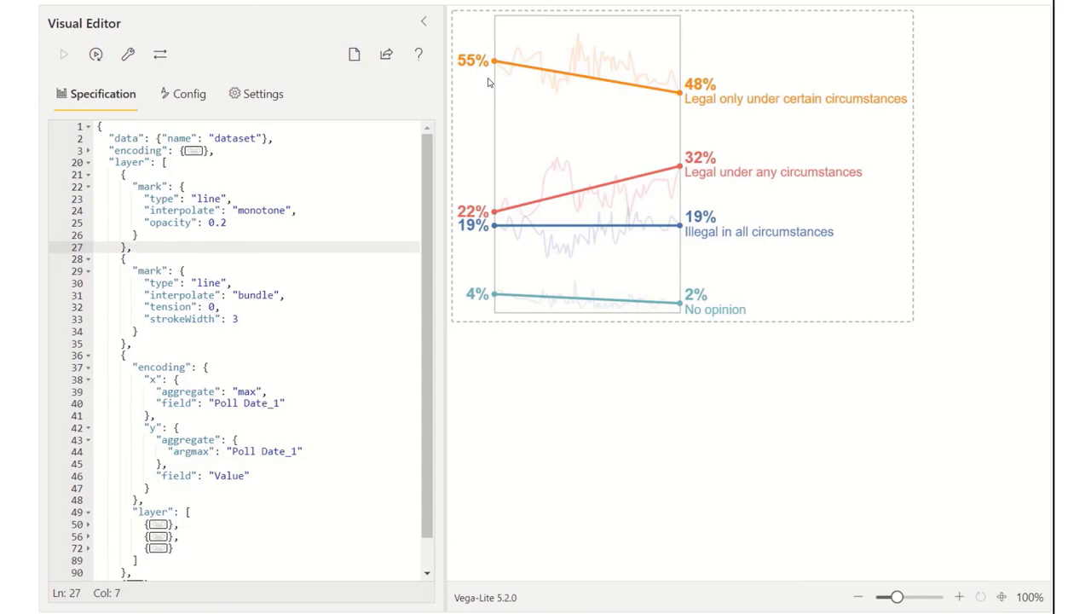
{"action": "mouse_move", "coordinate": [491, 64]}
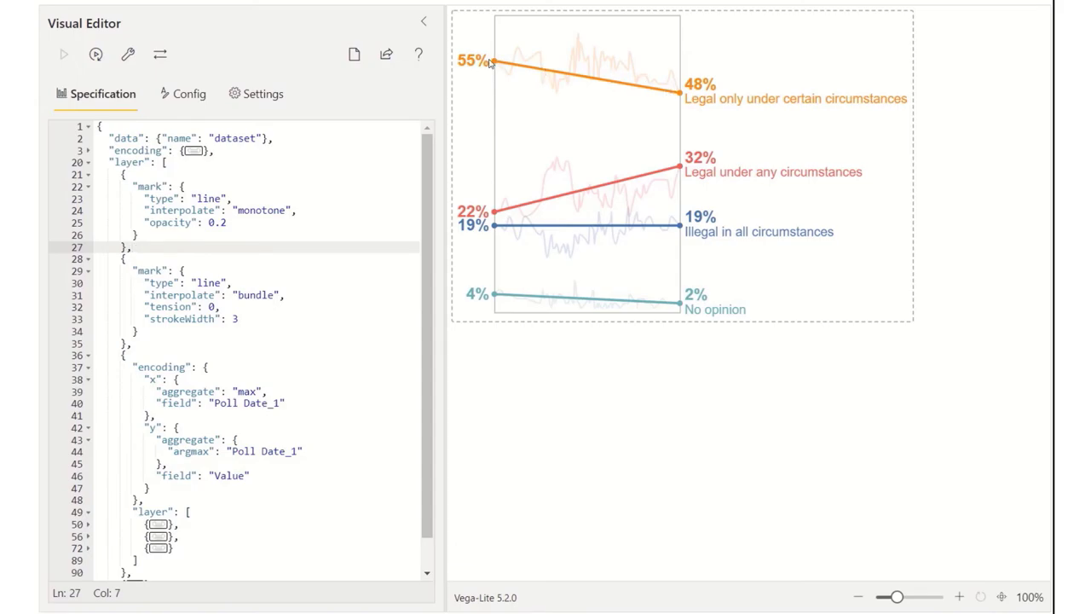
{"action": "mouse_move", "coordinate": [672, 93]}
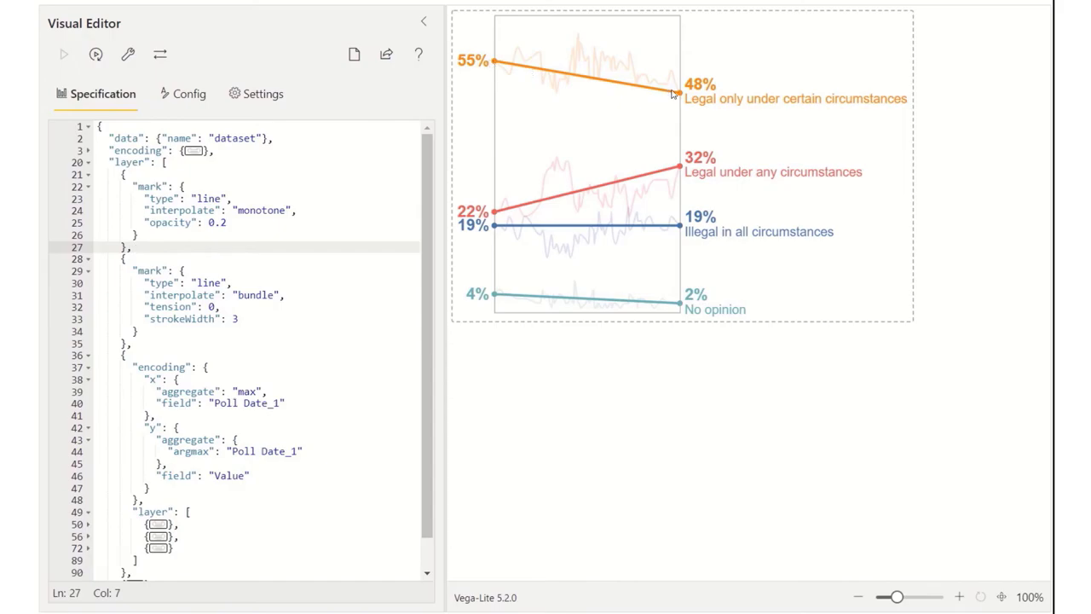
{"action": "mouse_move", "coordinate": [532, 77]}
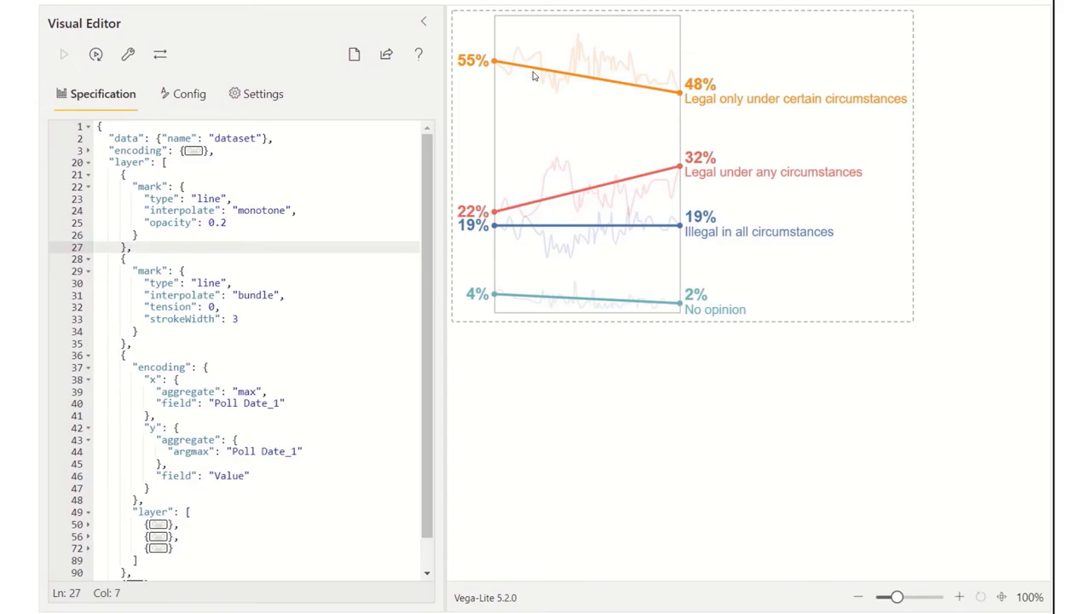
{"action": "left_click", "coordinate": [130, 247]}
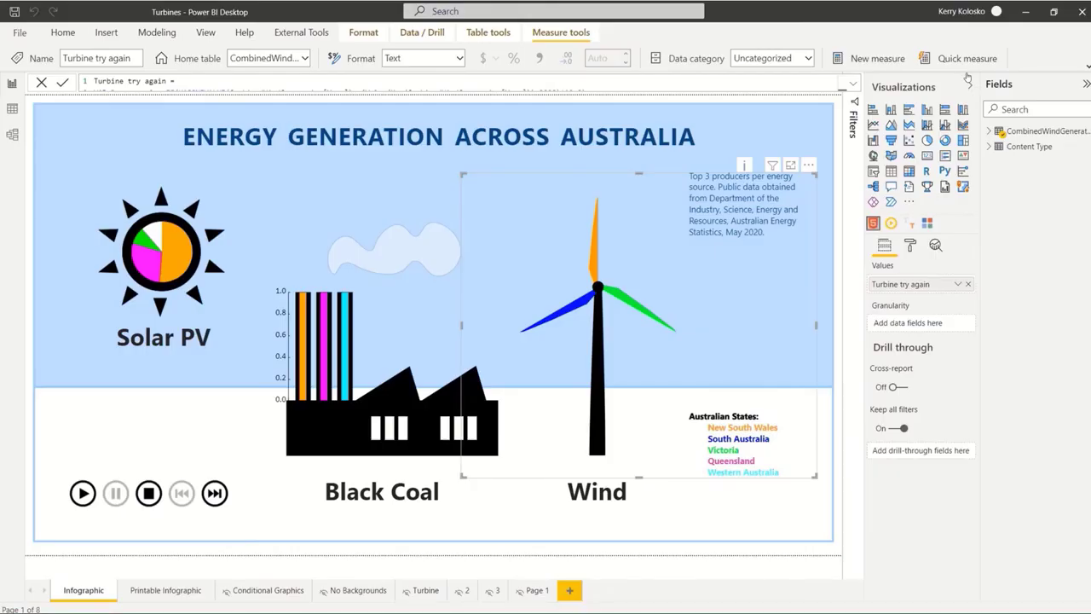
{"action": "mouse_move", "coordinate": [850, 89]}
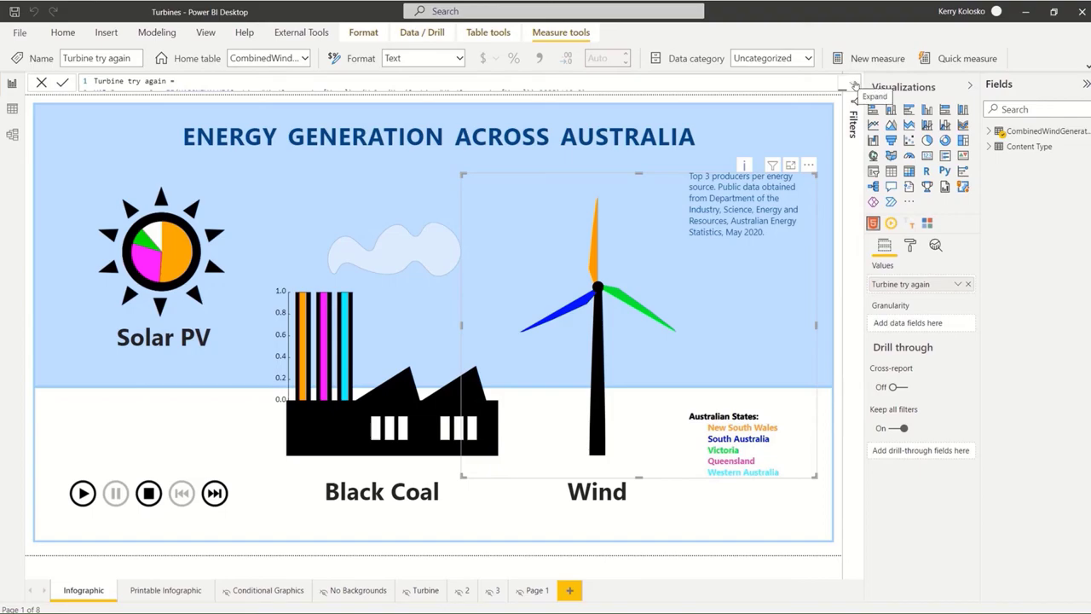
Step: Expand the Turbine try again measure and highlight its DAX/SVG code for reading
{"action": "left_click", "coordinate": [850, 85]}
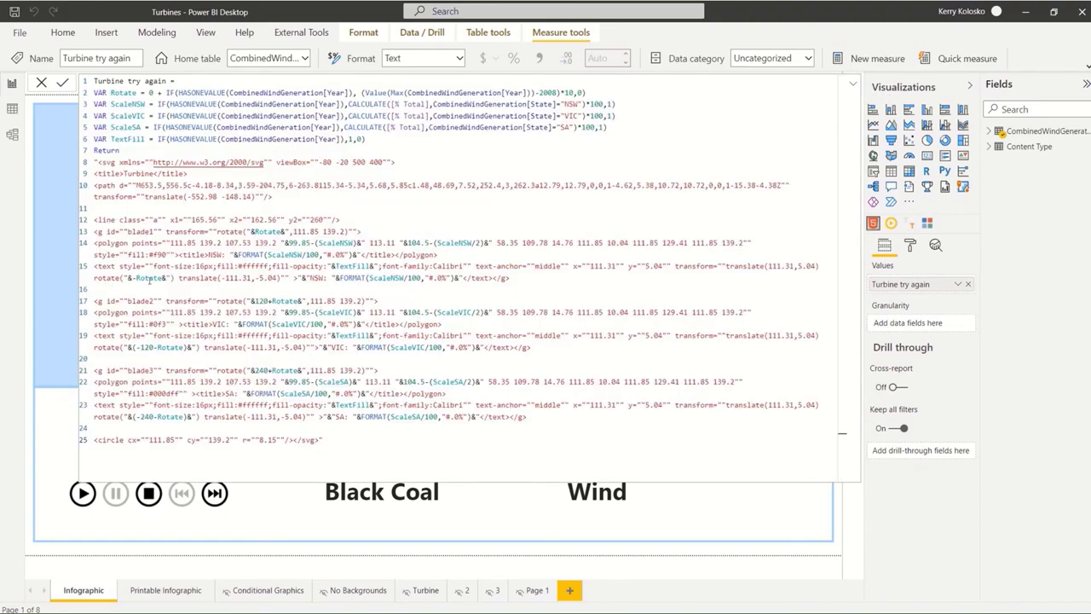
{"action": "left_click_drag", "start_coordinate": [94, 232], "coordinate": [510, 278]}
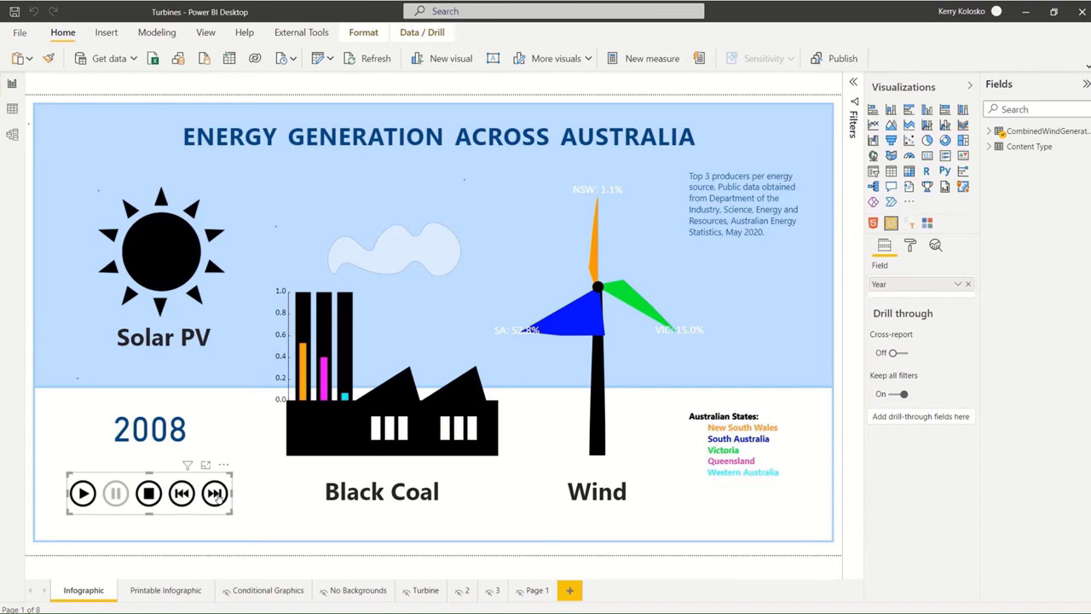
Step: Step the wind infographic forward year by year until it reaches 2015
{"action": "left_click", "coordinate": [82, 493]}
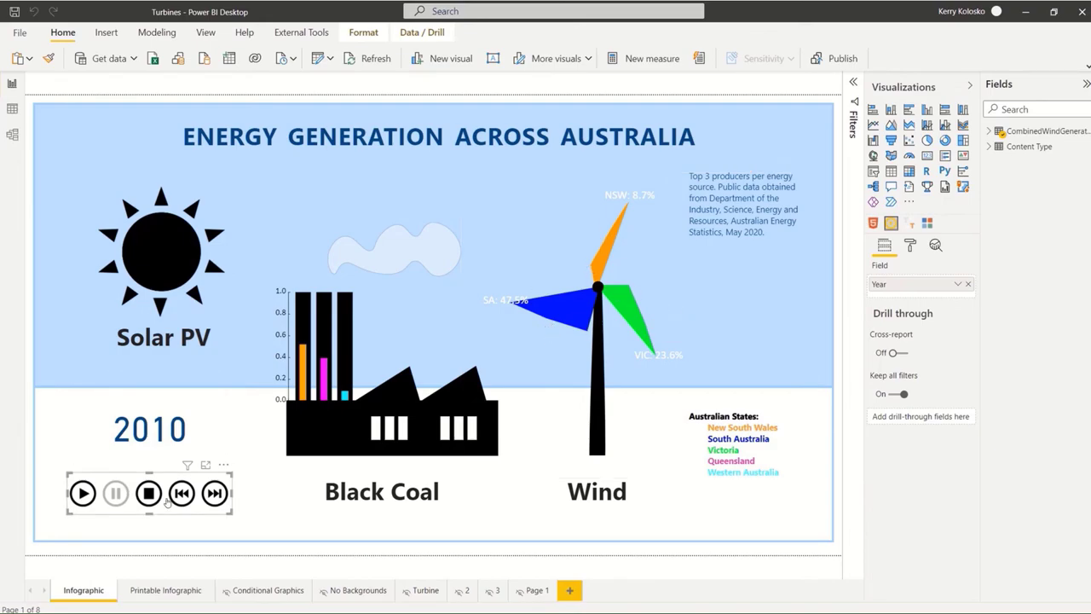
{"action": "left_click", "coordinate": [215, 493]}
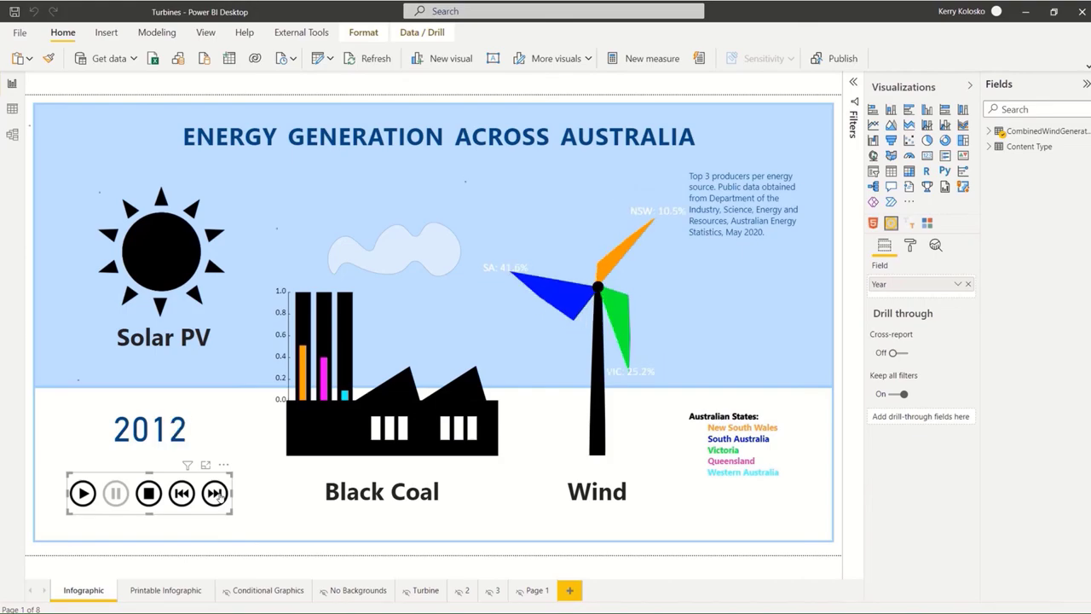
{"action": "left_click", "coordinate": [215, 492]}
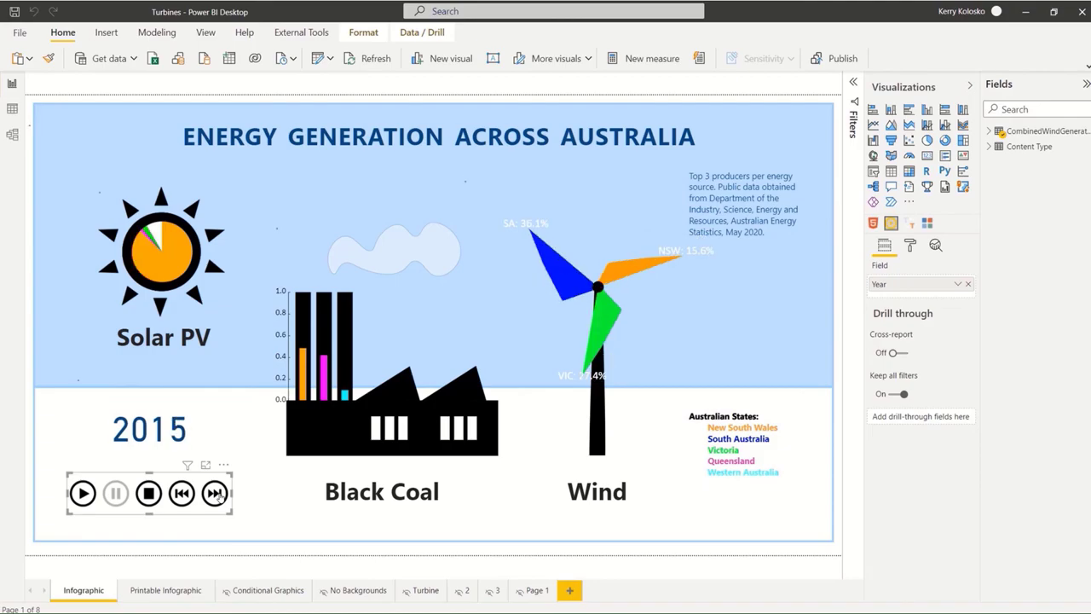
{"action": "left_click", "coordinate": [214, 493]}
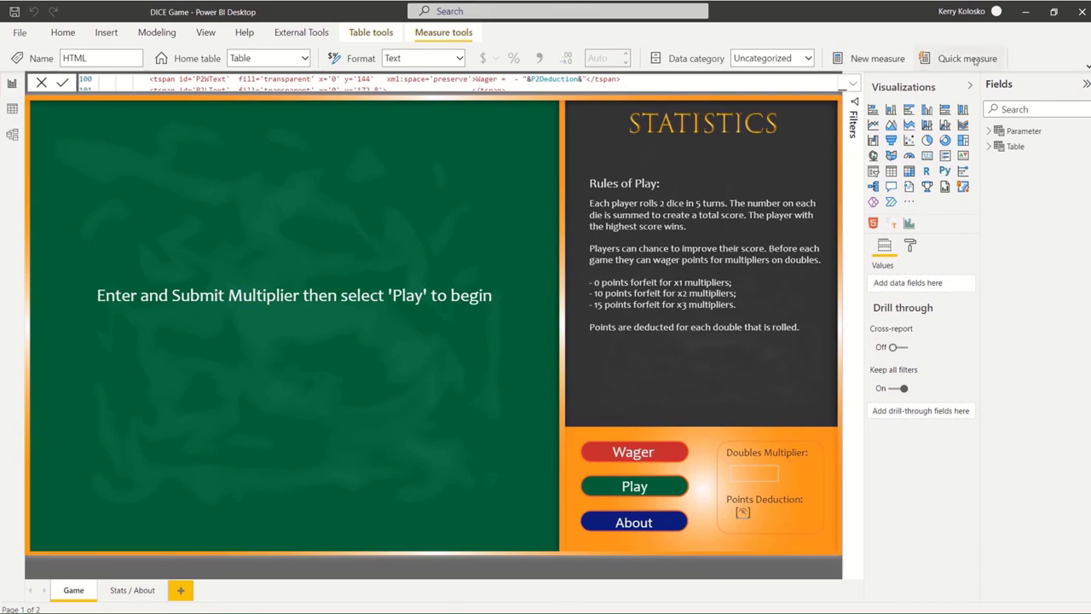
Step: Enter 2 as the dice game's Doubles Multiplier, giving a -10 points deduction
{"action": "left_click", "coordinate": [853, 88]}
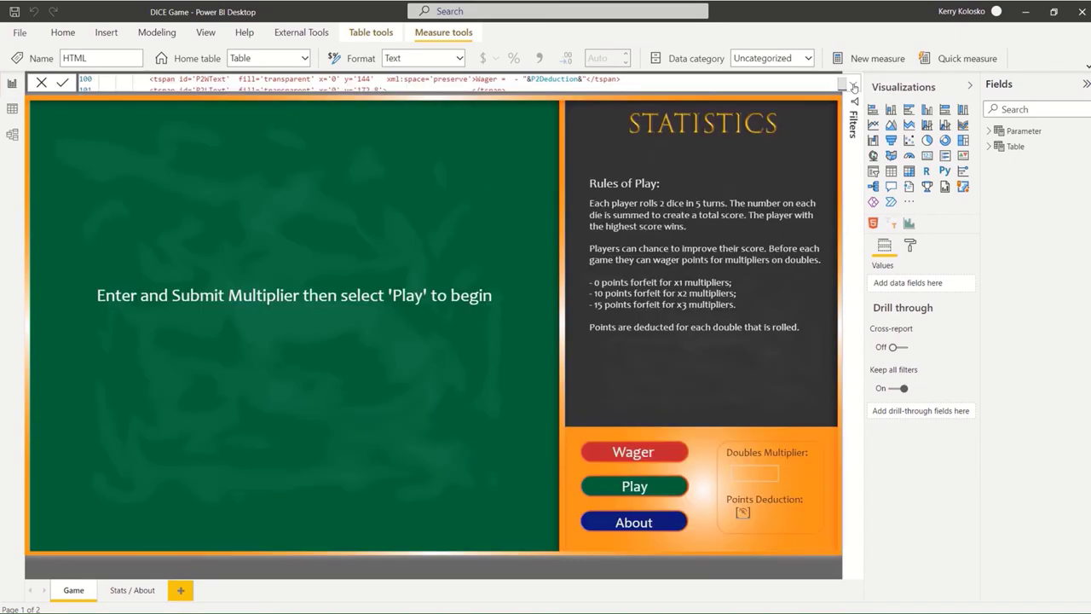
{"action": "left_click", "coordinate": [754, 474]}
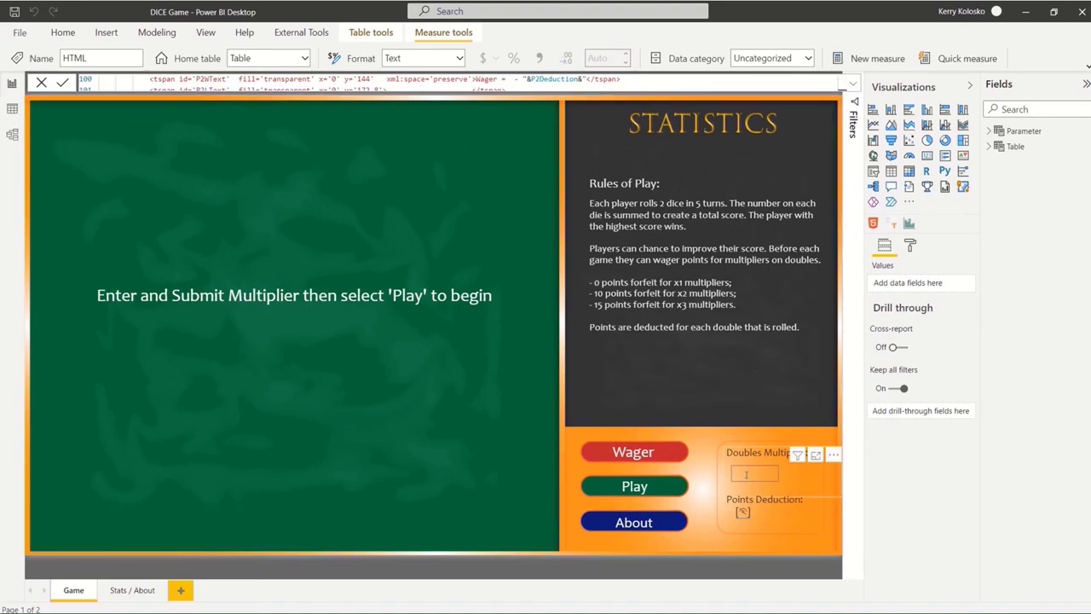
{"action": "type", "text": "2"}
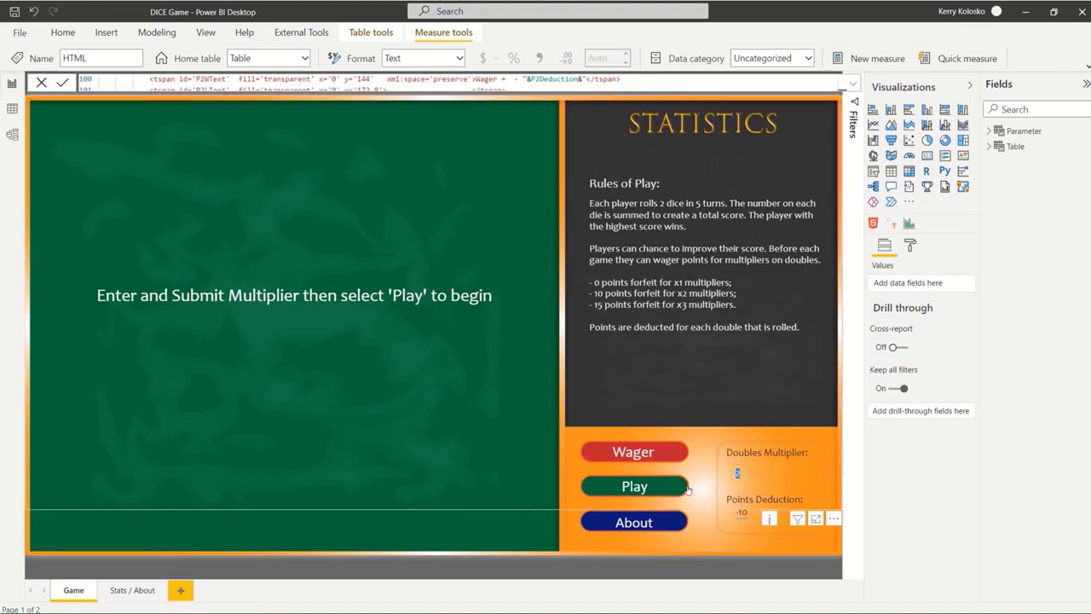
{"action": "mouse_move", "coordinate": [678, 491]}
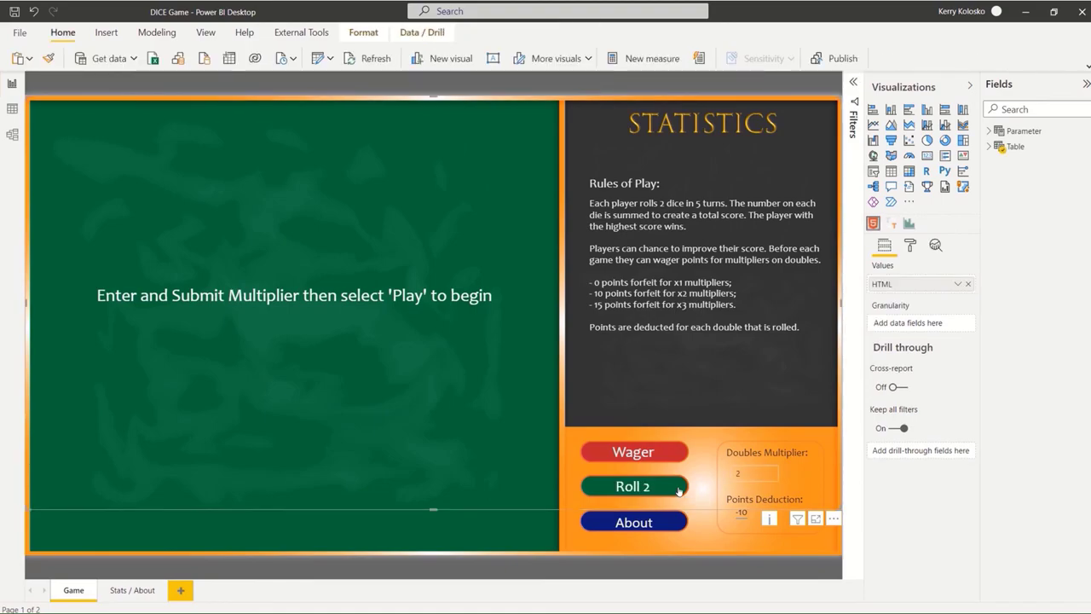
Step: Roll the dice through all five turns for both players, ending with wagers of -10
{"action": "left_click", "coordinate": [634, 486]}
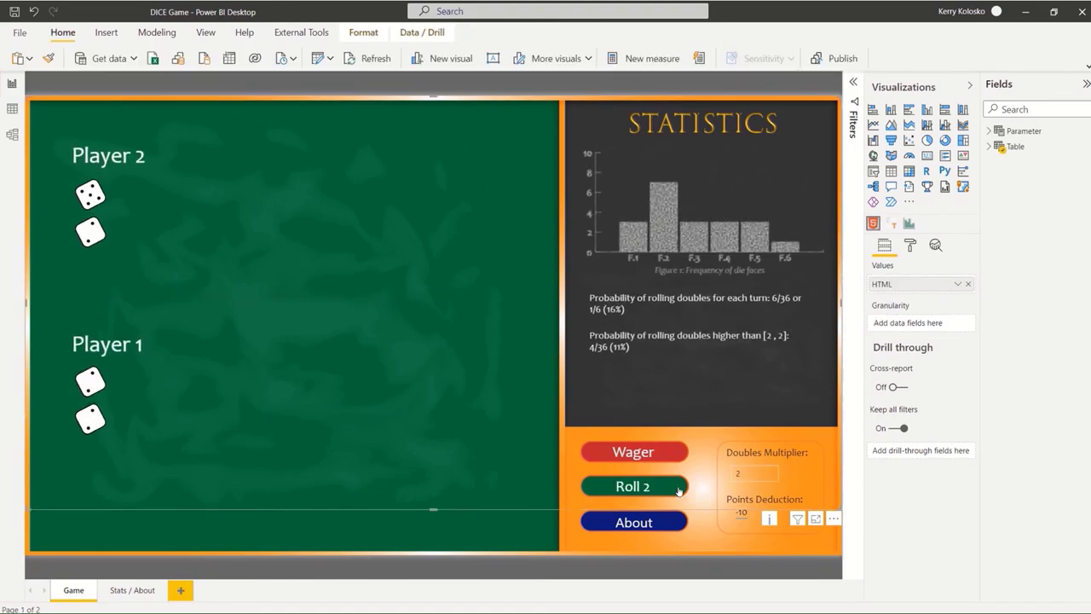
{"action": "left_click", "coordinate": [634, 486]}
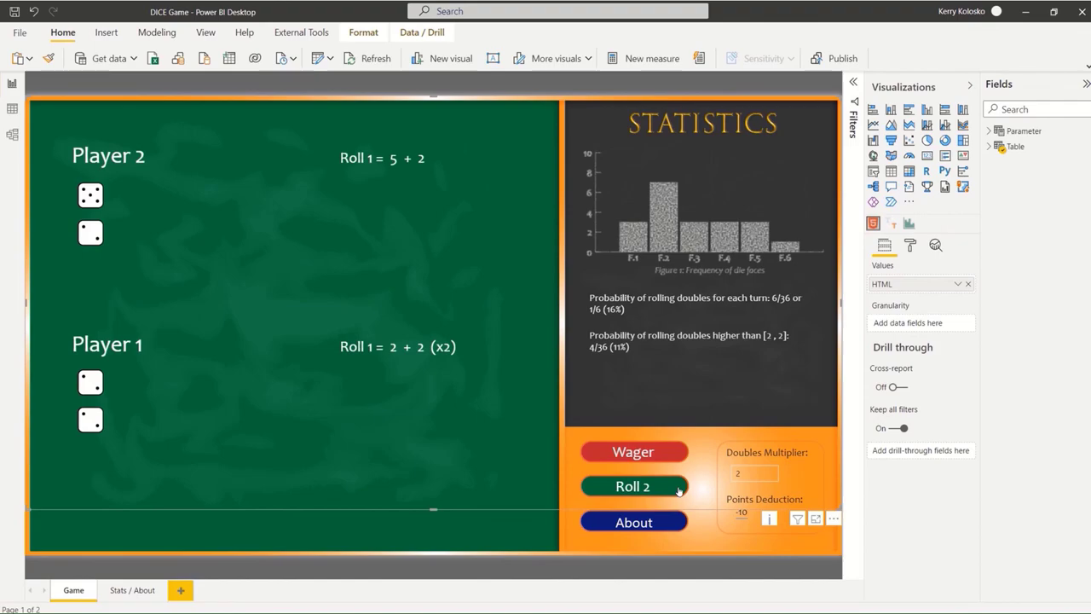
{"action": "left_click", "coordinate": [633, 486]}
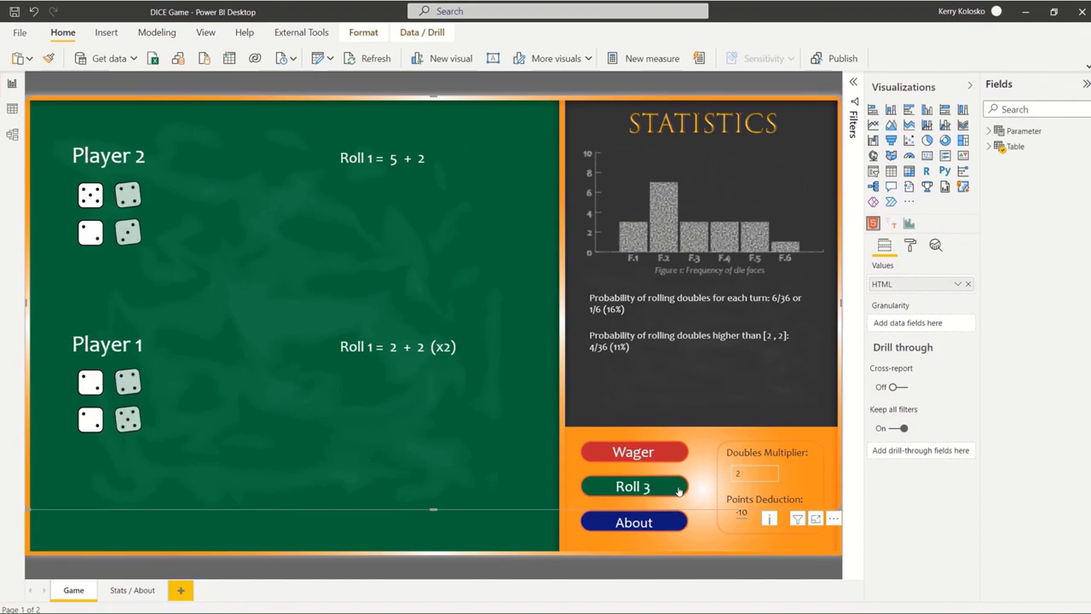
{"action": "left_click", "coordinate": [634, 485]}
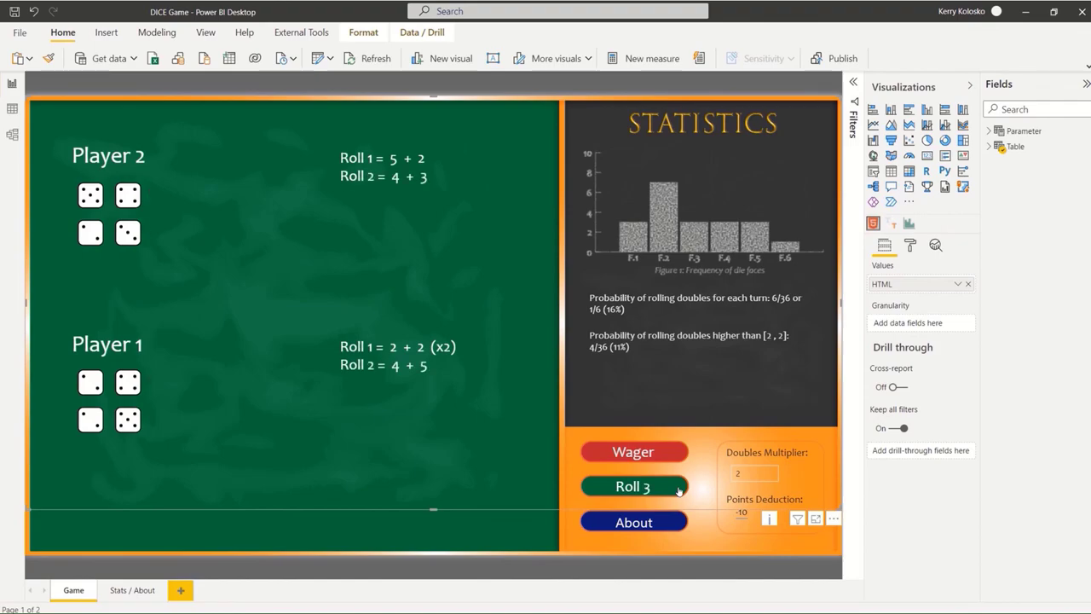
{"action": "left_click", "coordinate": [634, 486]}
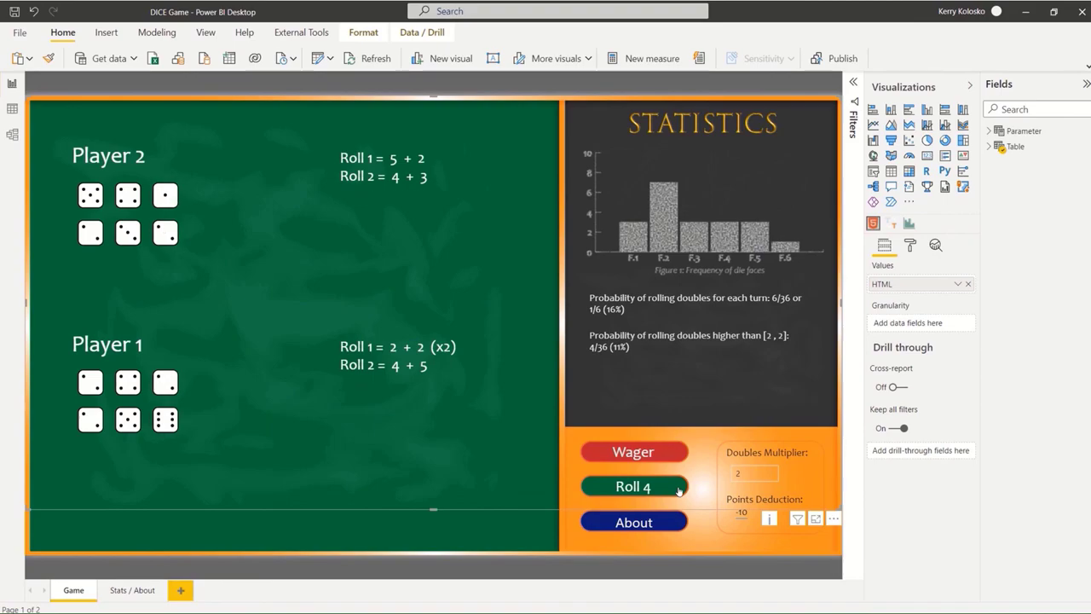
{"action": "left_click", "coordinate": [634, 485]}
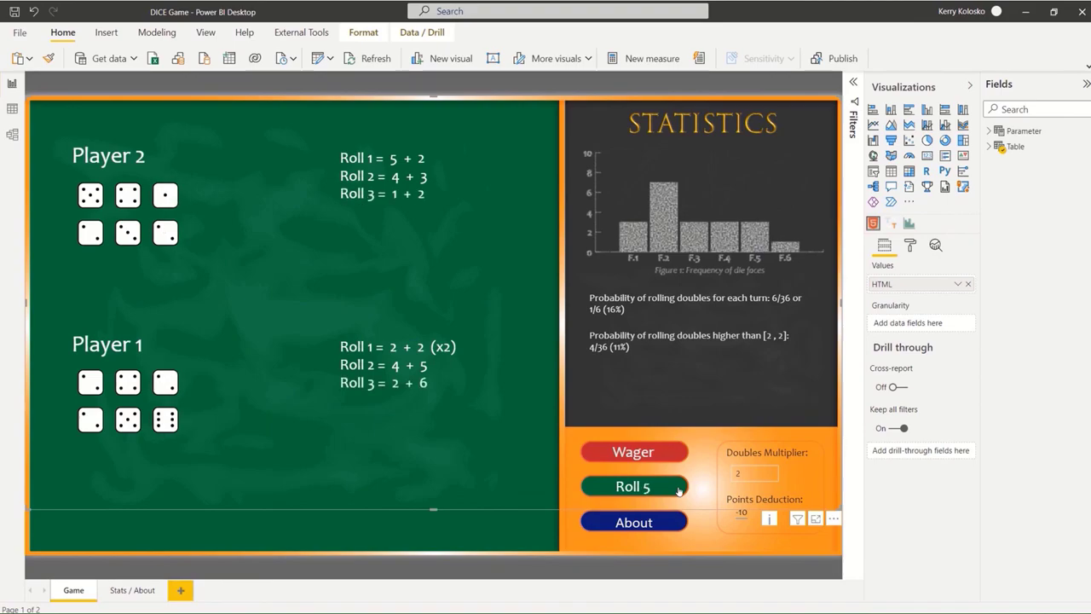
{"action": "left_click", "coordinate": [634, 486]}
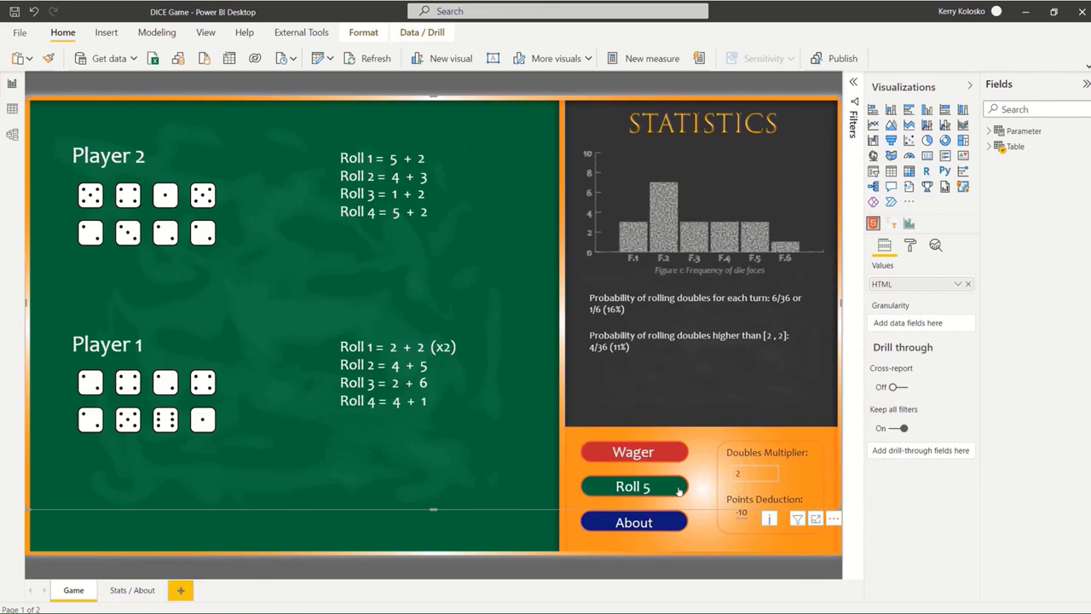
{"action": "left_click", "coordinate": [635, 486]}
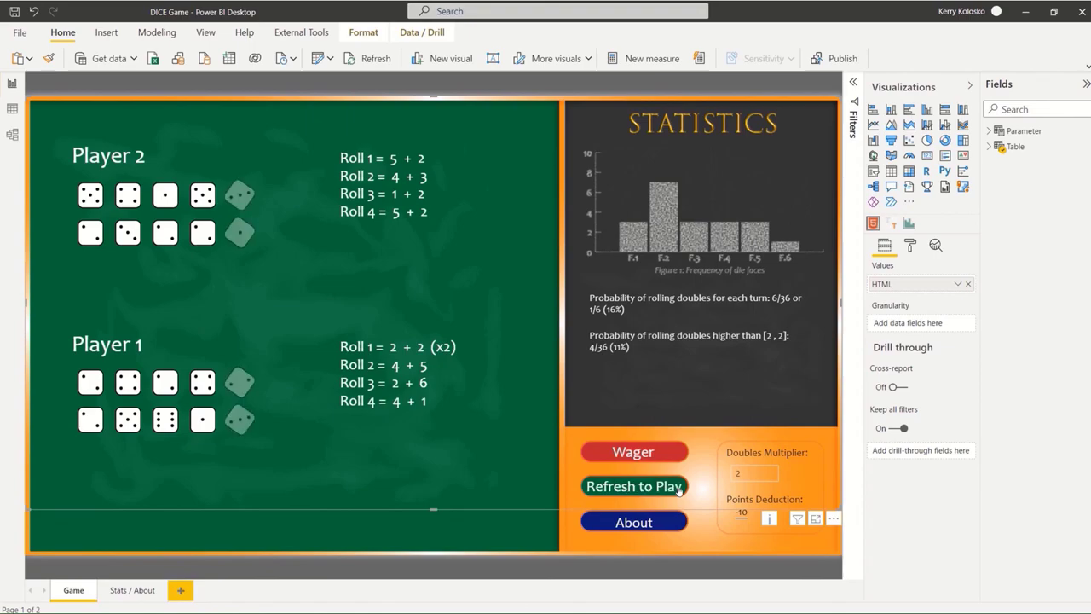
{"action": "left_click", "coordinate": [634, 486]}
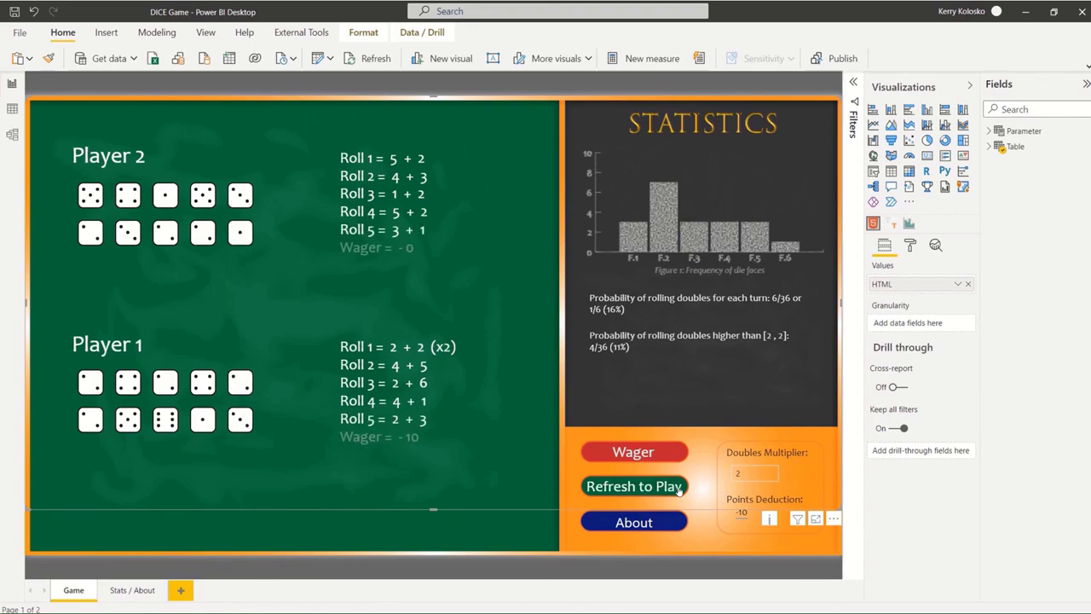